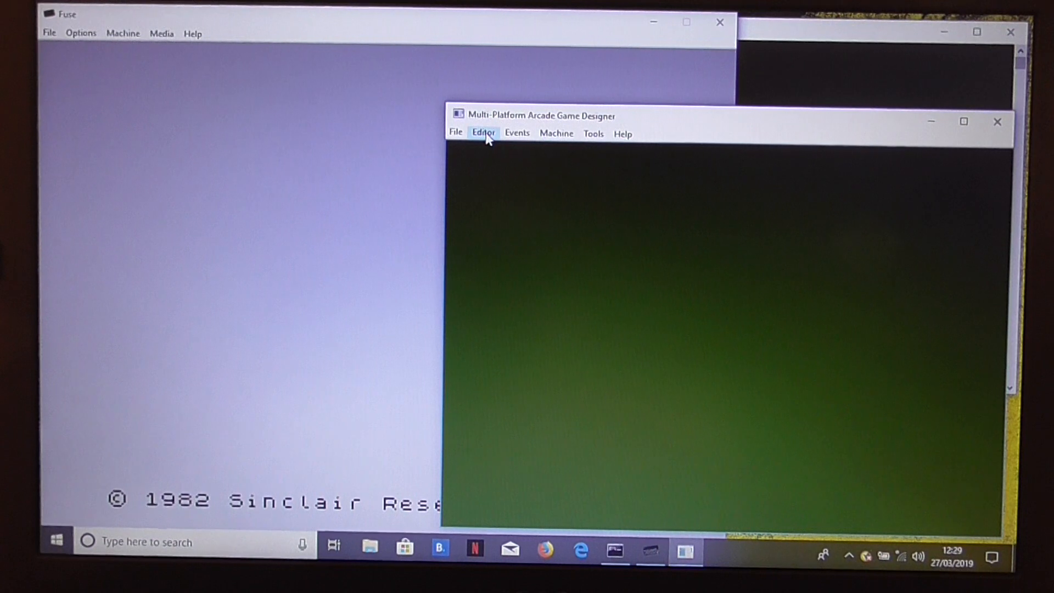
pyautogui.moveTo(517, 133)
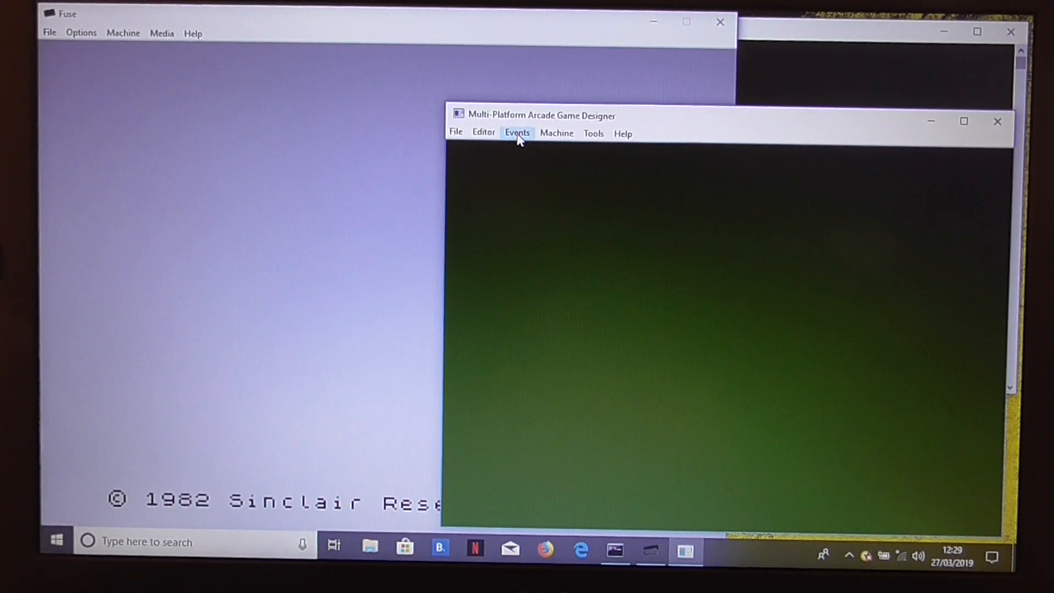
# Bring up sprite 002 in the sprite editor via Editor > Sprites.
pyautogui.click(483, 133)
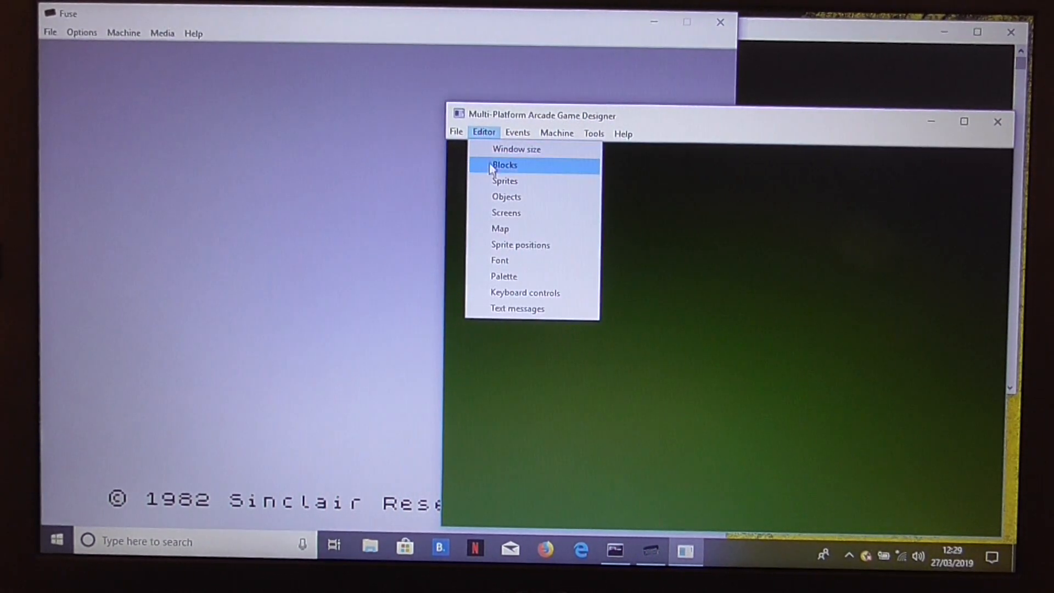
pyautogui.click(504, 165)
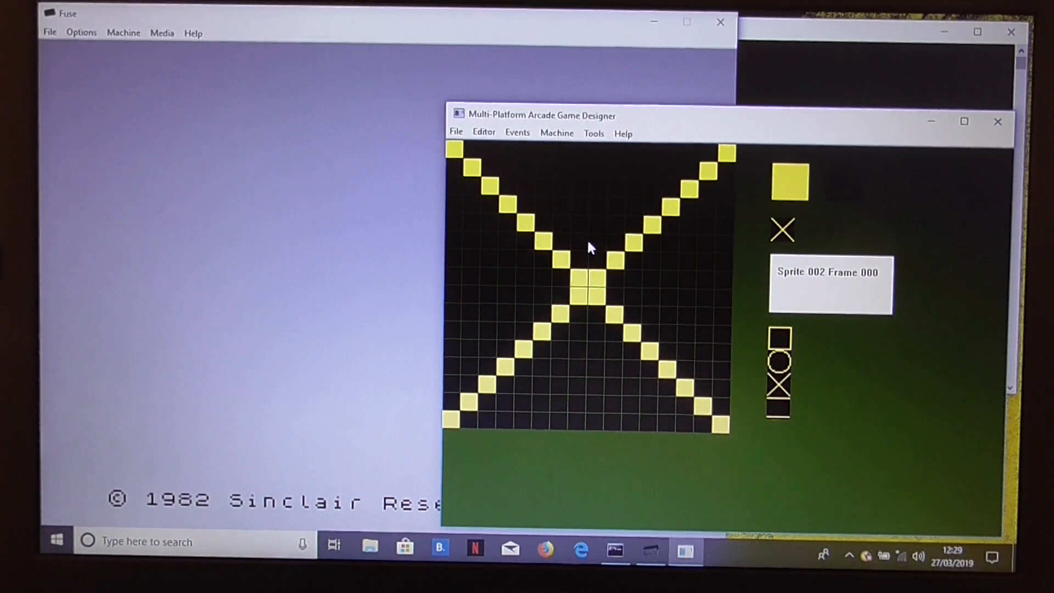
pyautogui.moveTo(730, 162)
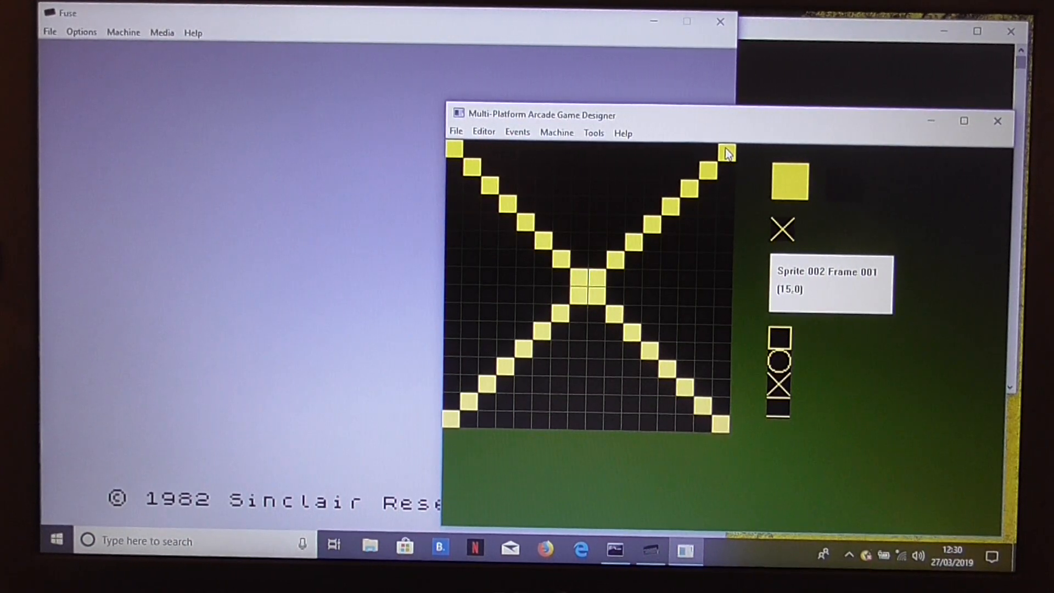
# Erase end pixels from the X's diagonals in frame 001 and then in frame 000.
pyautogui.click(456, 149)
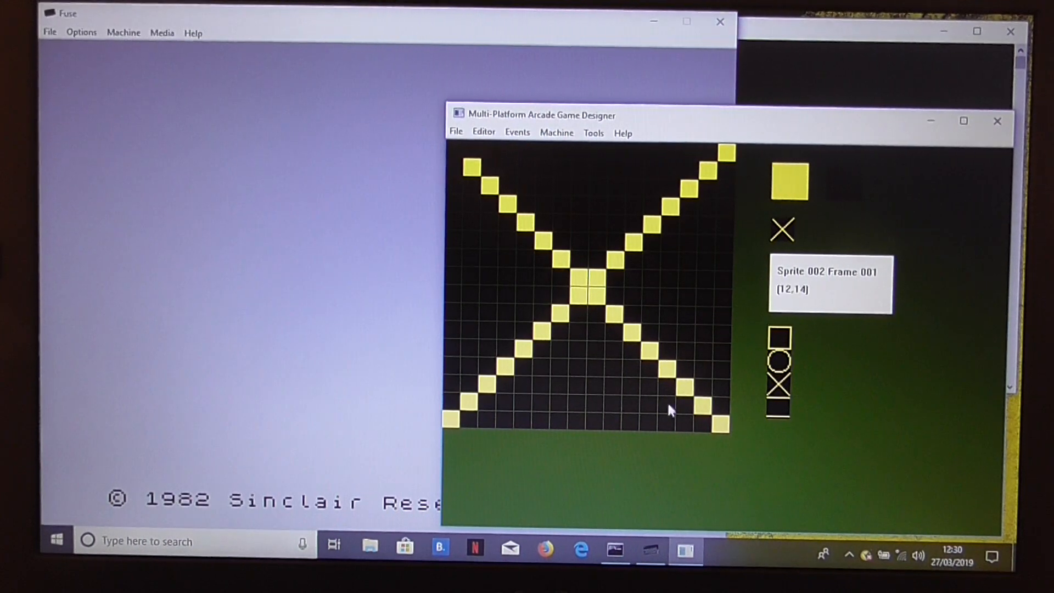
pyautogui.moveTo(717, 431)
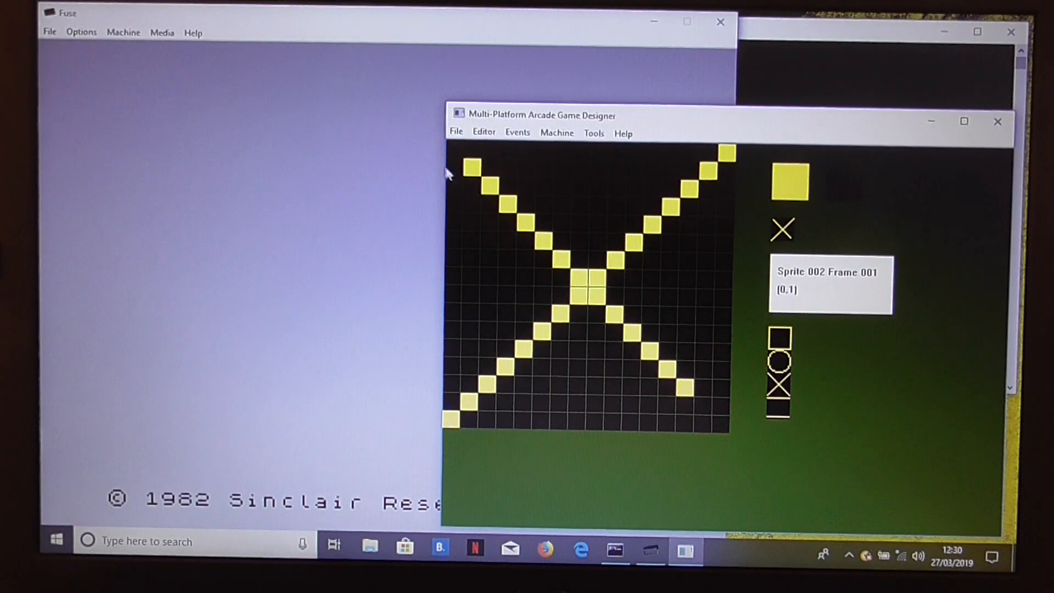
pyautogui.click(489, 184)
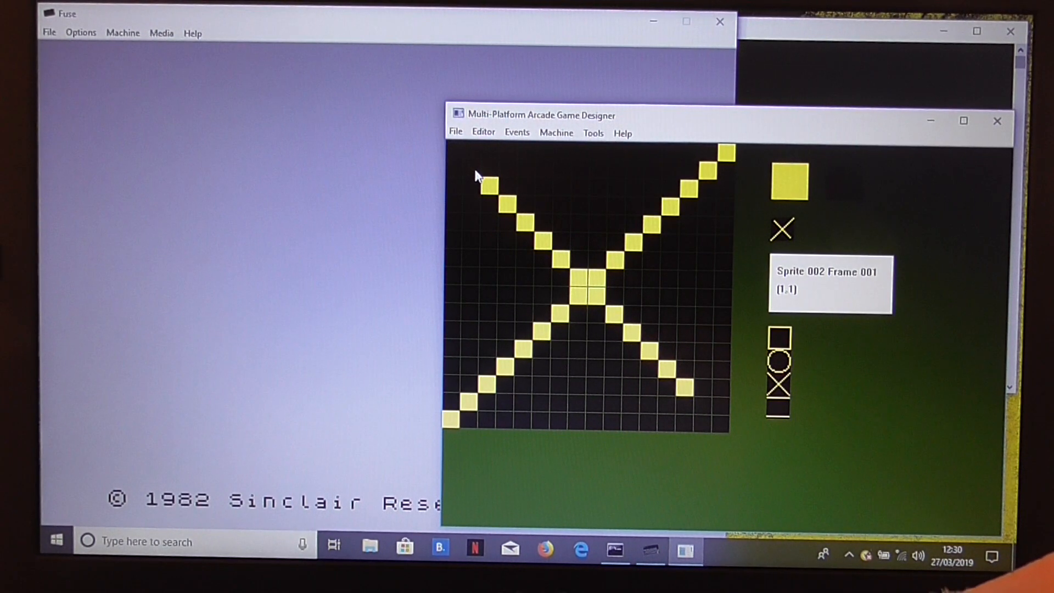
pyautogui.click(451, 421)
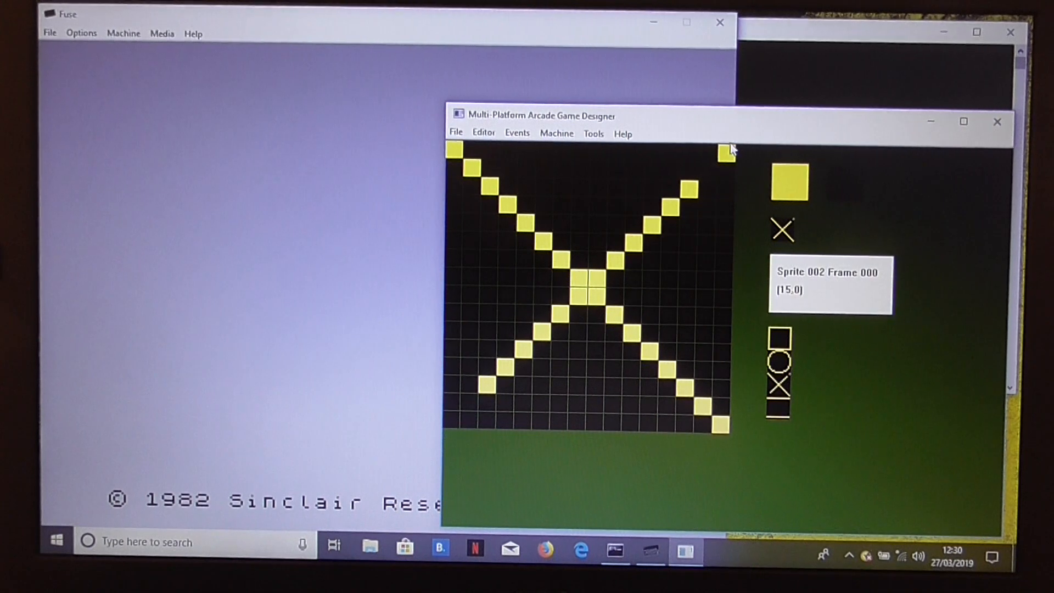
pyautogui.moveTo(693, 350)
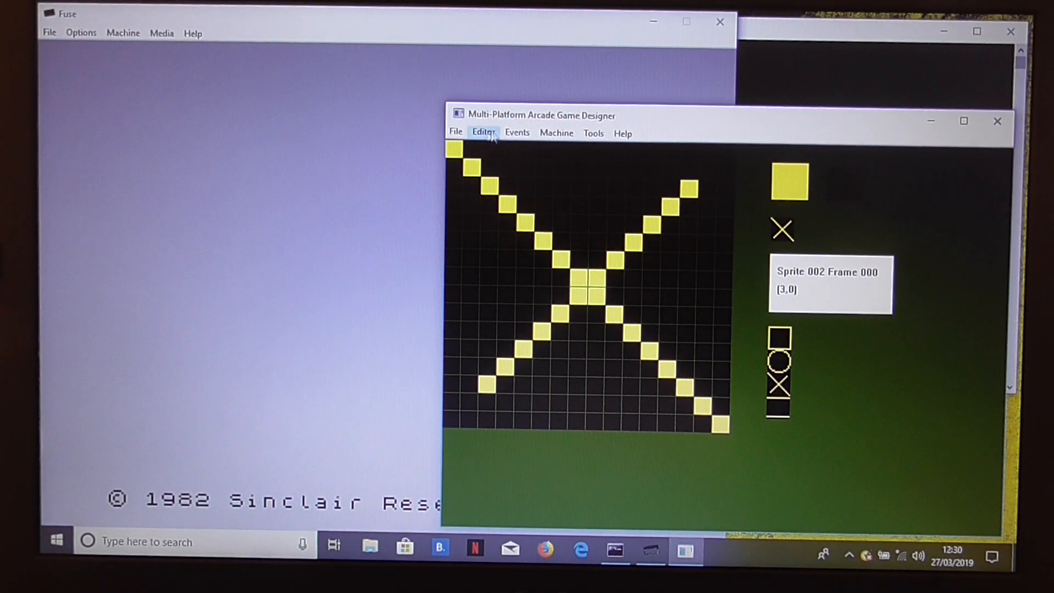
pyautogui.moveTo(516, 133)
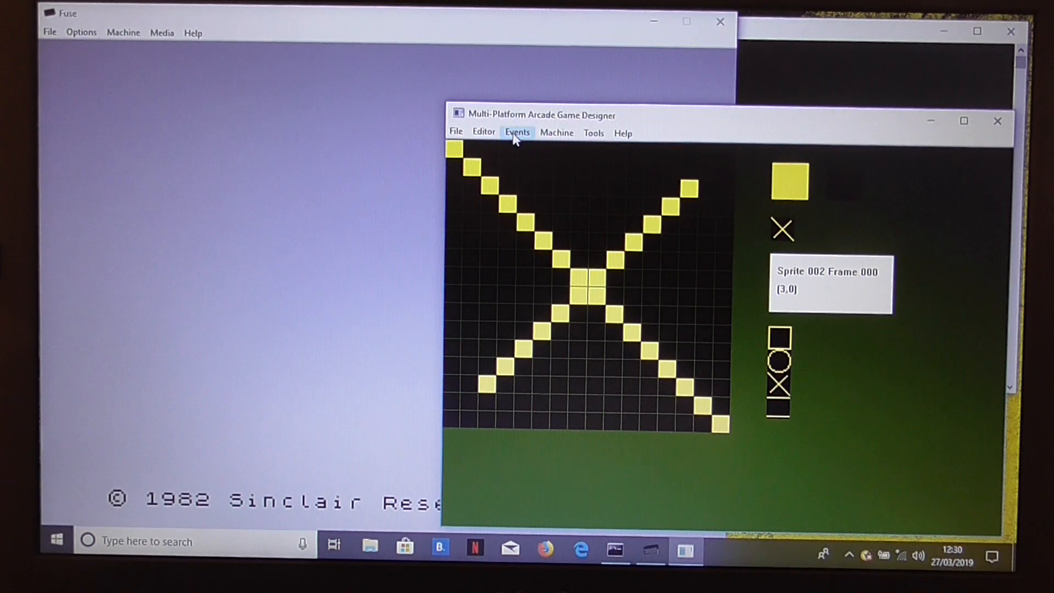
# Bring the sprite type event script up full-screen in Notepad.
pyautogui.click(516, 132)
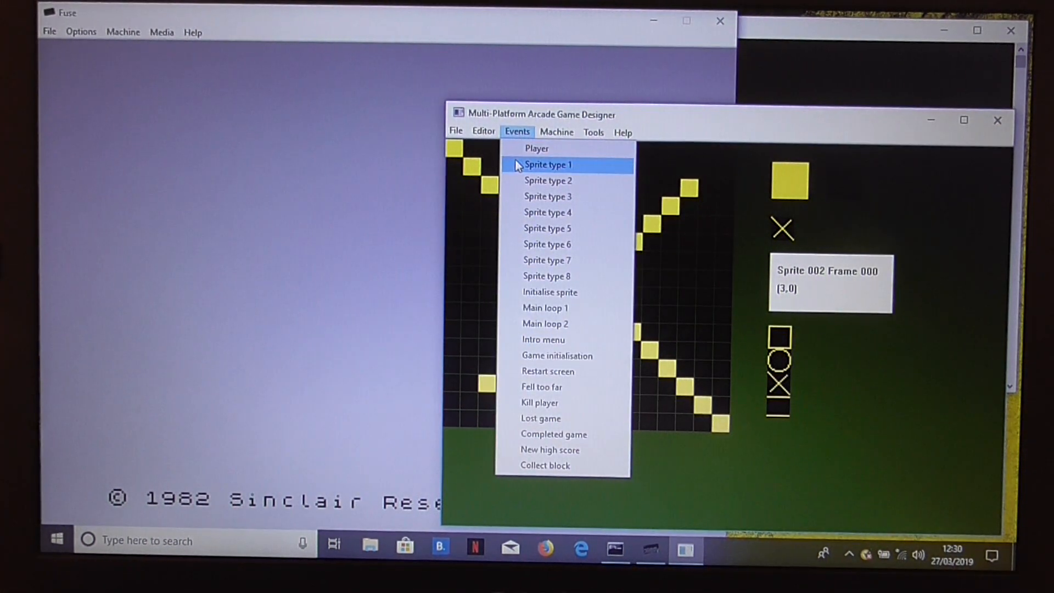
pyautogui.moveTo(548, 197)
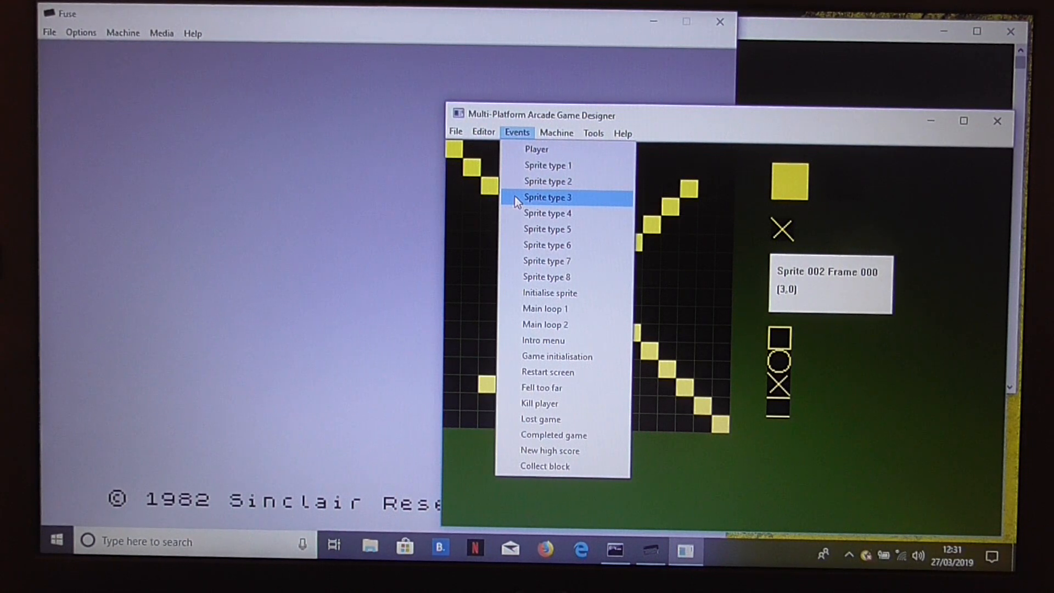
pyautogui.click(548, 181)
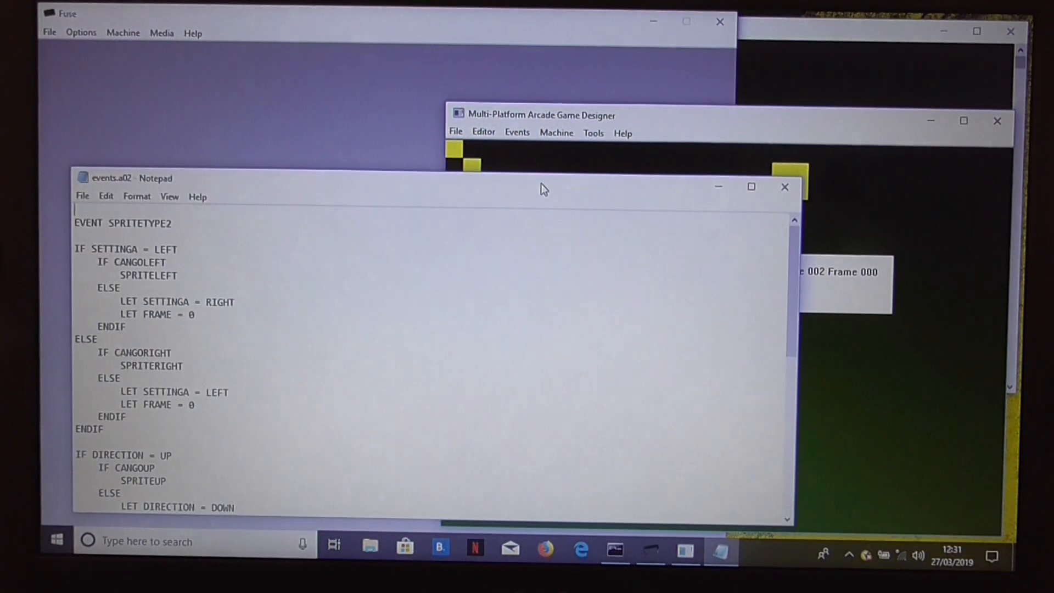
pyautogui.click(751, 186)
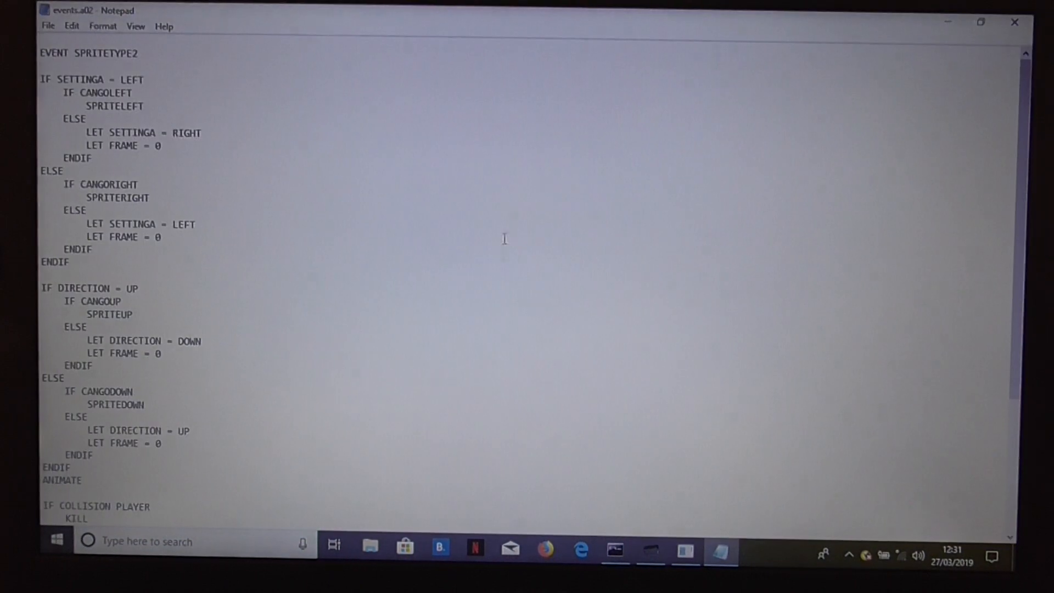
pyautogui.moveTo(1001, 142)
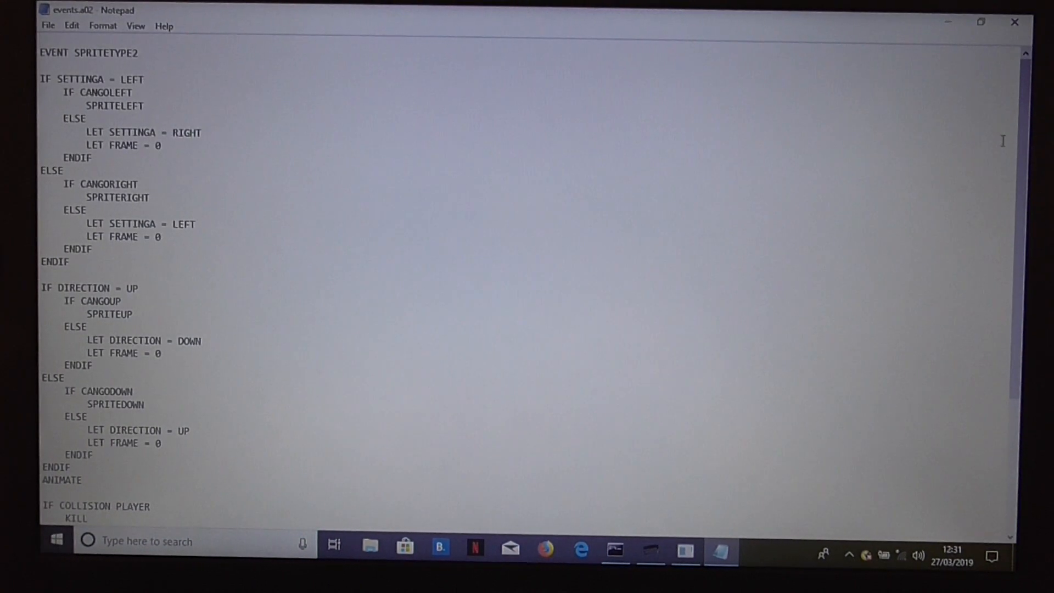
pyautogui.scroll(-3)
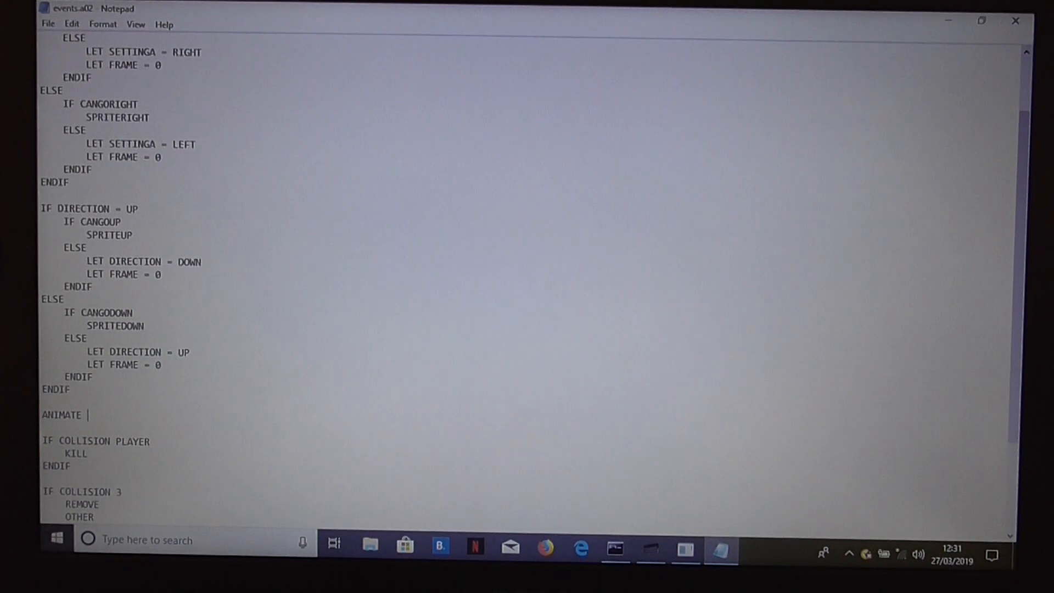
# Change the script's ANIMATE command to ANIMATE SLOW and close Notepad.
pyautogui.write('S')
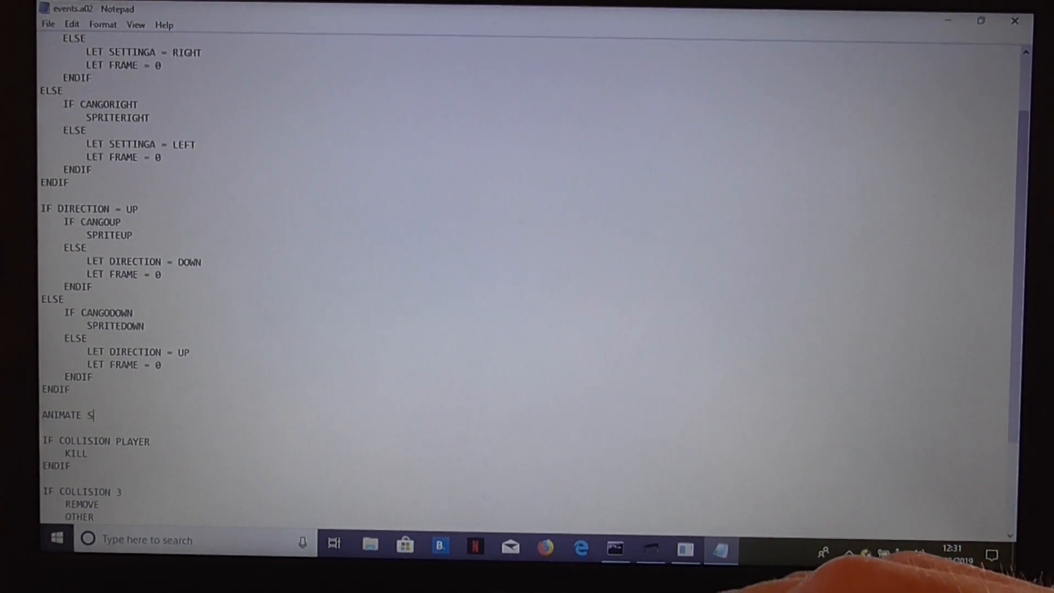
pyautogui.write('LOW')
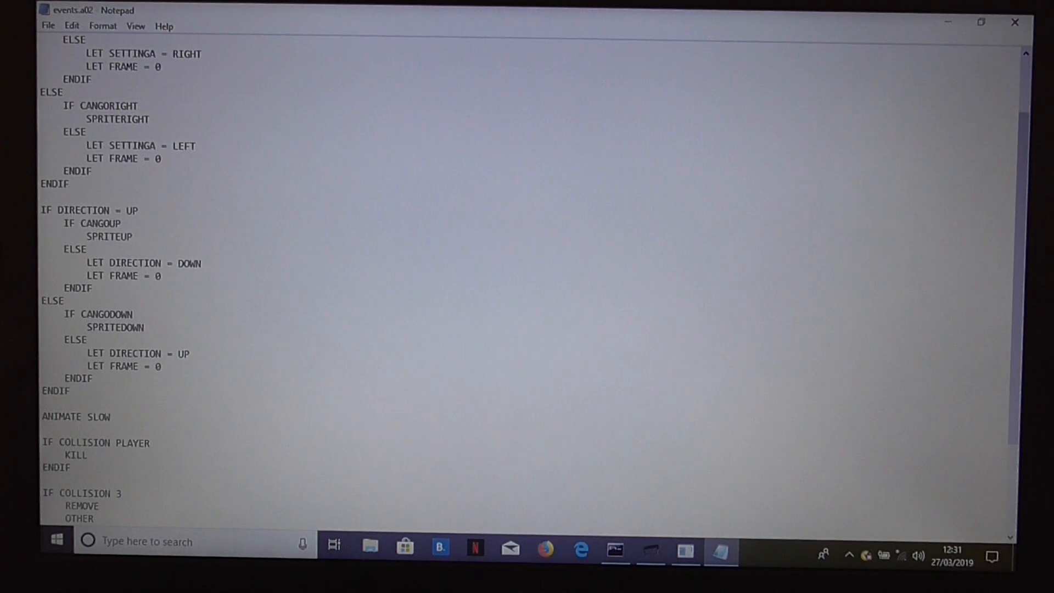
pyautogui.click(151, 406)
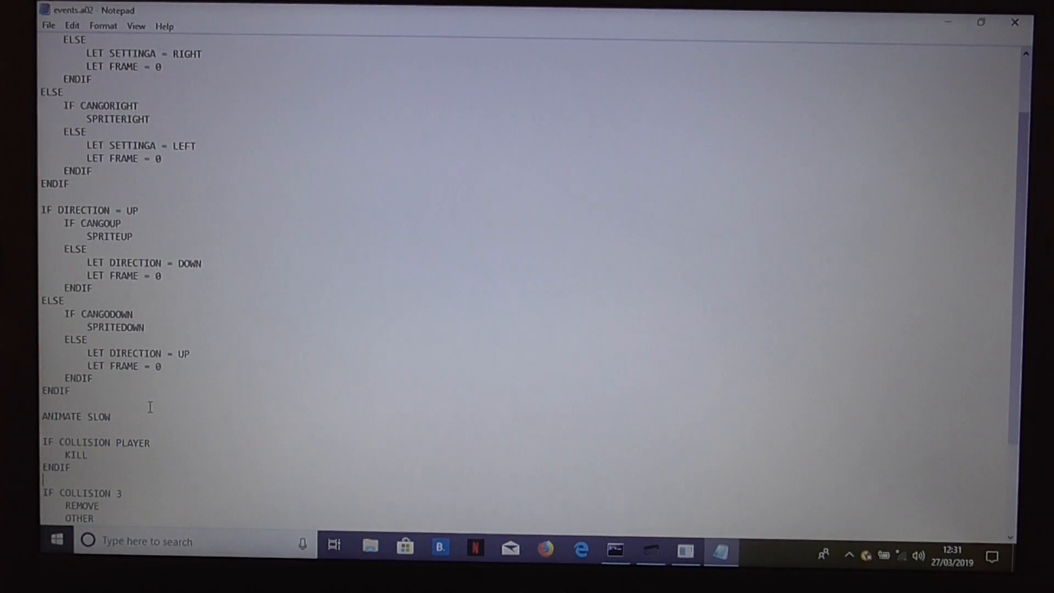
pyautogui.scroll(-3)
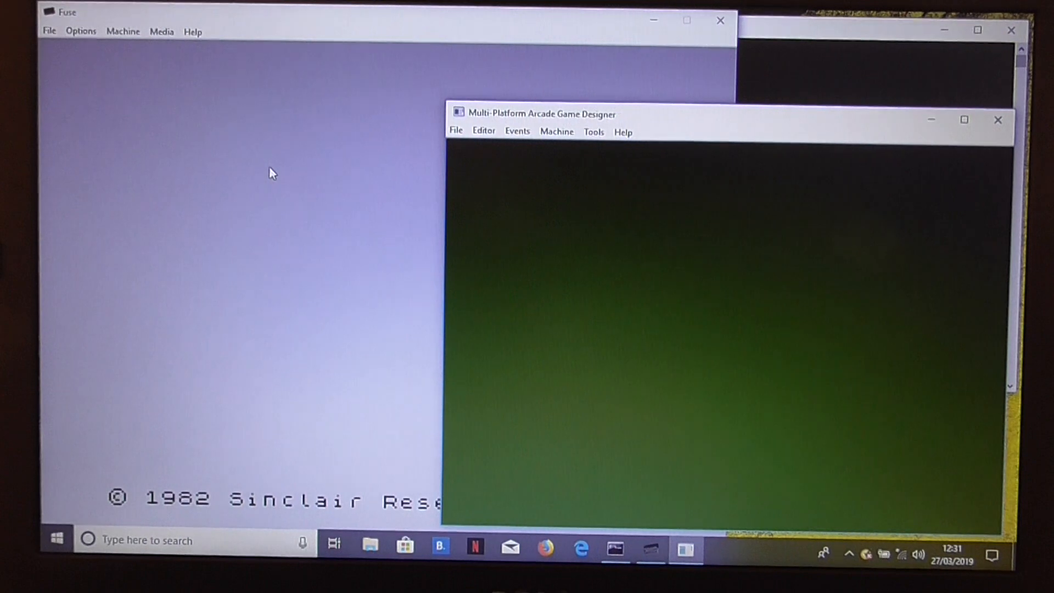
# Save the project as temp, replacing the existing temp.agd.
pyautogui.click(456, 130)
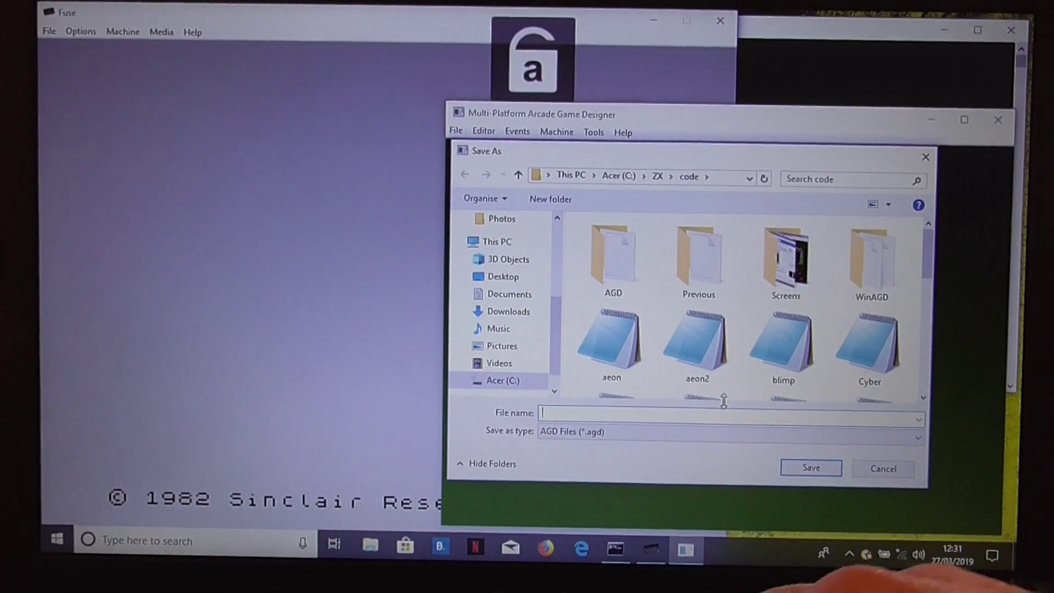
pyautogui.write('temp')
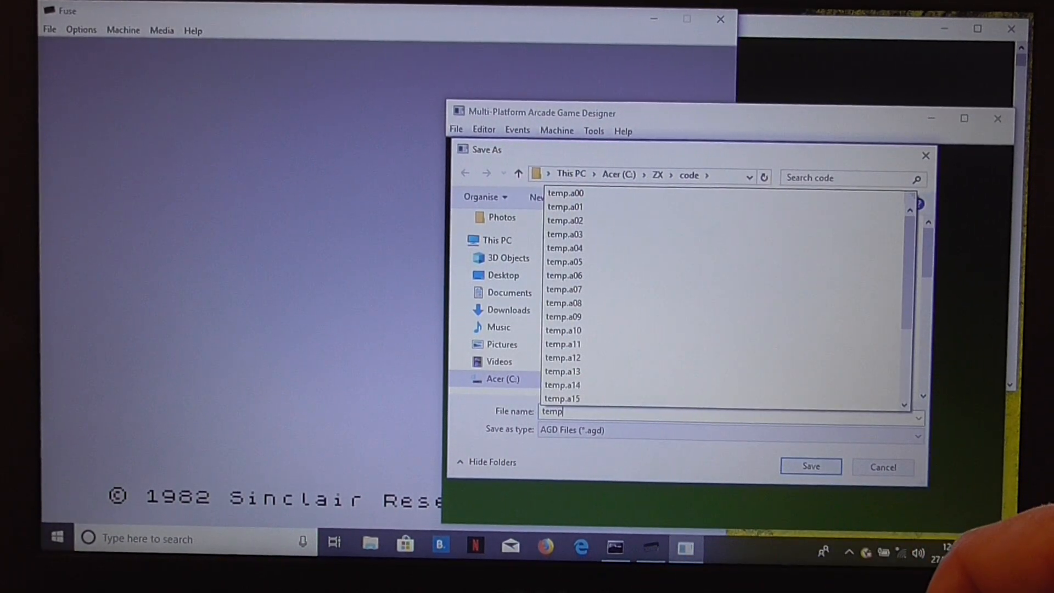
pyautogui.click(810, 466)
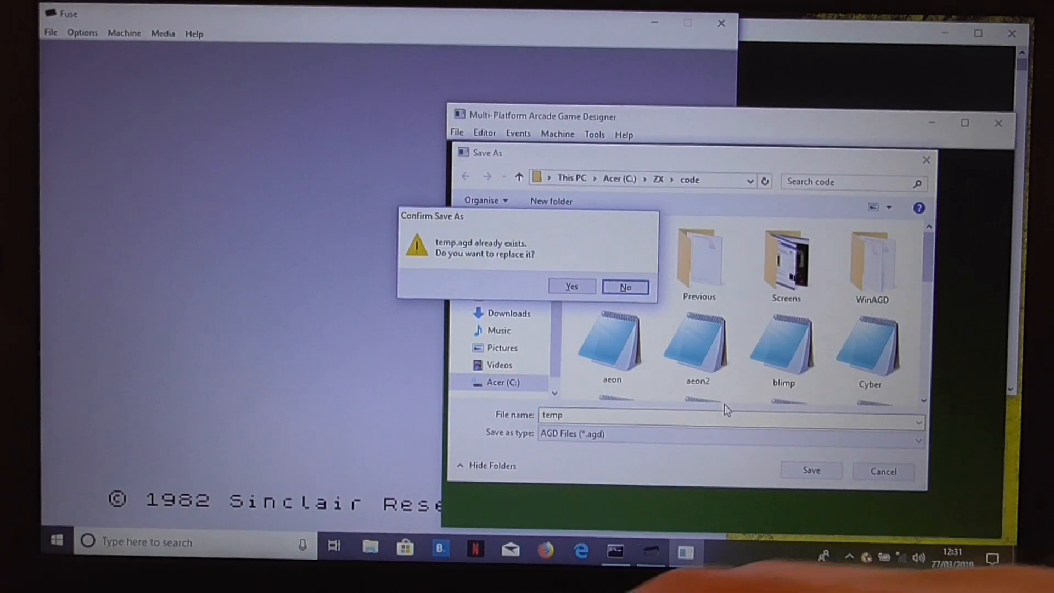
pyautogui.click(571, 287)
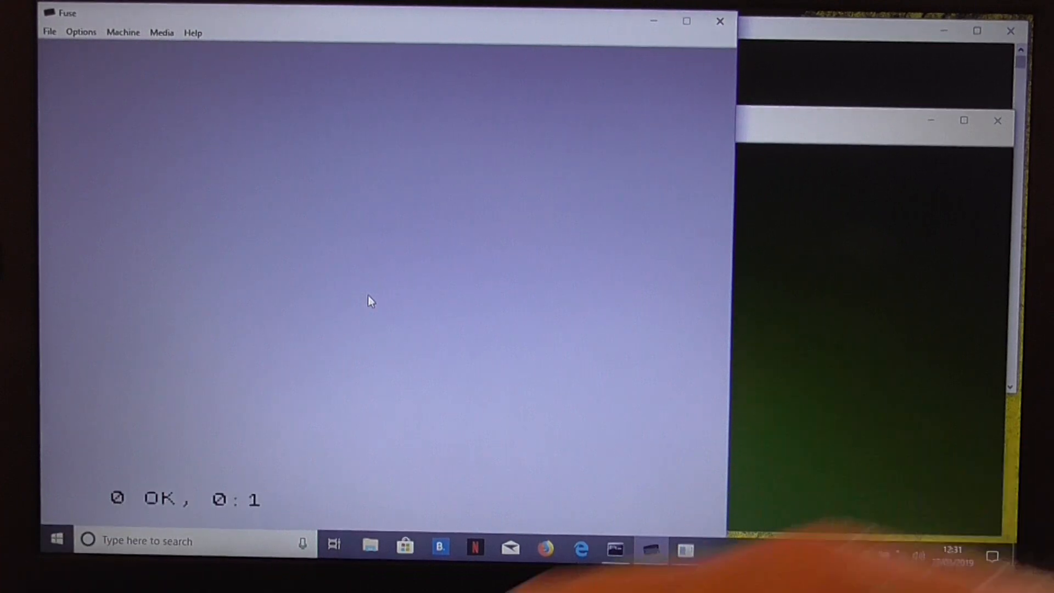
# Load temp.bin as binary data into memory at start address 24576.
pyautogui.click(49, 31)
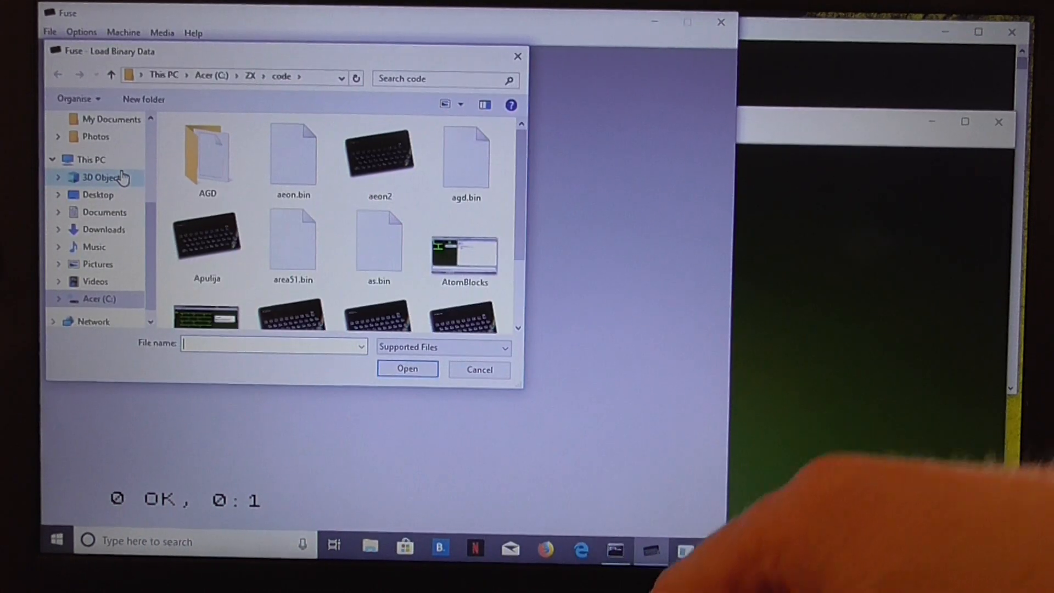
pyautogui.write('temp.bin')
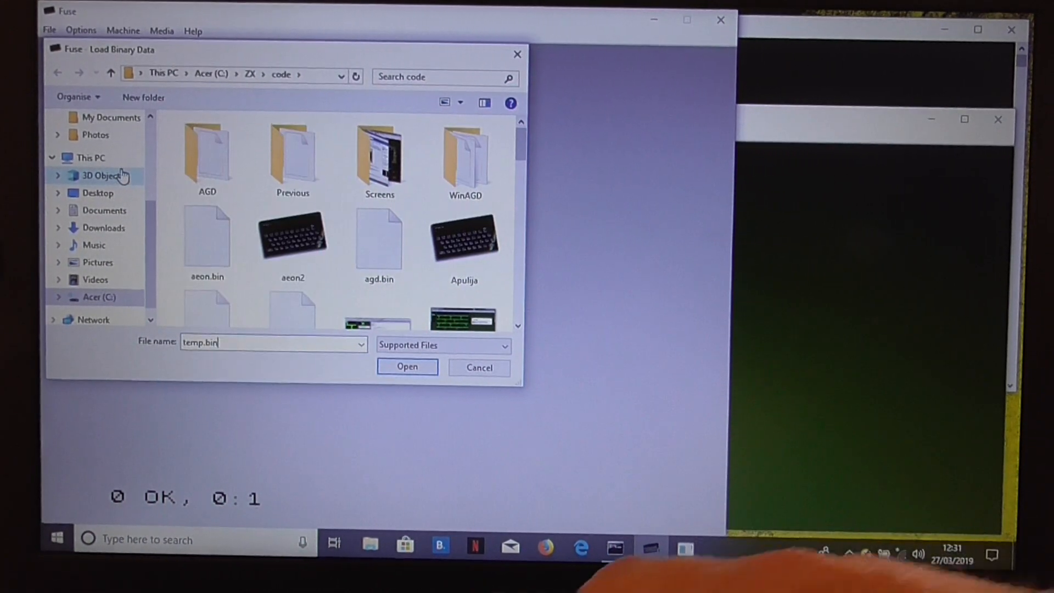
pyautogui.click(406, 367)
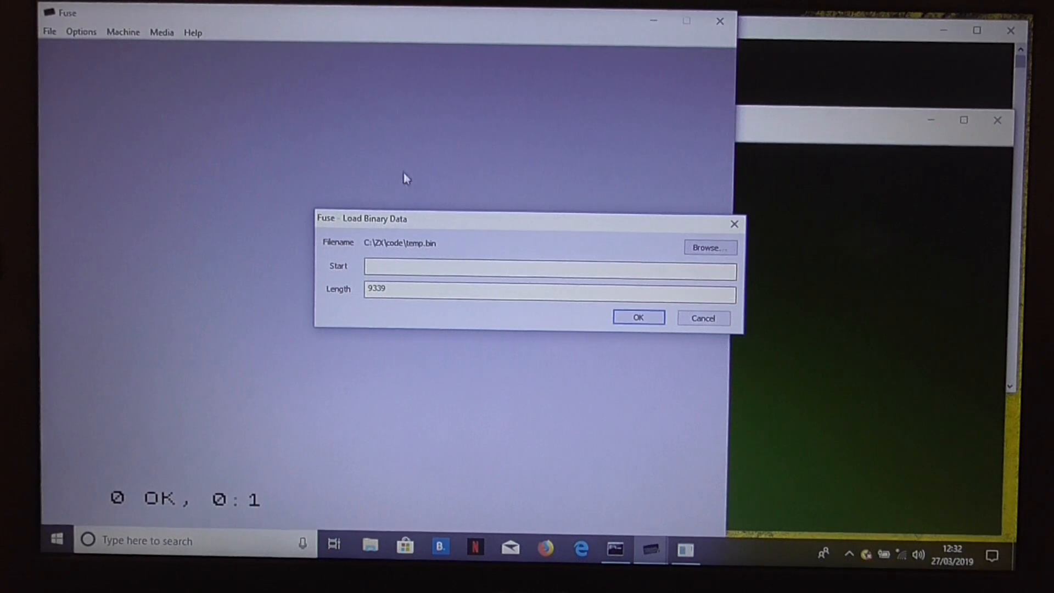
pyautogui.write('2')
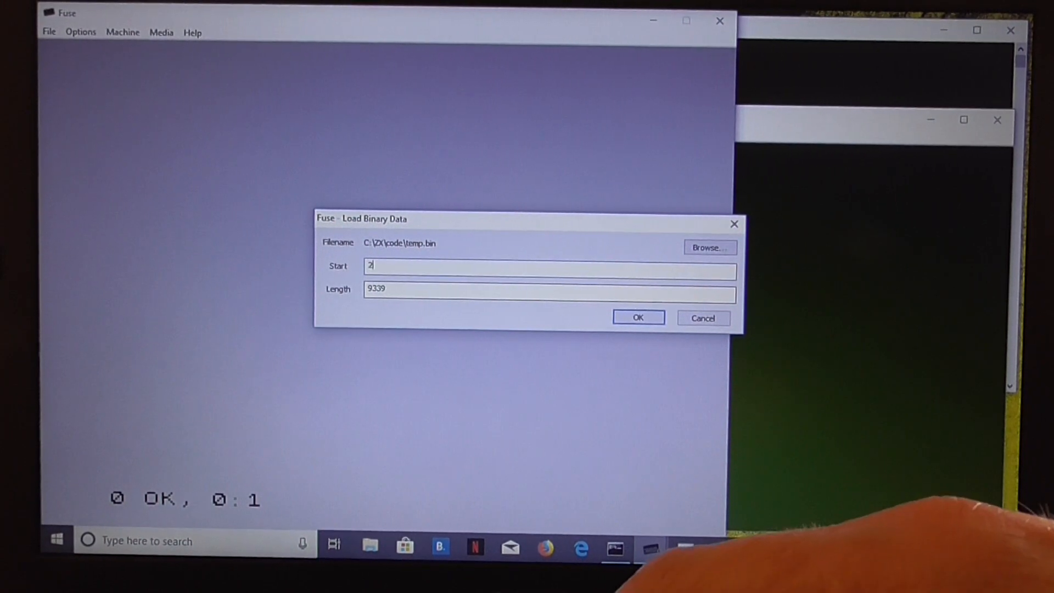
pyautogui.write('24576')
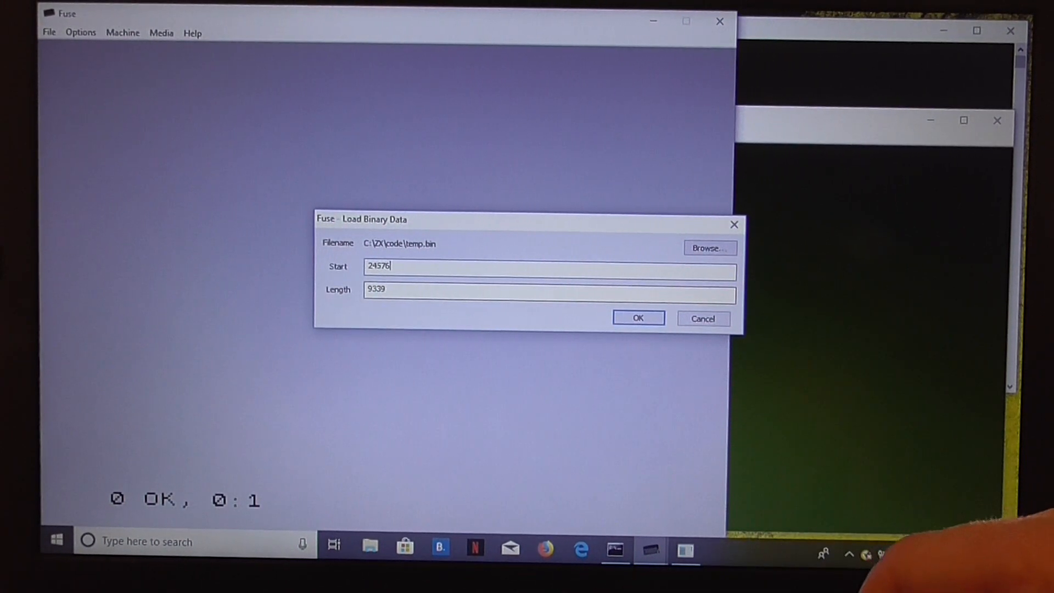
pyautogui.click(637, 319)
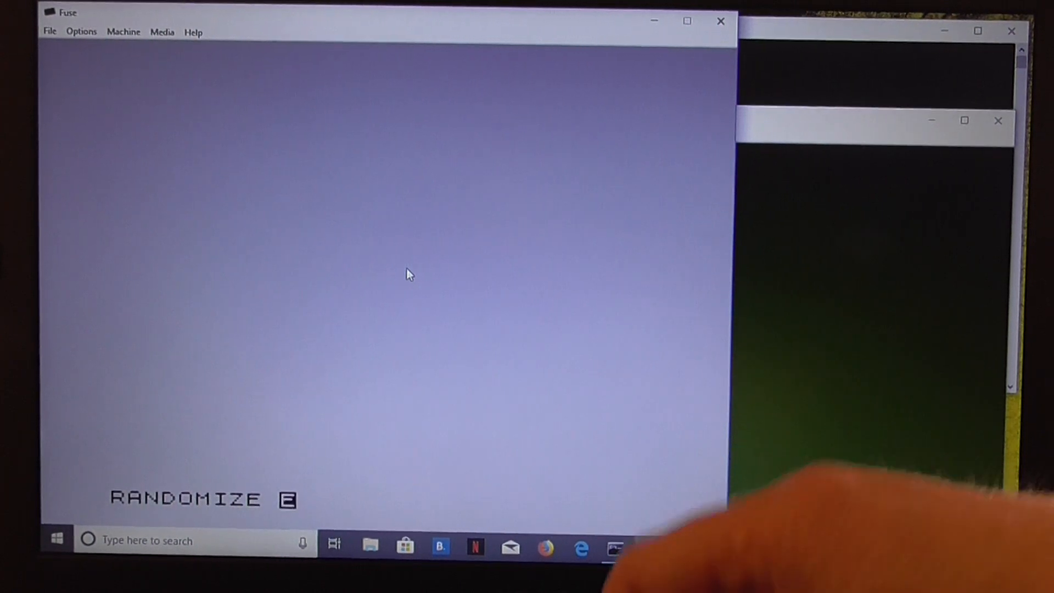
# Start the loaded code with RANDOMIZE USR 24576.
pyautogui.write('USR 24576')
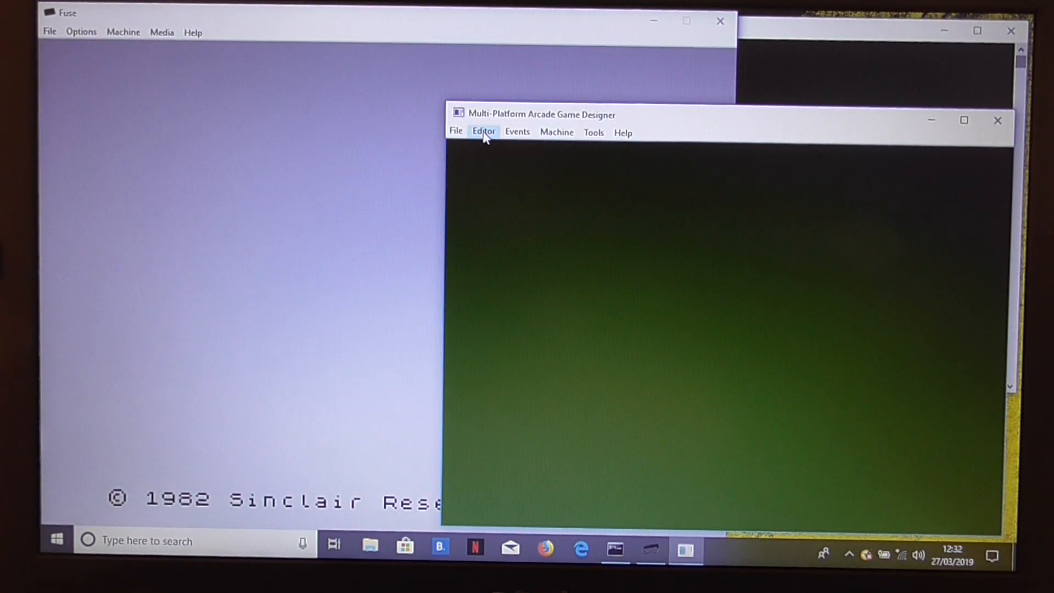
# Bring the sprite type 2 event script up full-screen in Notepad.
pyautogui.click(517, 132)
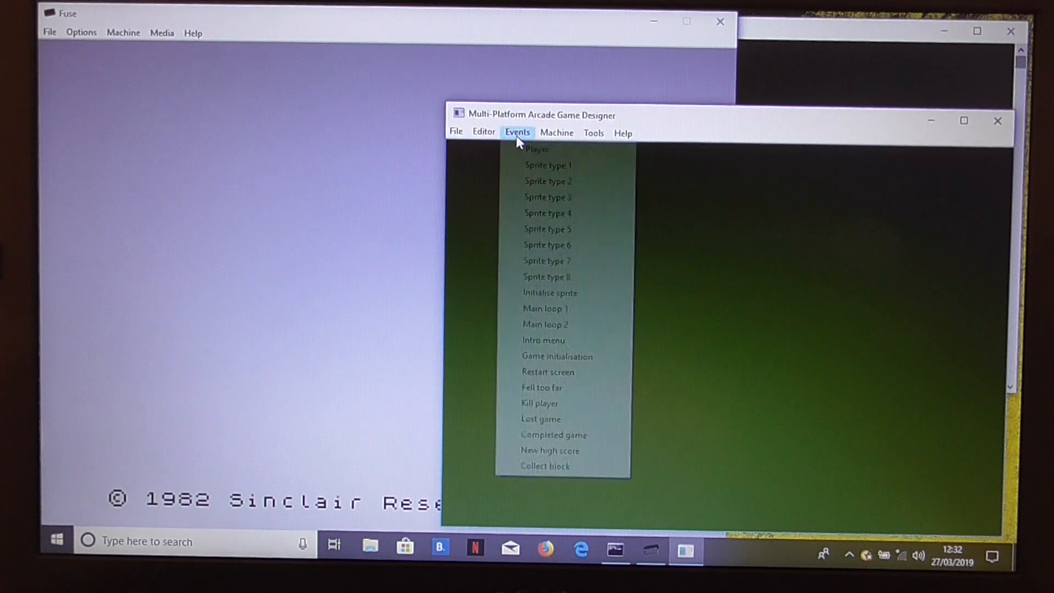
pyautogui.moveTo(537, 149)
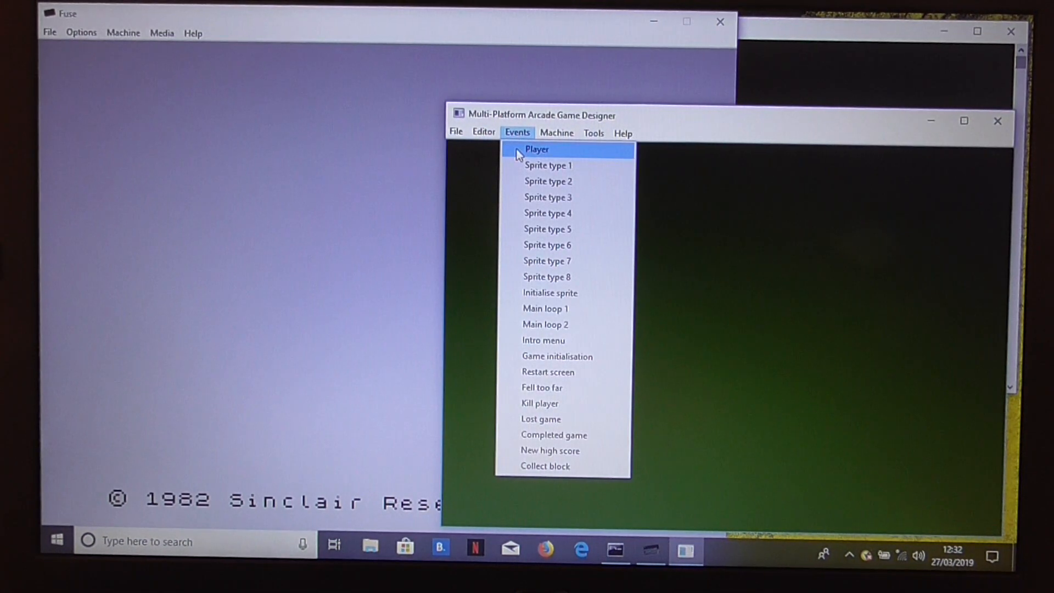
pyautogui.moveTo(549, 181)
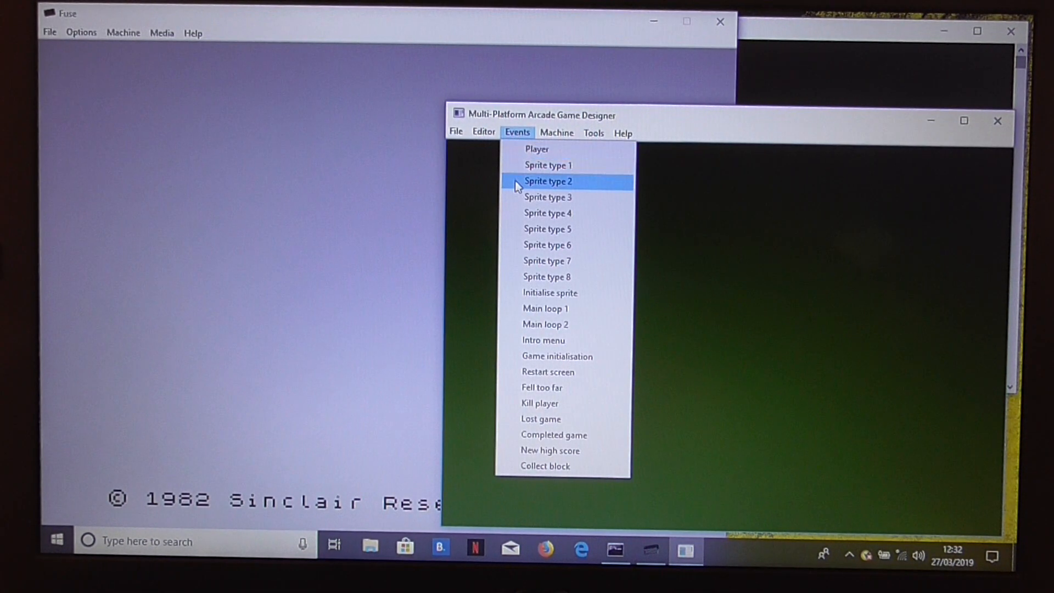
pyautogui.click(548, 181)
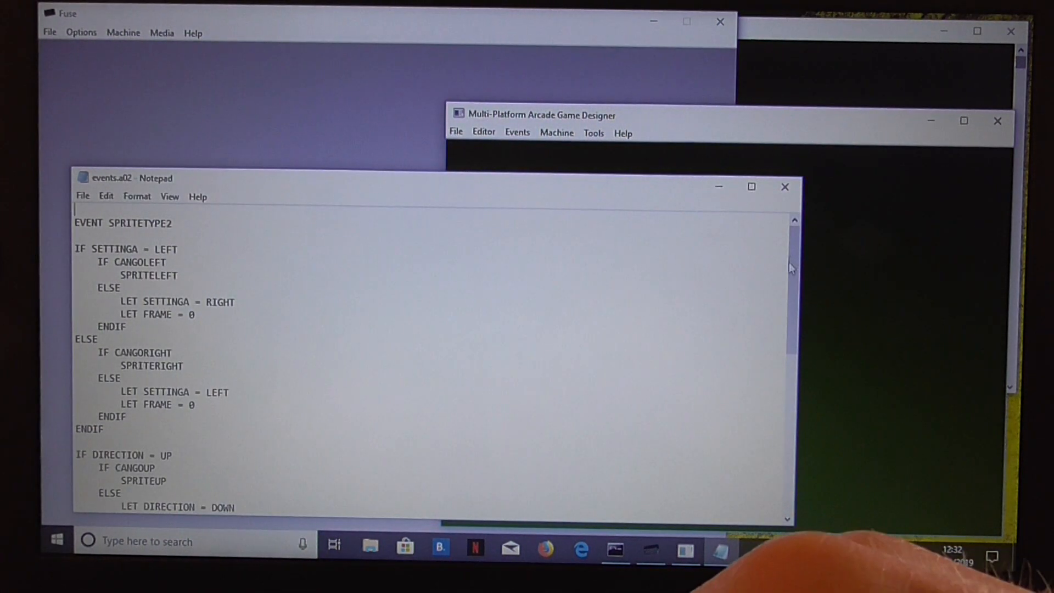
pyautogui.scroll(-3)
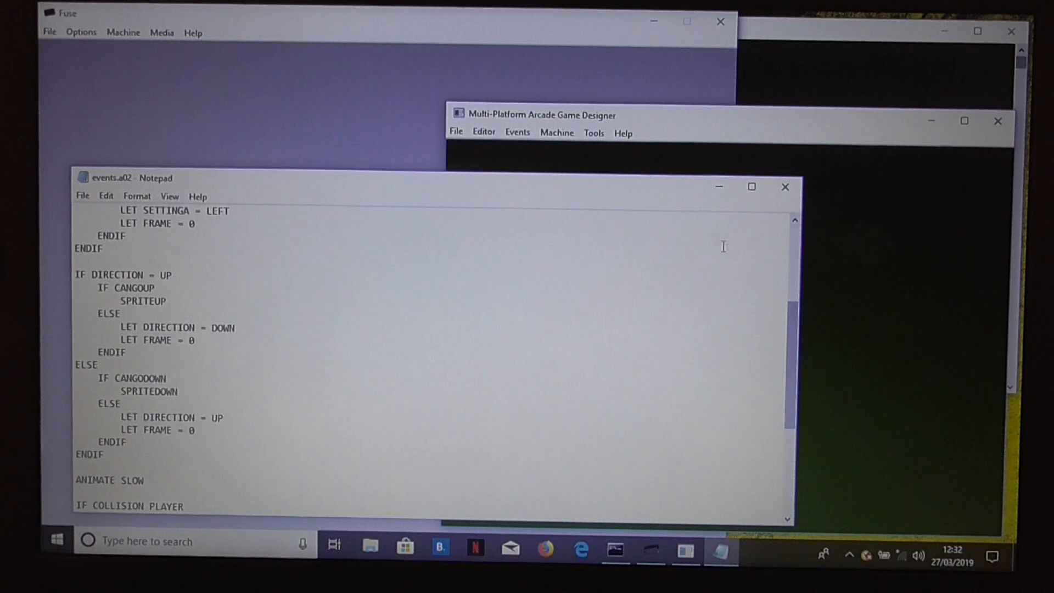
pyautogui.click(751, 186)
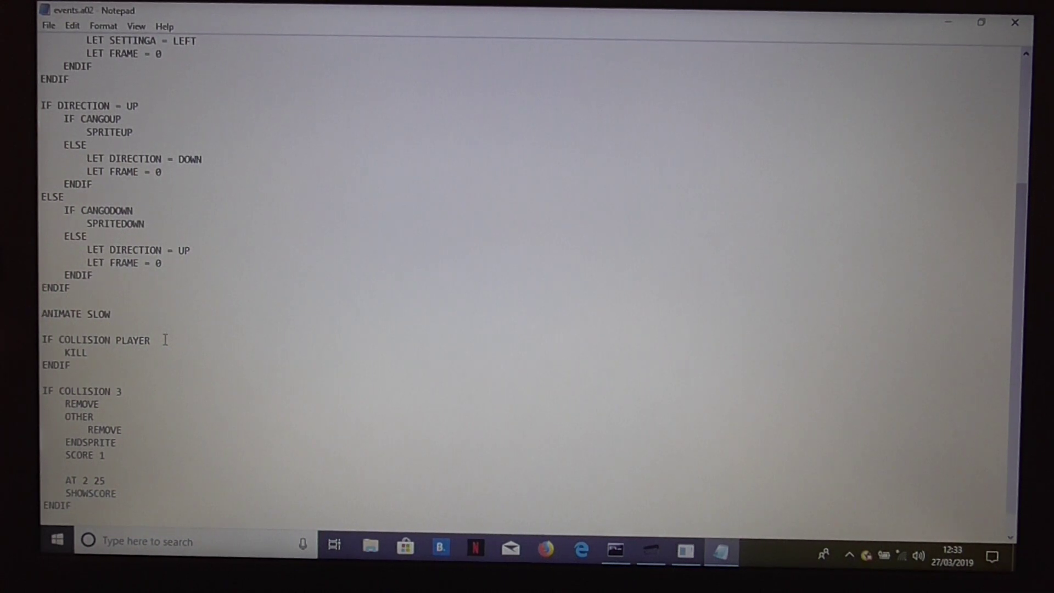
pyautogui.scroll(-3)
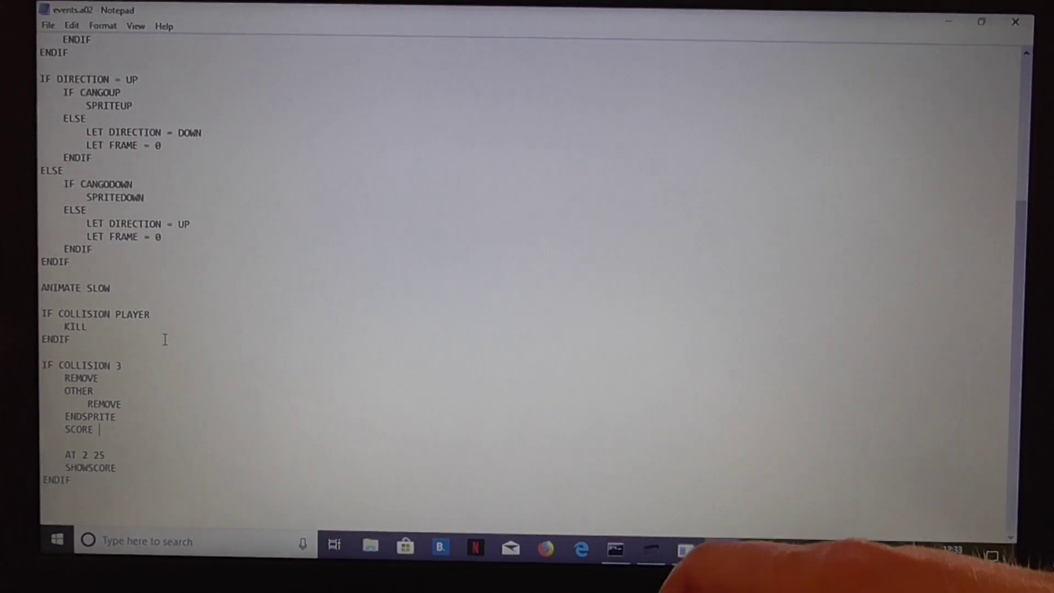
# Make the collision with type 3 give SCORE 50 and add an EXPLODE line.
pyautogui.write('50')
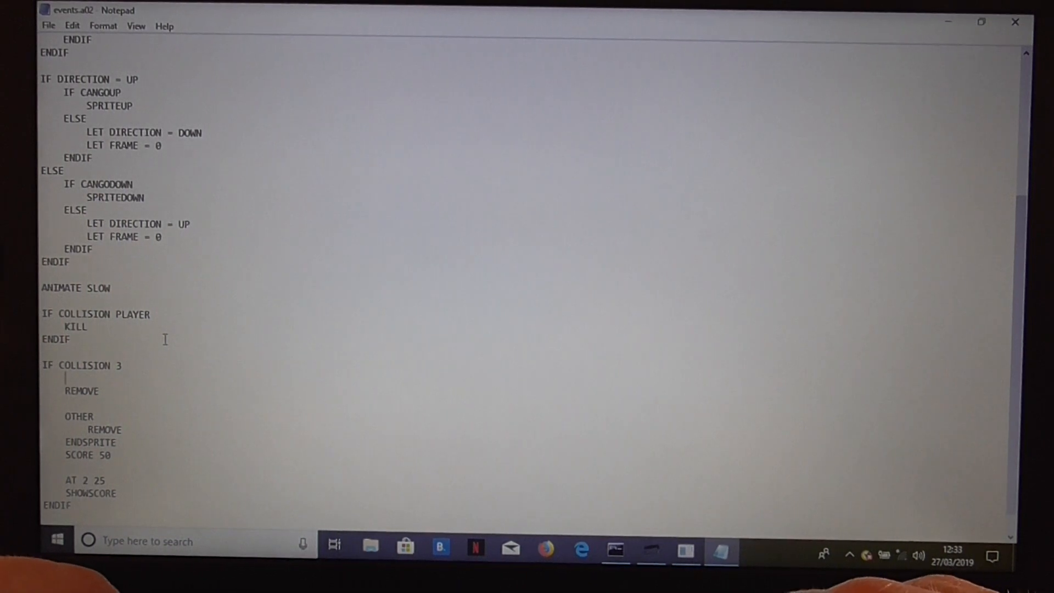
pyautogui.write('EXPLODE')
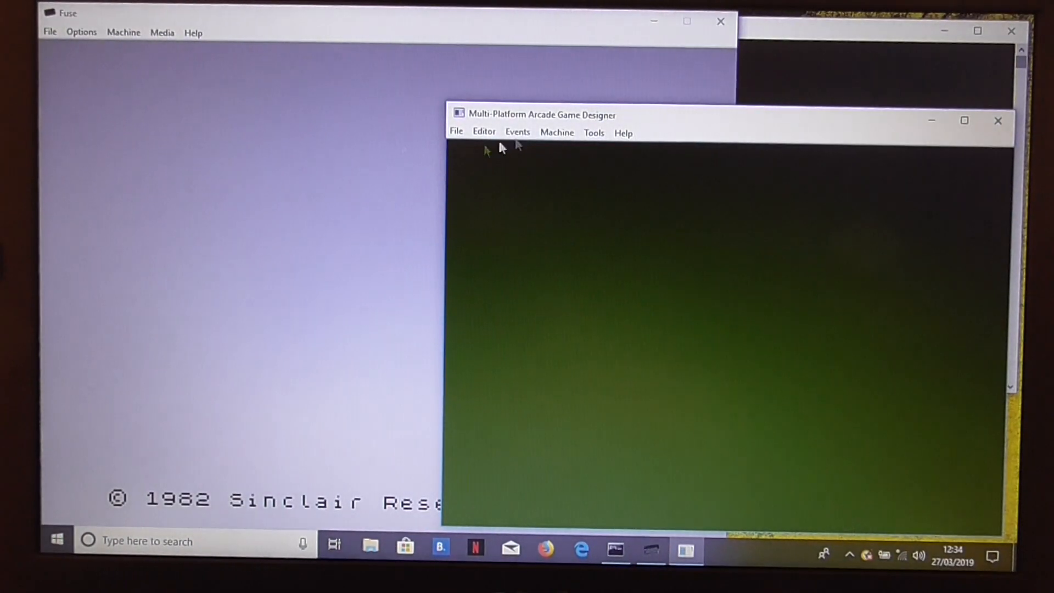
# Export the game's source code as temp, replacing the existing temp file.
pyautogui.click(456, 132)
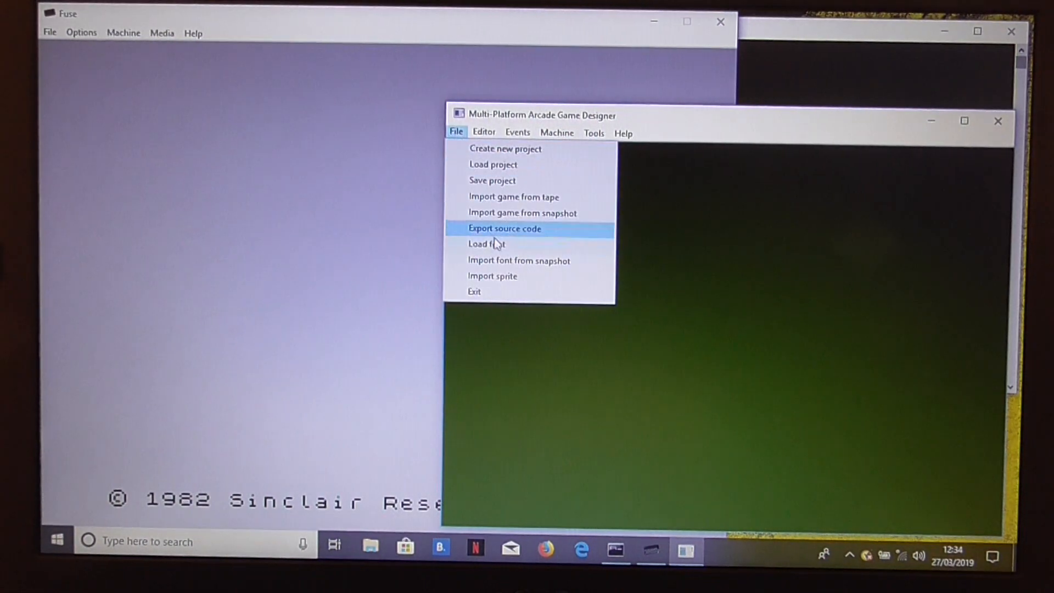
pyautogui.click(504, 228)
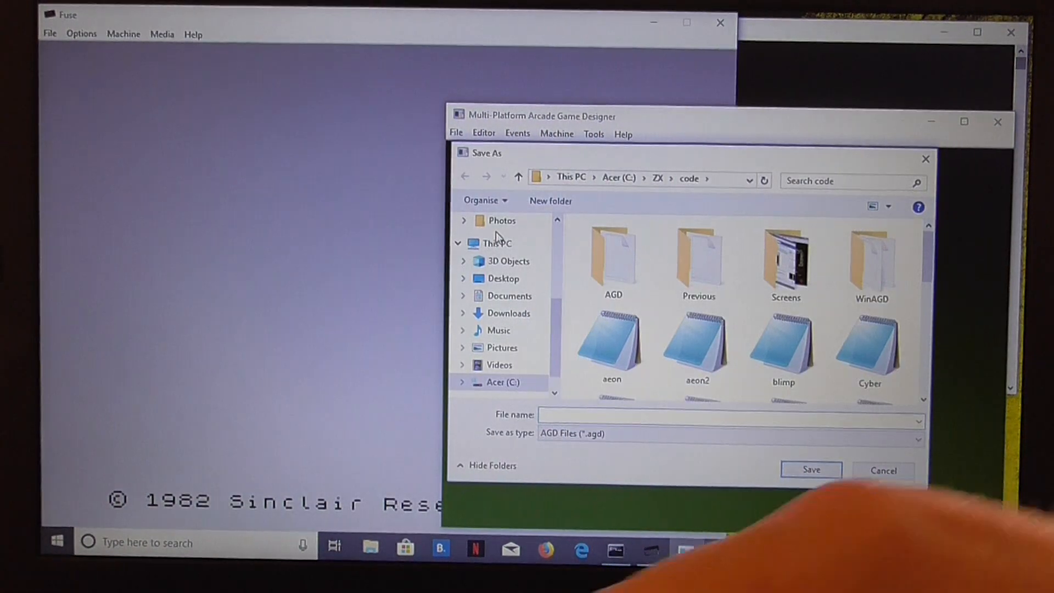
pyautogui.write('temp')
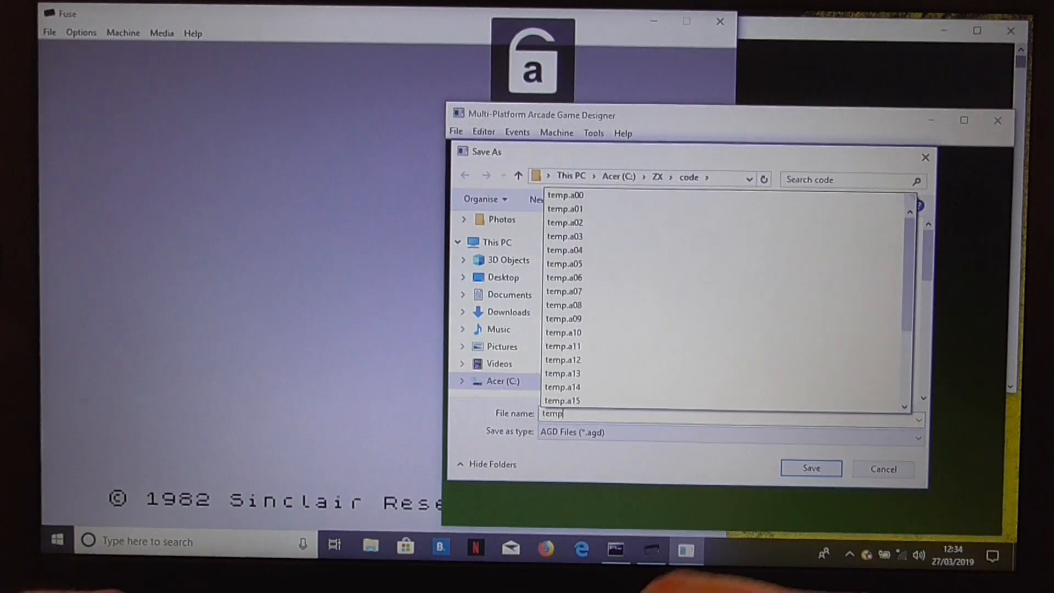
pyautogui.click(810, 468)
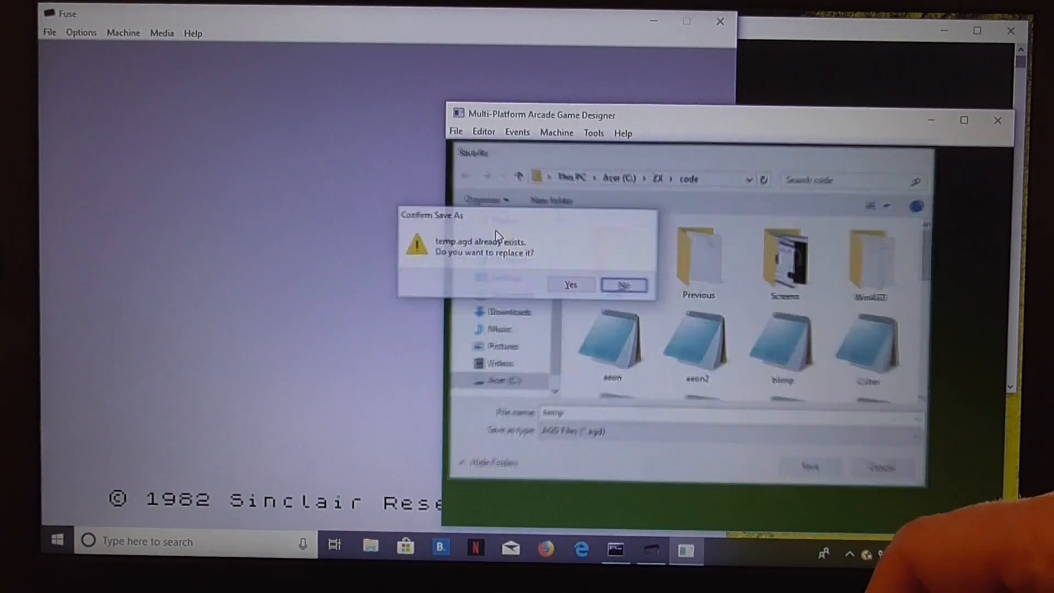
pyautogui.click(570, 285)
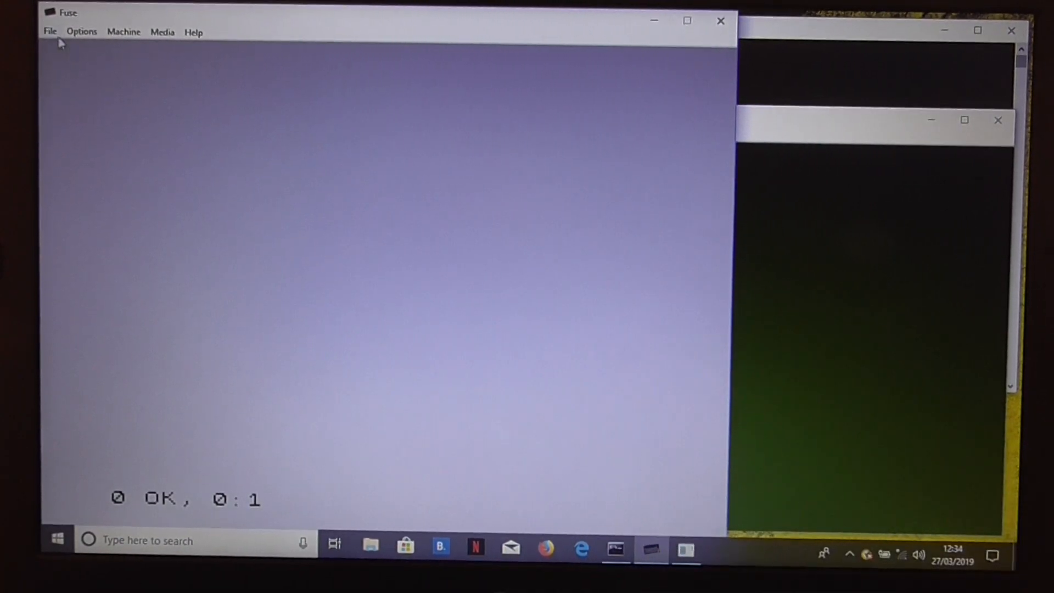
# Load the compiled temp.bin into emulator memory with Start entered as 2457.
pyautogui.click(50, 31)
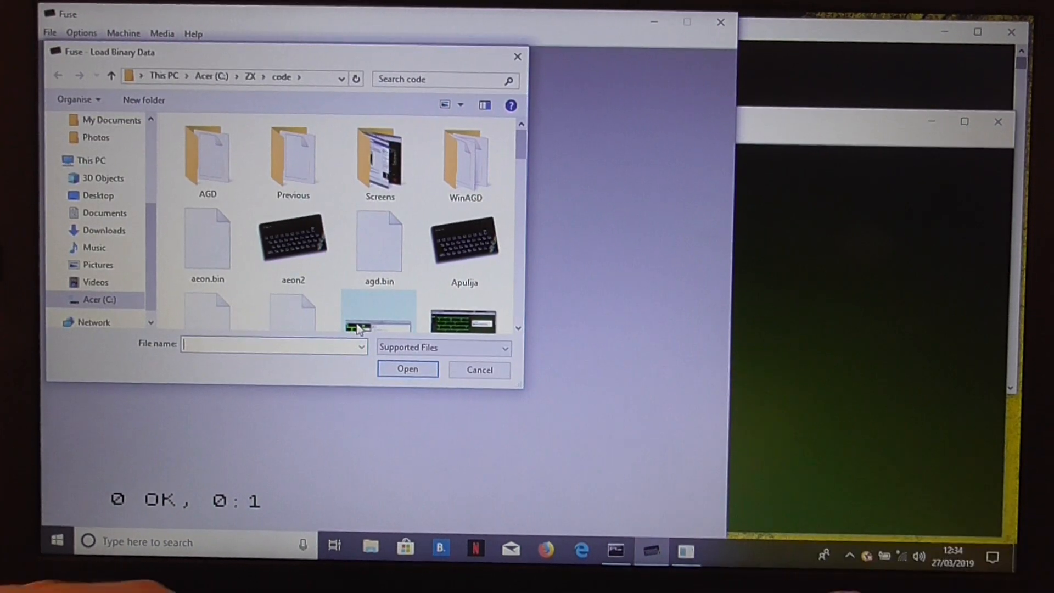
pyautogui.click(379, 316)
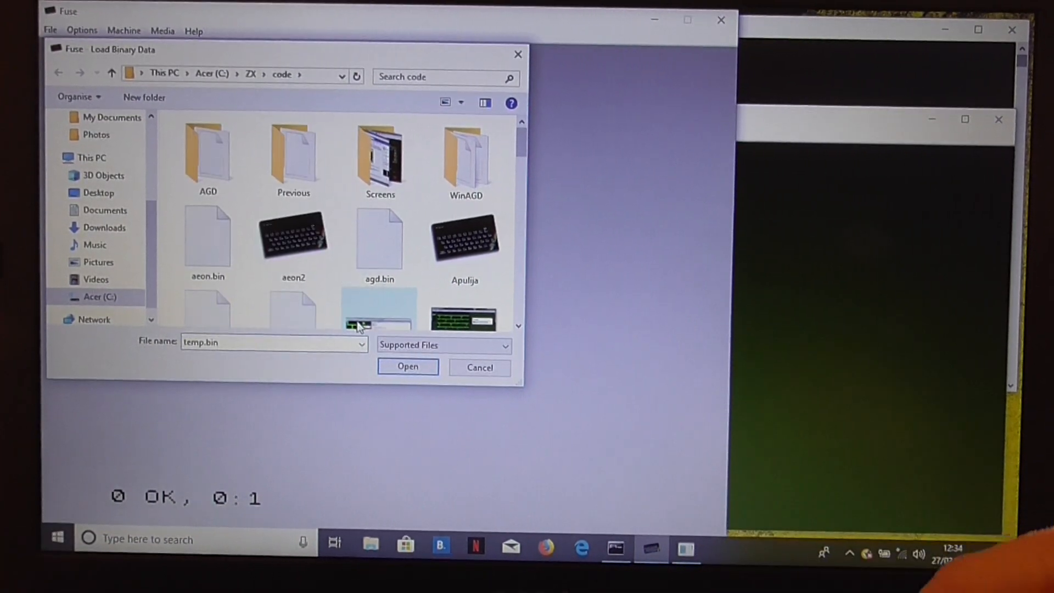
pyautogui.click(407, 366)
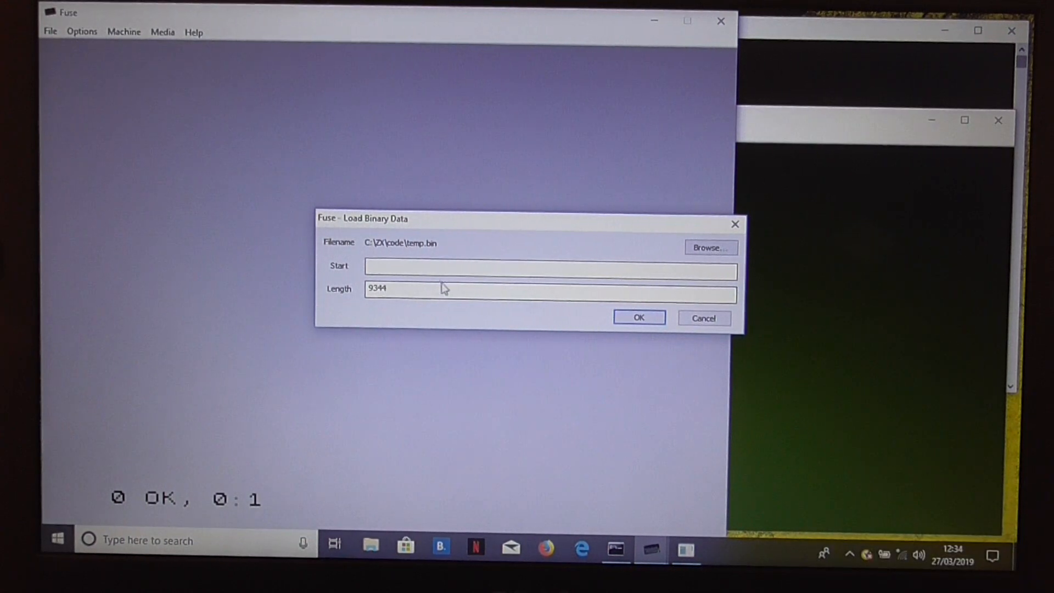
pyautogui.write('2457')
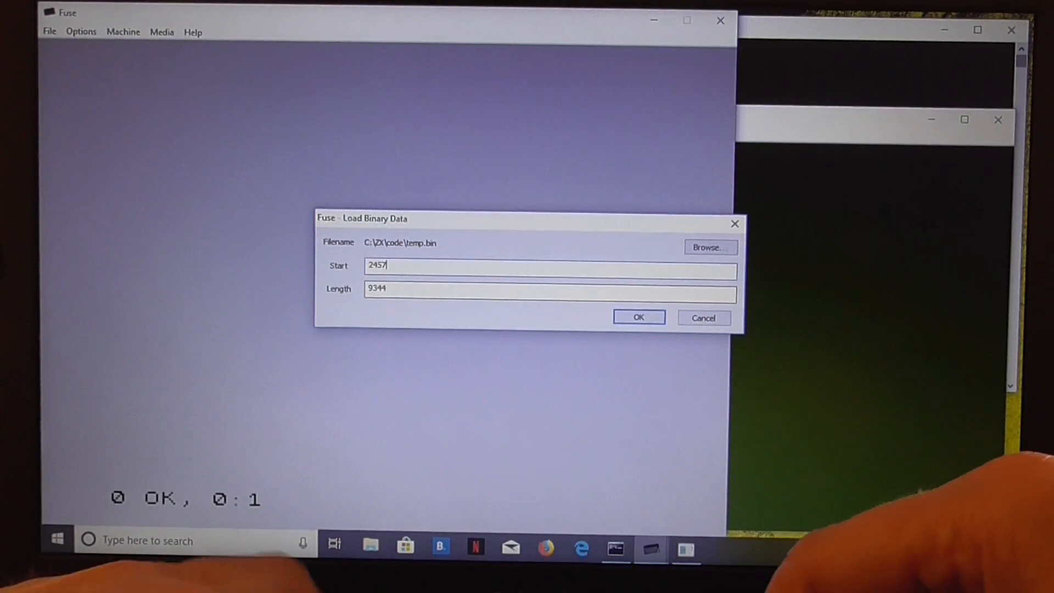
pyautogui.click(637, 317)
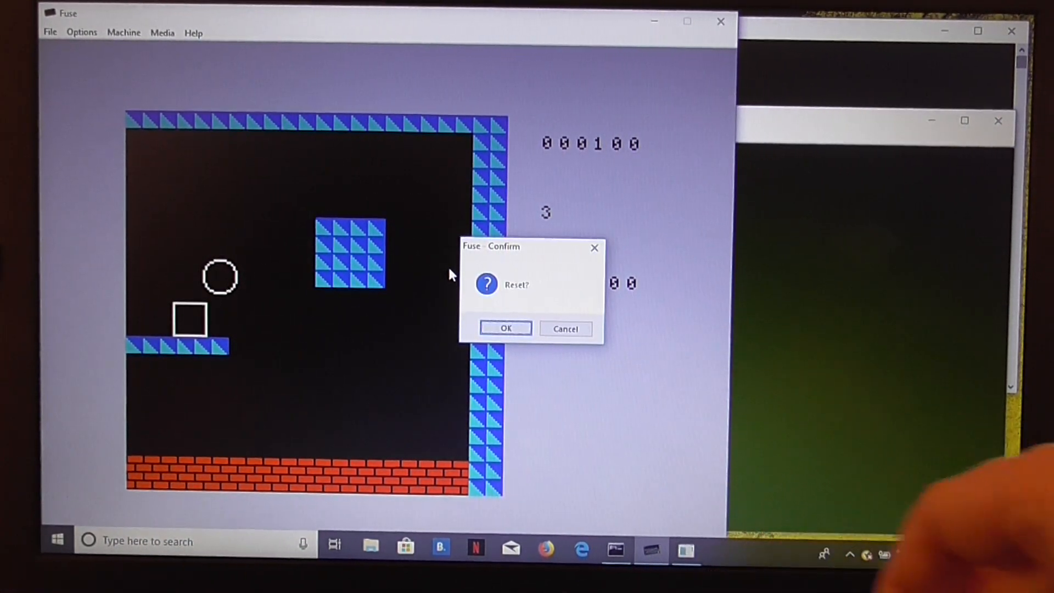
# Confirm resetting the emulated Spectrum to its start-up screen.
pyautogui.click(506, 328)
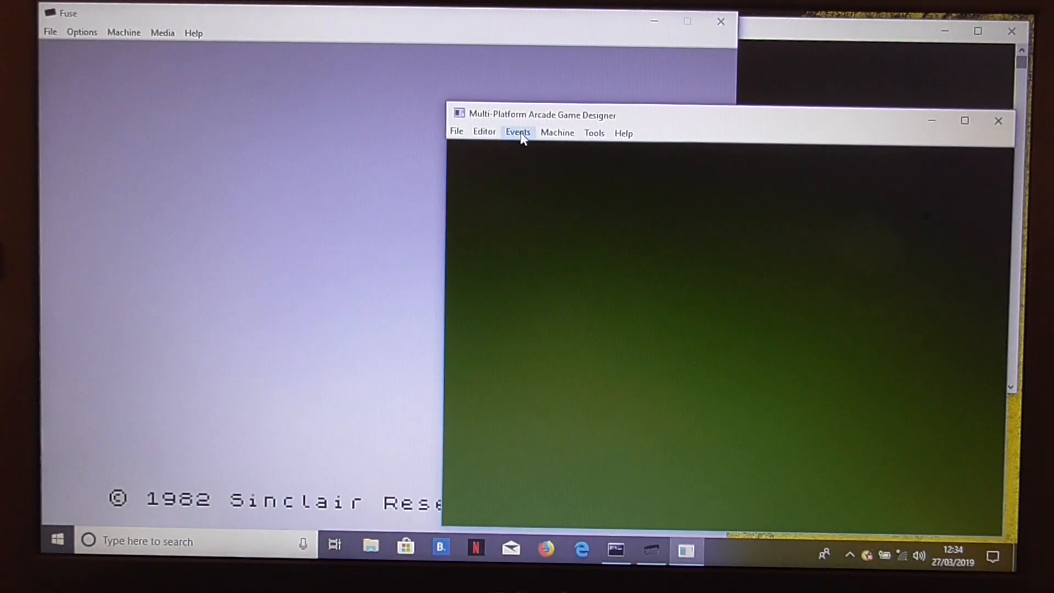
# Bring the sprite type 2 event script up full-screen in Notepad.
pyautogui.click(517, 132)
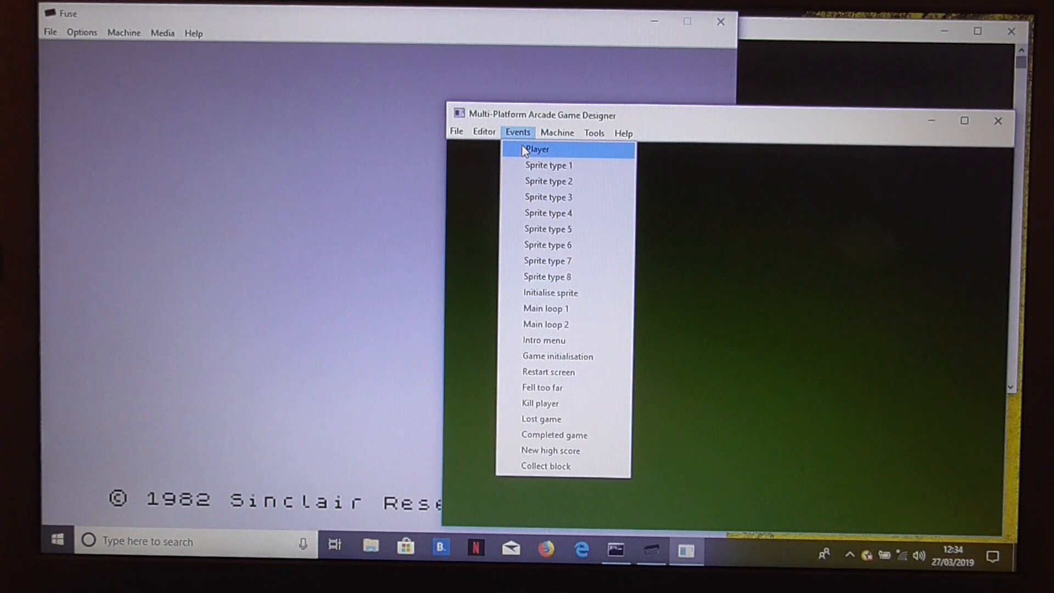
pyautogui.moveTo(528, 171)
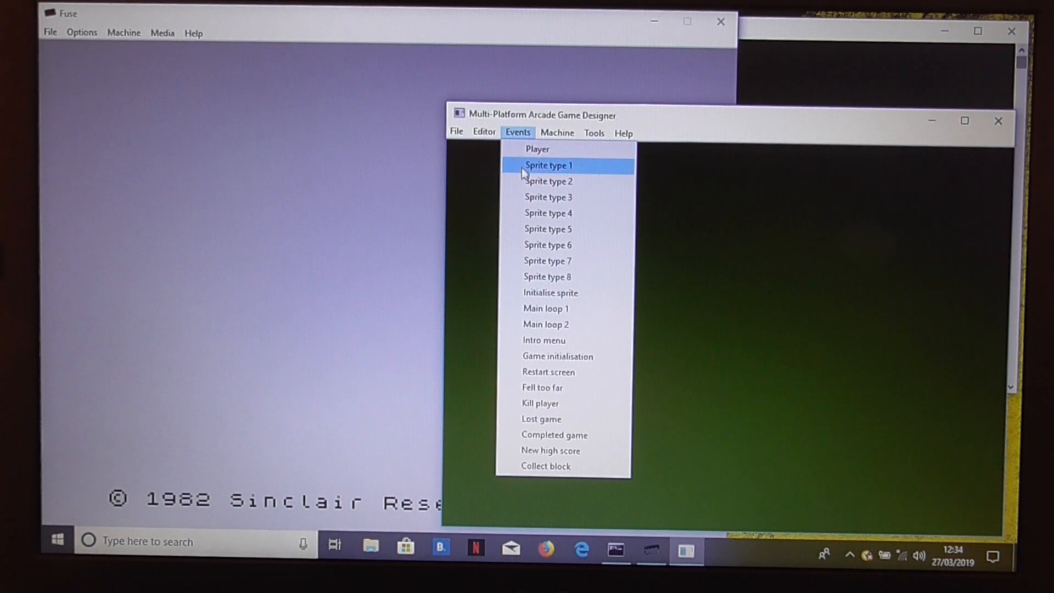
pyautogui.click(549, 181)
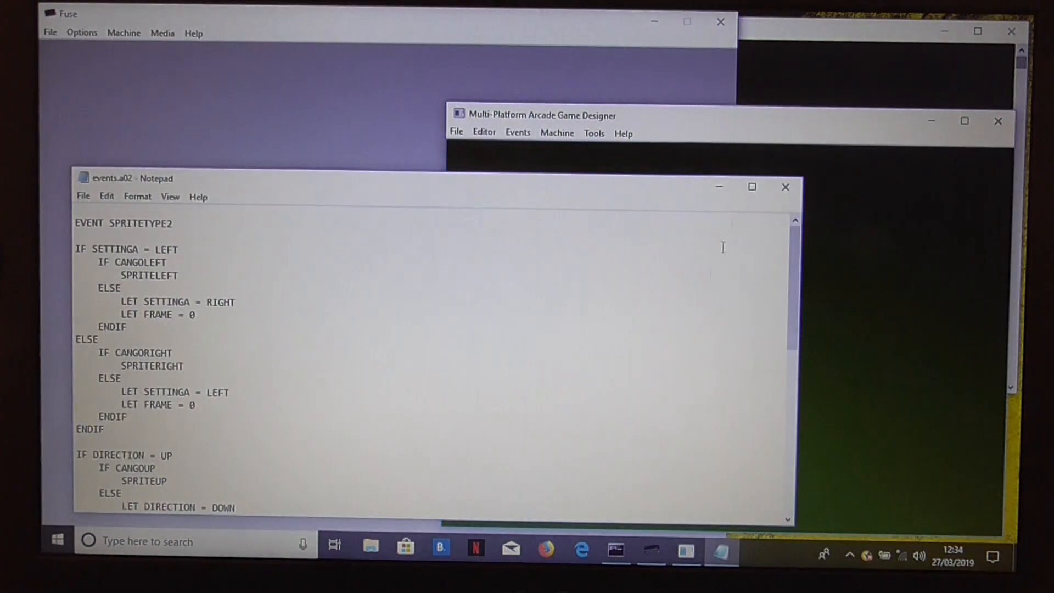
pyautogui.click(752, 187)
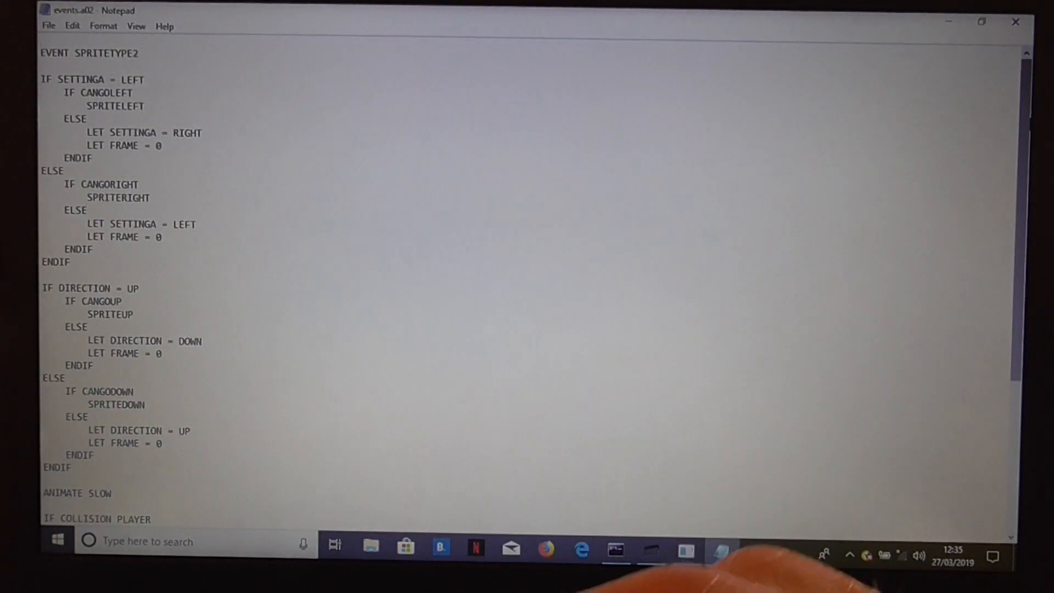
pyautogui.scroll(-3)
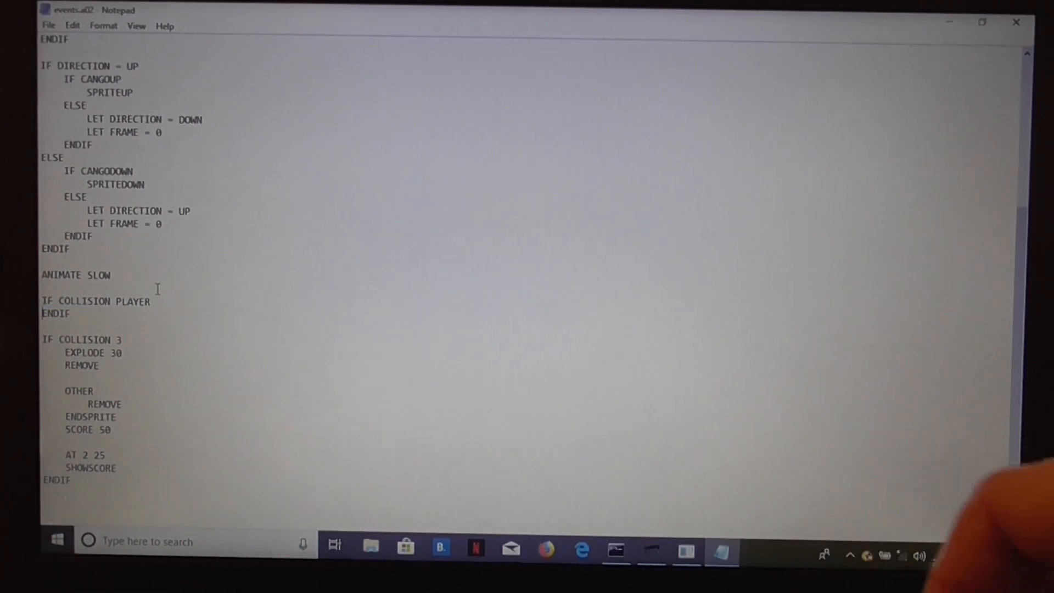
# Replace KILL in the player-collision block with LET K = 50 followed by OTHER.
pyautogui.press('enter')
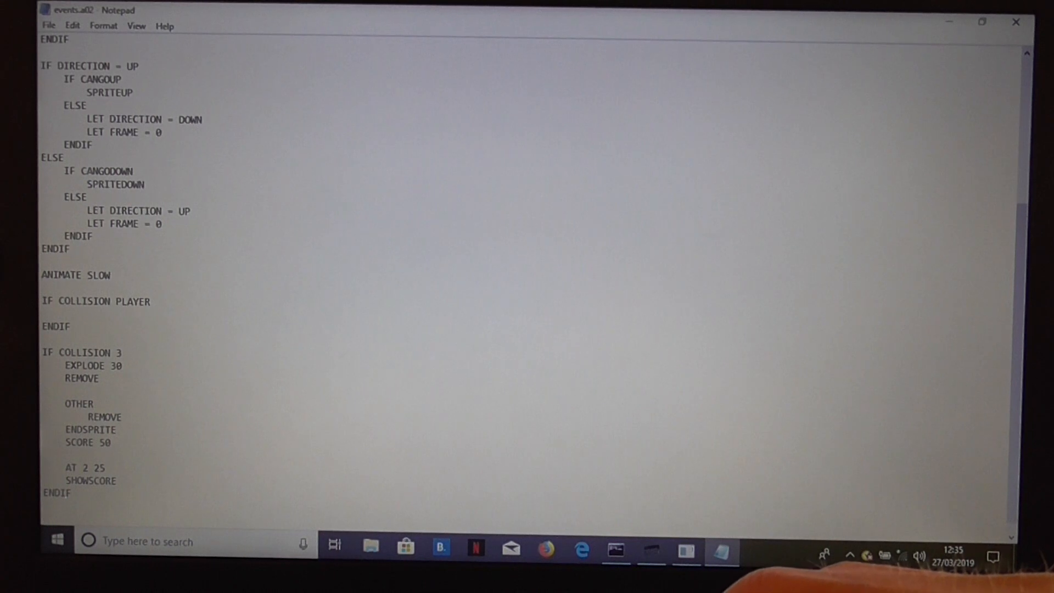
pyautogui.click(65, 313)
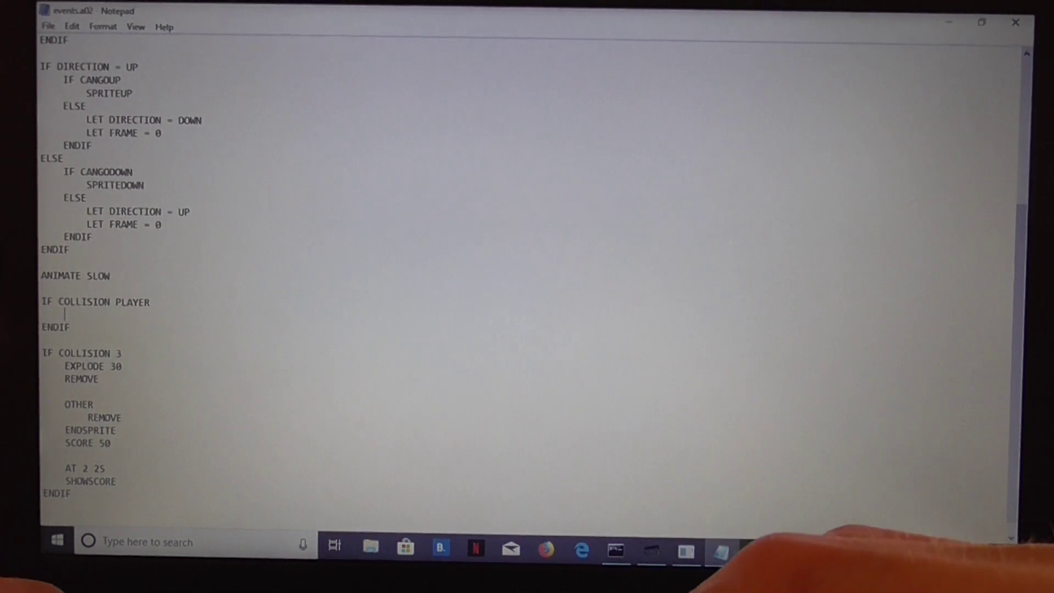
pyautogui.write('LET')
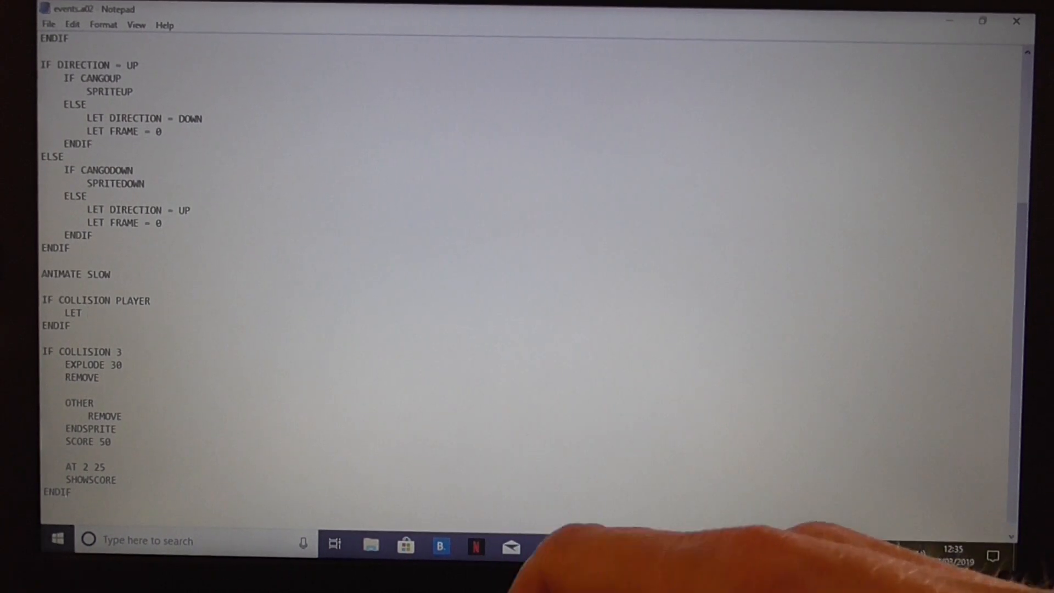
pyautogui.write('K =')
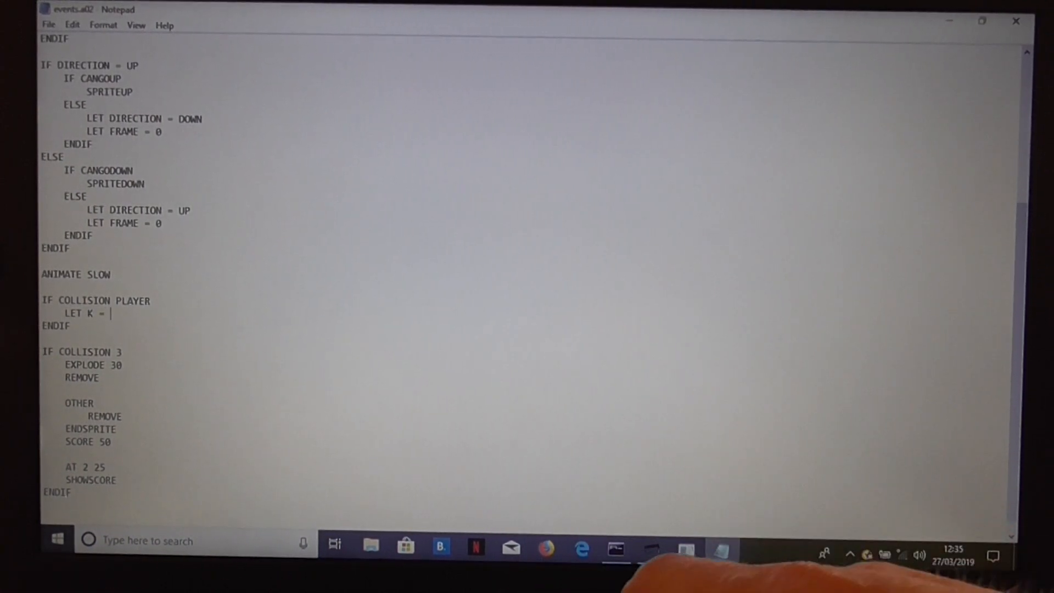
pyautogui.write('50')
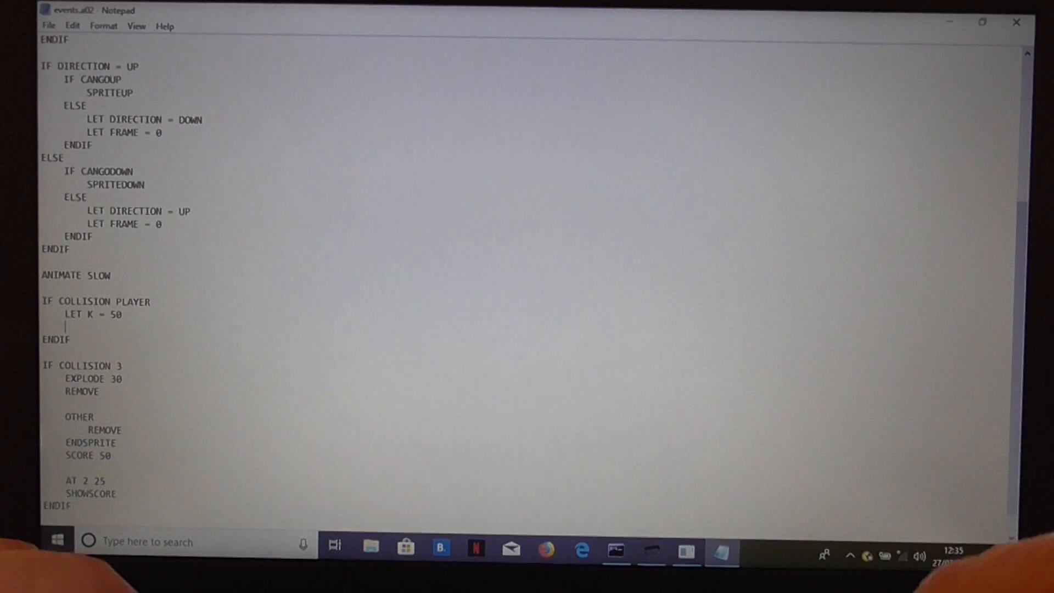
pyautogui.write('OTHER')
pyautogui.write('REMOV')
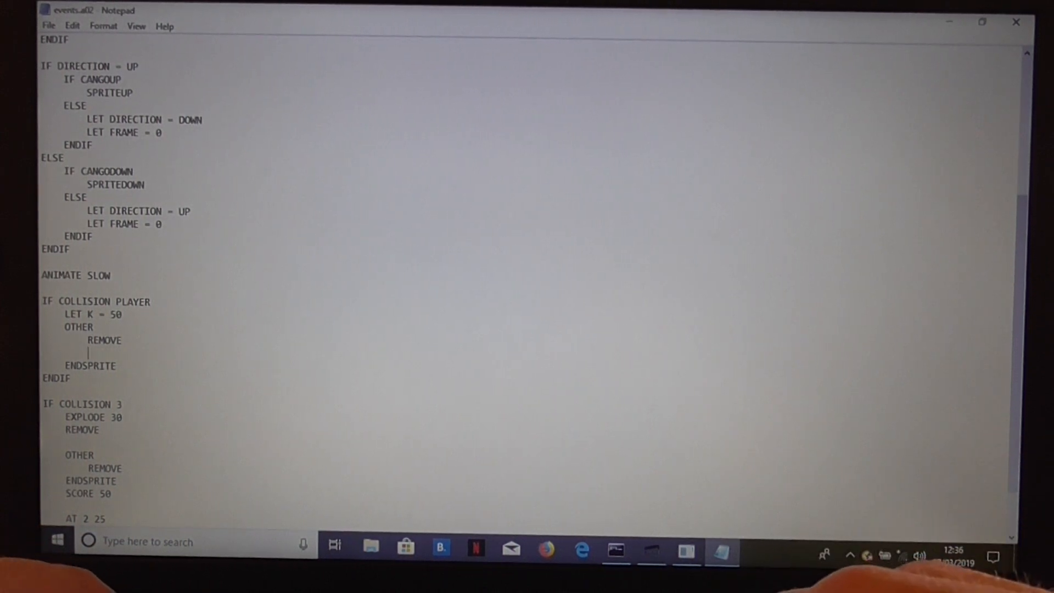
# Add EXPLODE 40 after REMOVE in the player-collision block of events.a02.
pyautogui.write('EXPLODE 4')
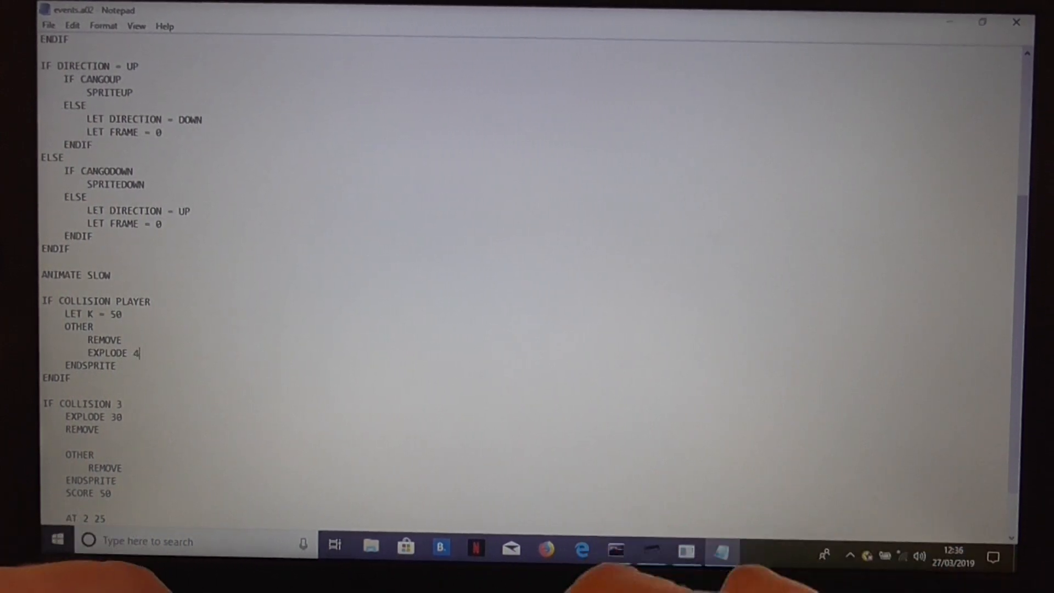
pyautogui.write('0')
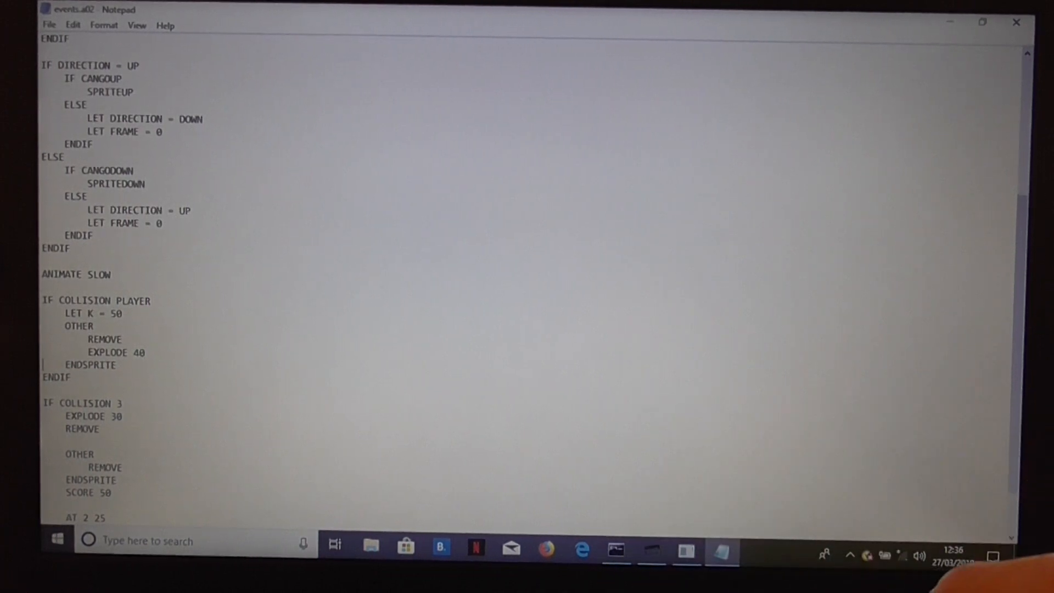
pyautogui.doubleClick(108, 353)
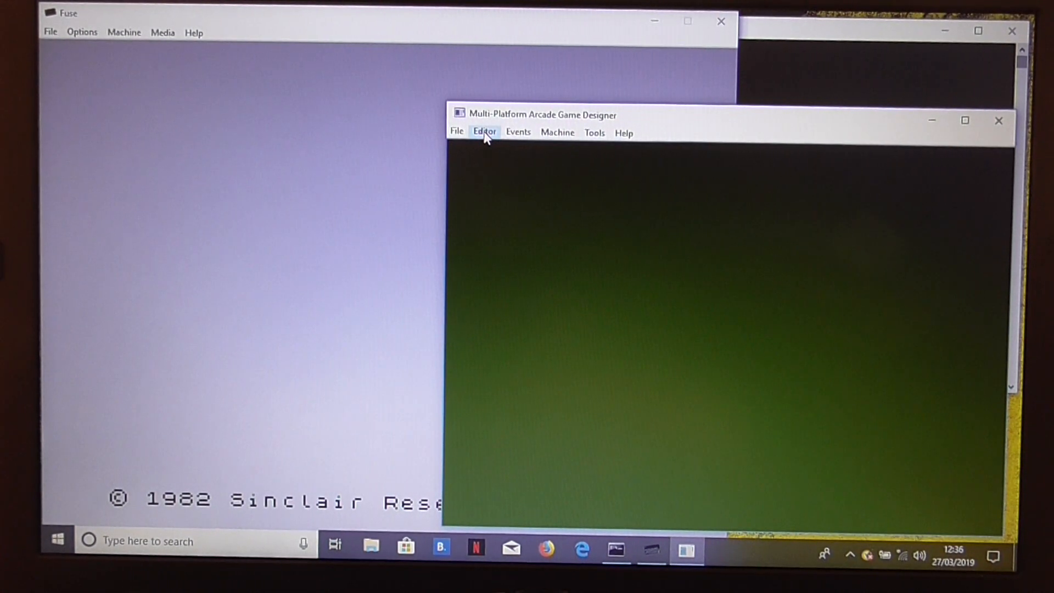
# In the Main loop 1 script, add an IF K > 0 ... ENDIF block.
pyautogui.click(484, 132)
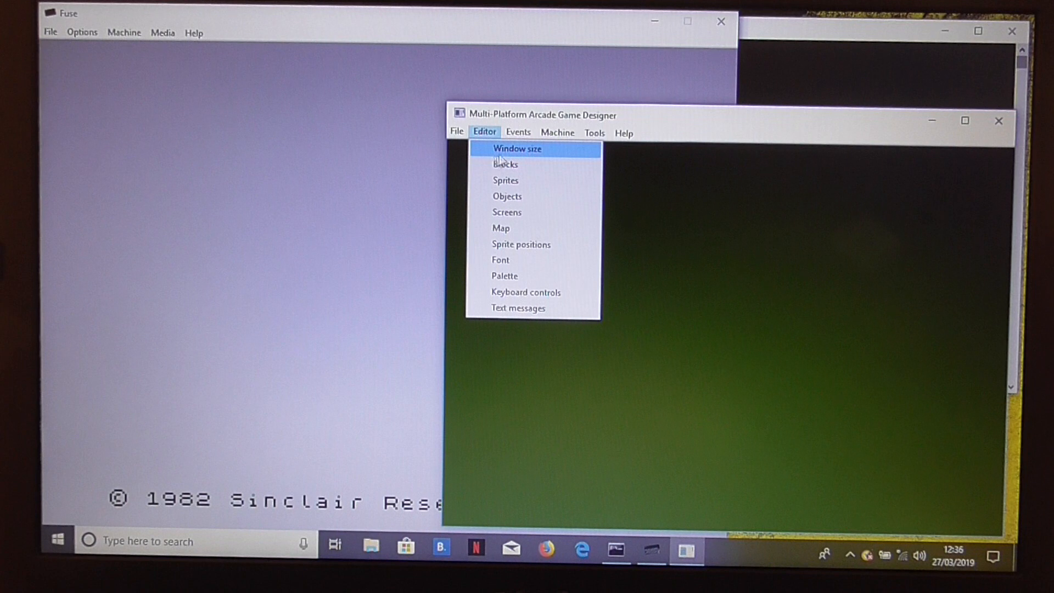
pyautogui.click(518, 132)
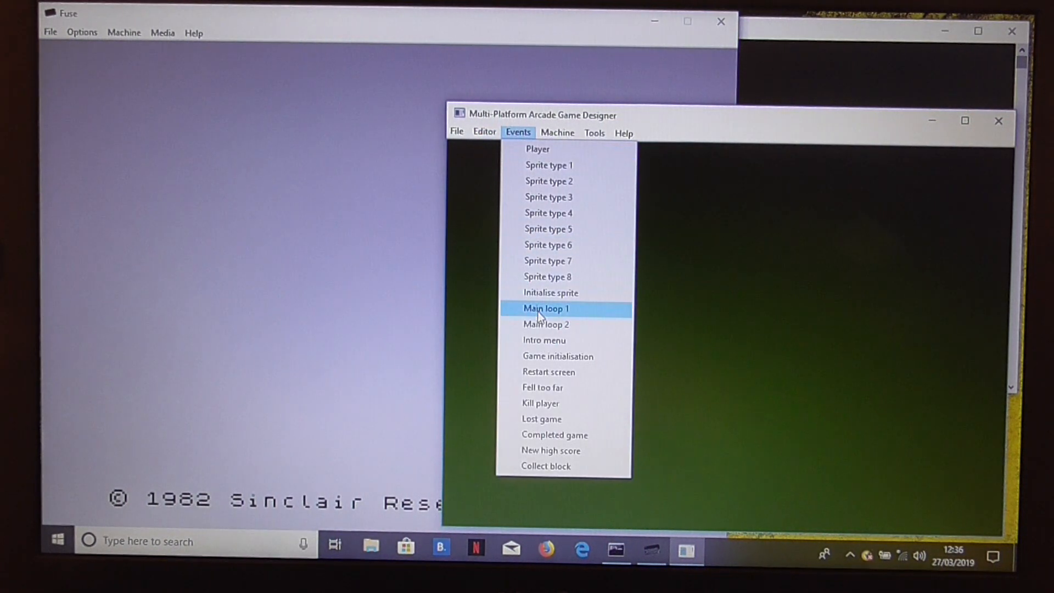
pyautogui.click(546, 307)
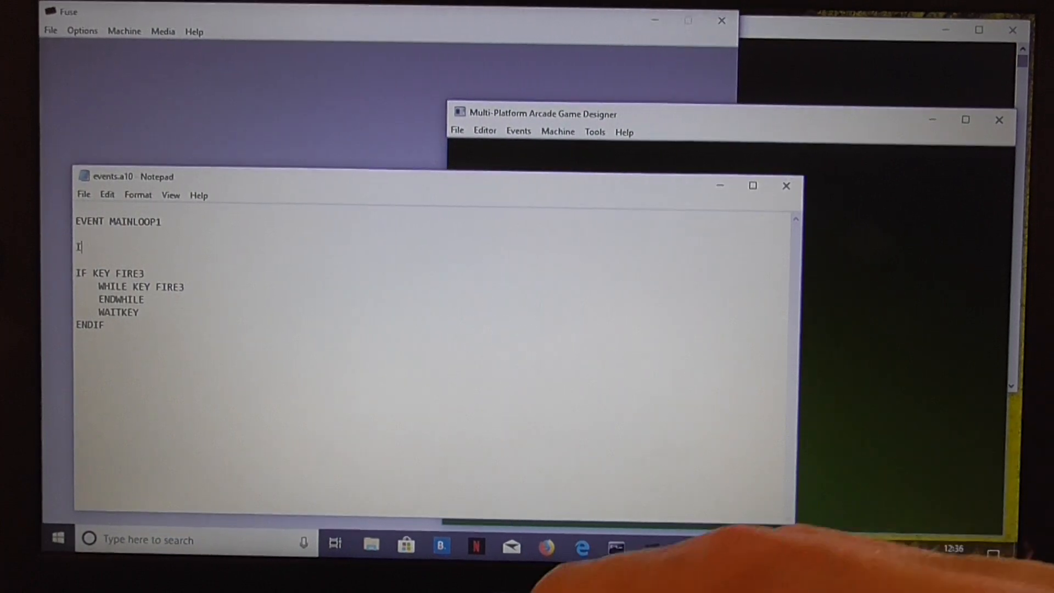
pyautogui.write('F K')
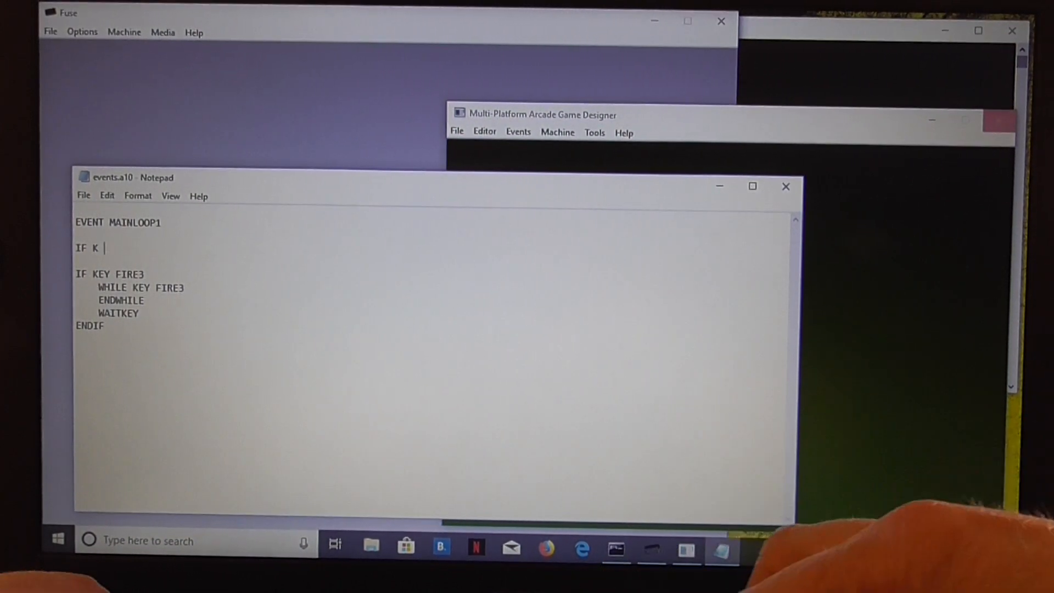
pyautogui.write('> 0')
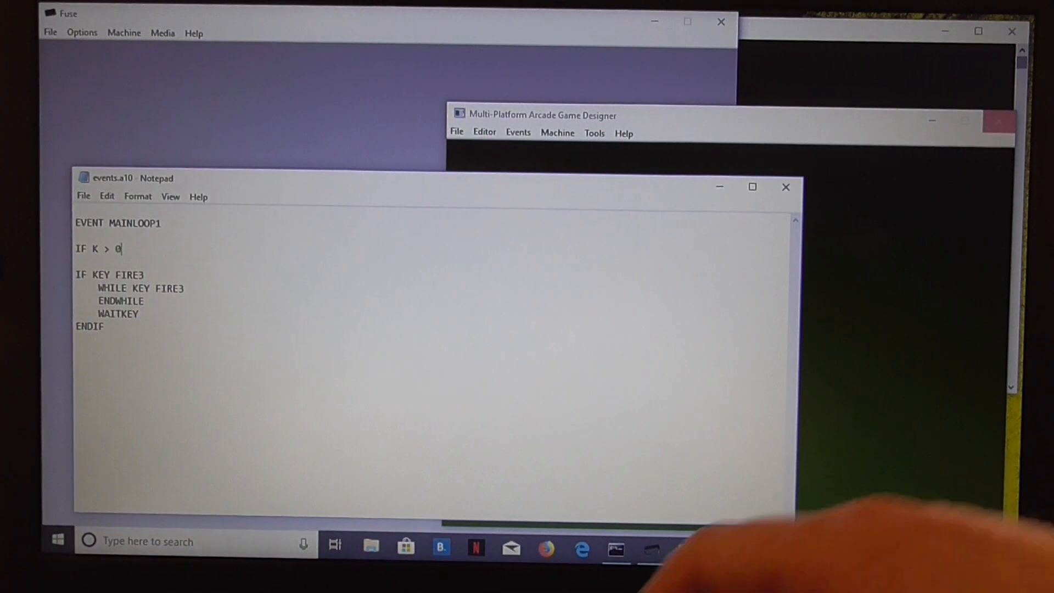
pyautogui.write('ENDIF')
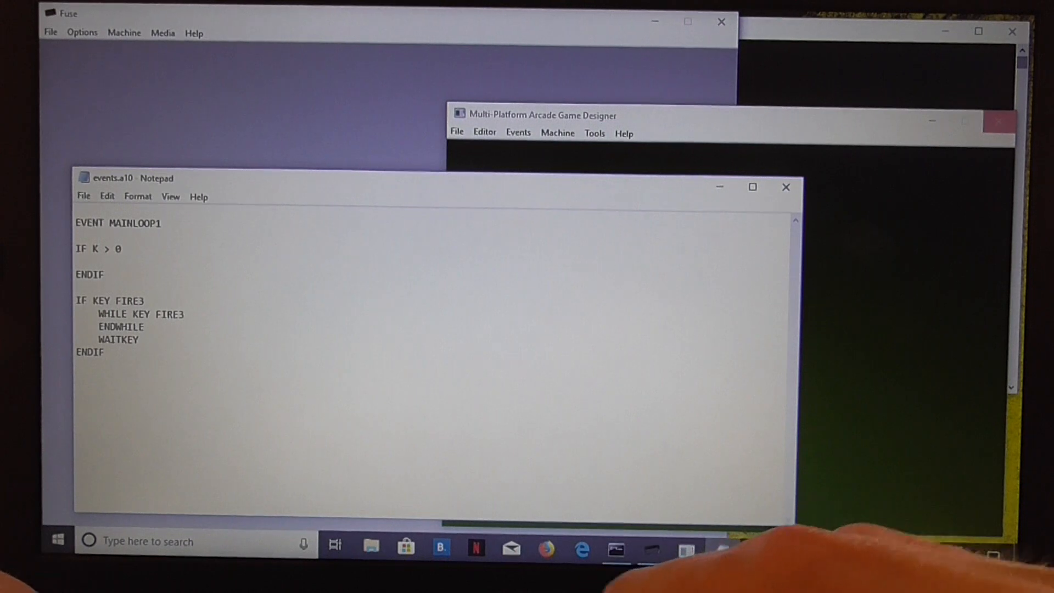
# Inside it, write SUBTRACT 1 FROM K and an IF K = 0 / KILL / ENDIF block.
pyautogui.write('SUBTRACT 1 FR')
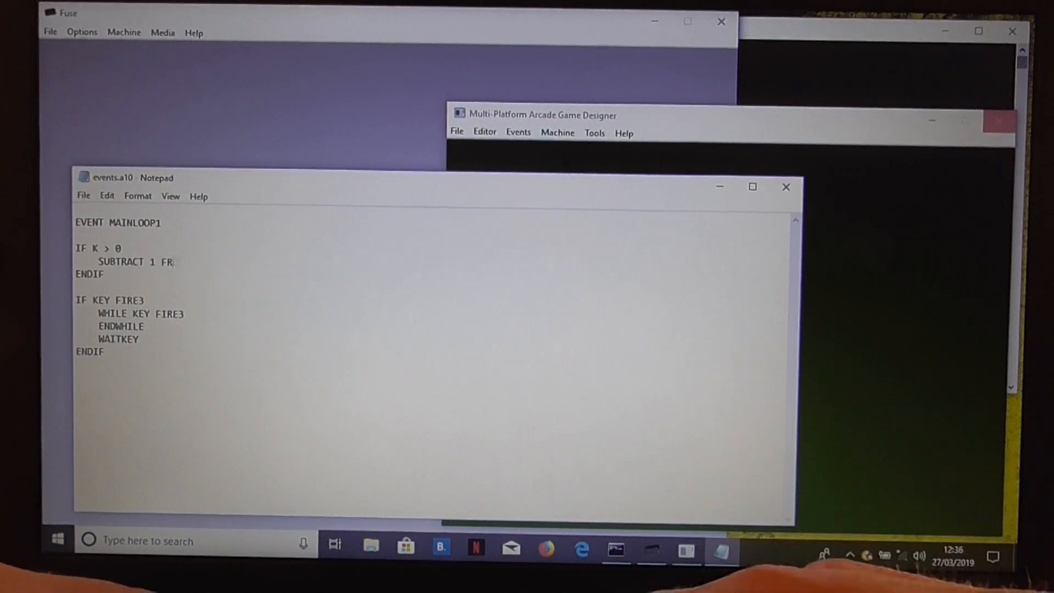
pyautogui.write('OM K')
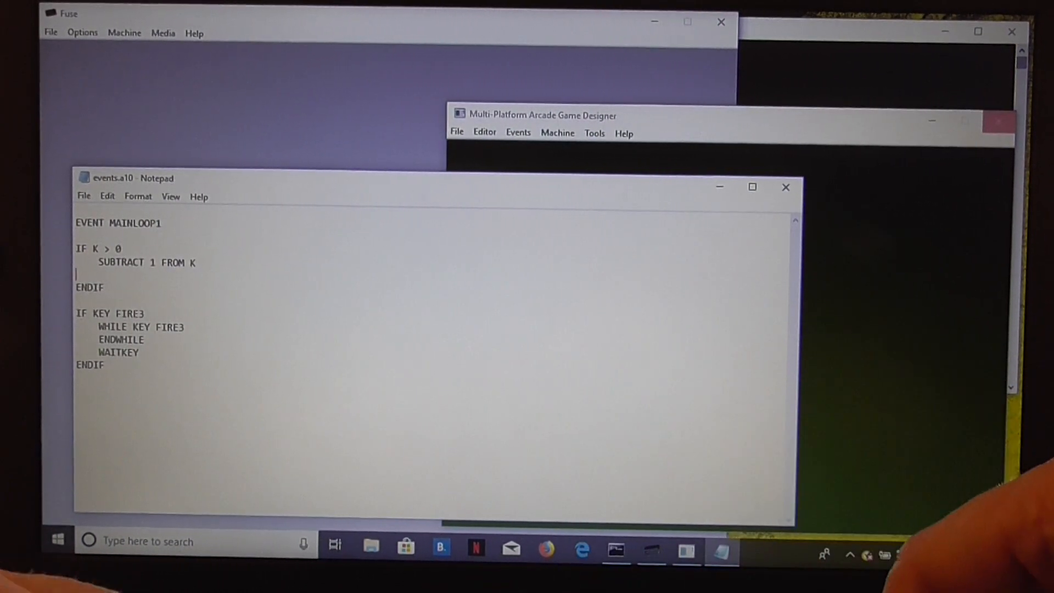
pyautogui.write('IF')
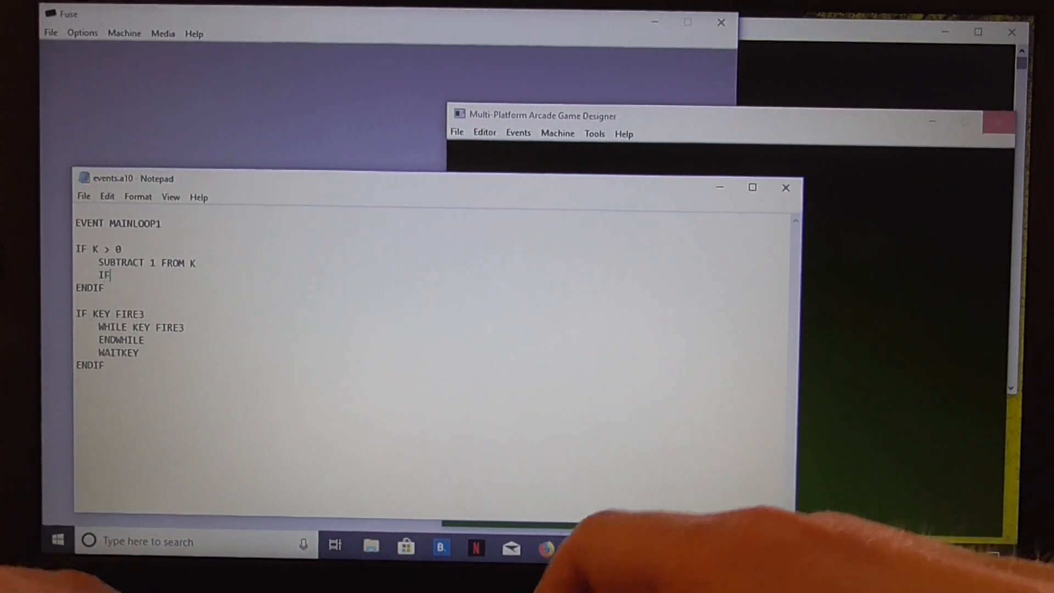
pyautogui.write('K = 0')
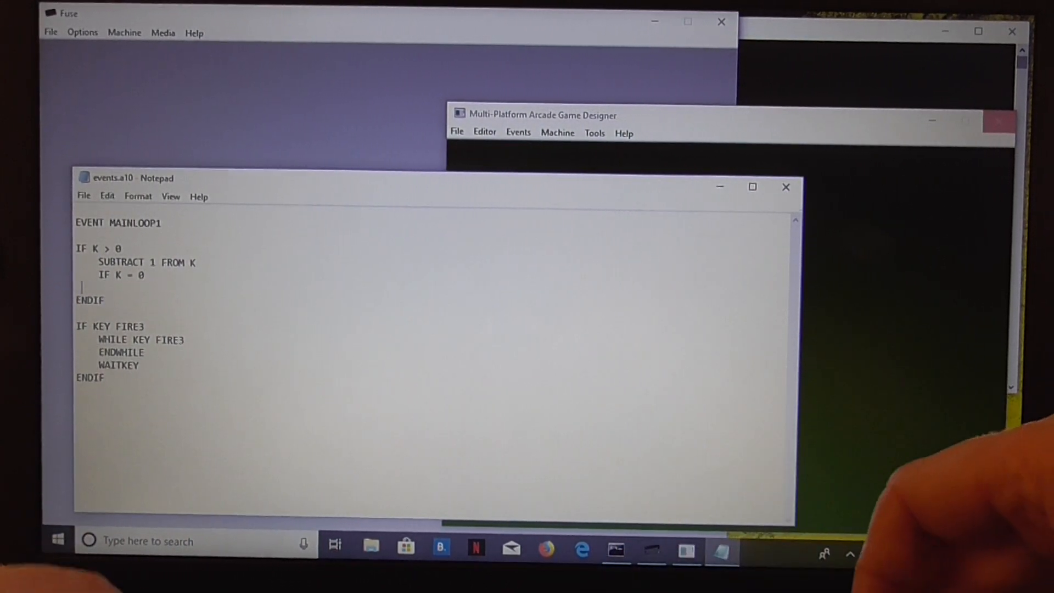
pyautogui.write('ENDIF')
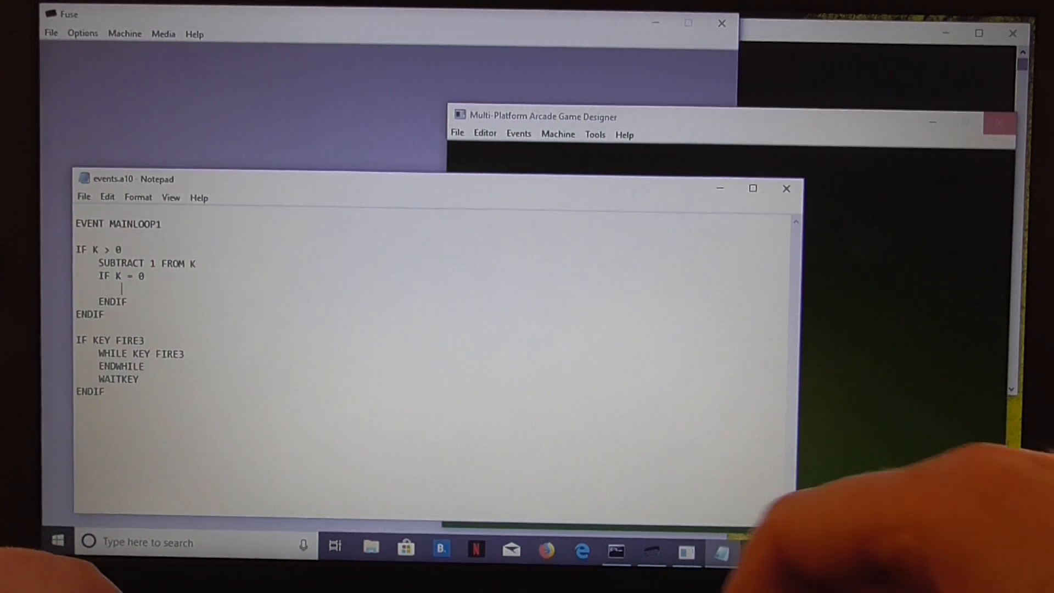
pyautogui.write('KILL')
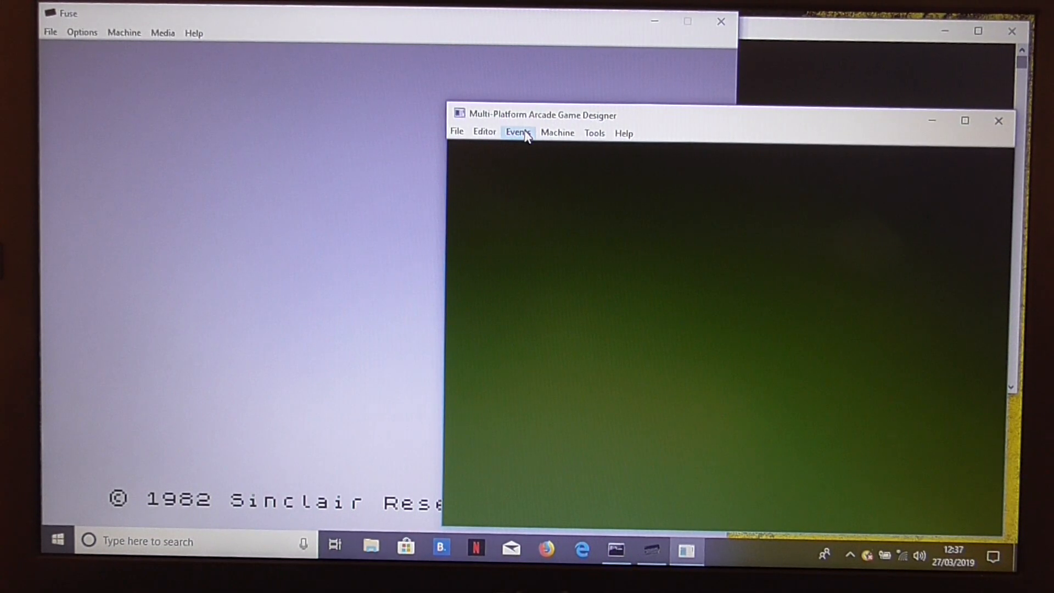
# Add LET K = 0 at the top of the Restart screen script and close it.
pyautogui.click(517, 132)
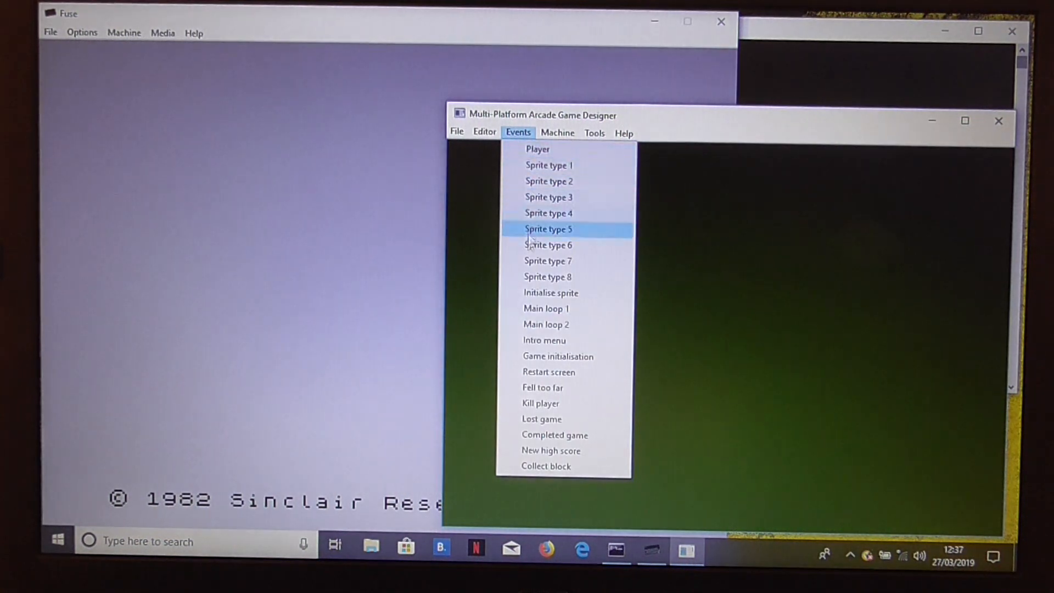
pyautogui.click(549, 372)
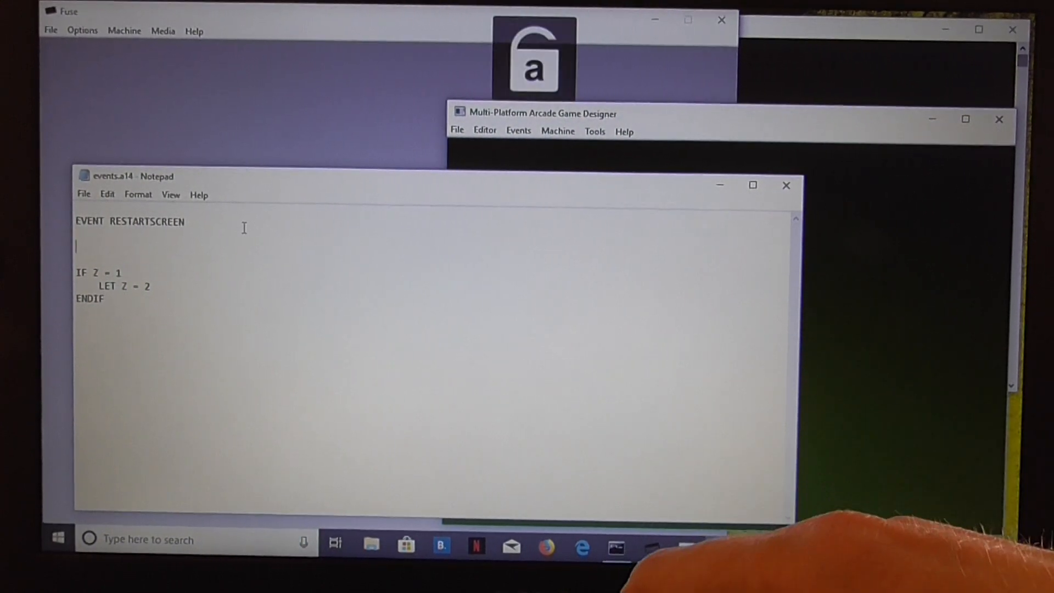
pyautogui.write('LET K')
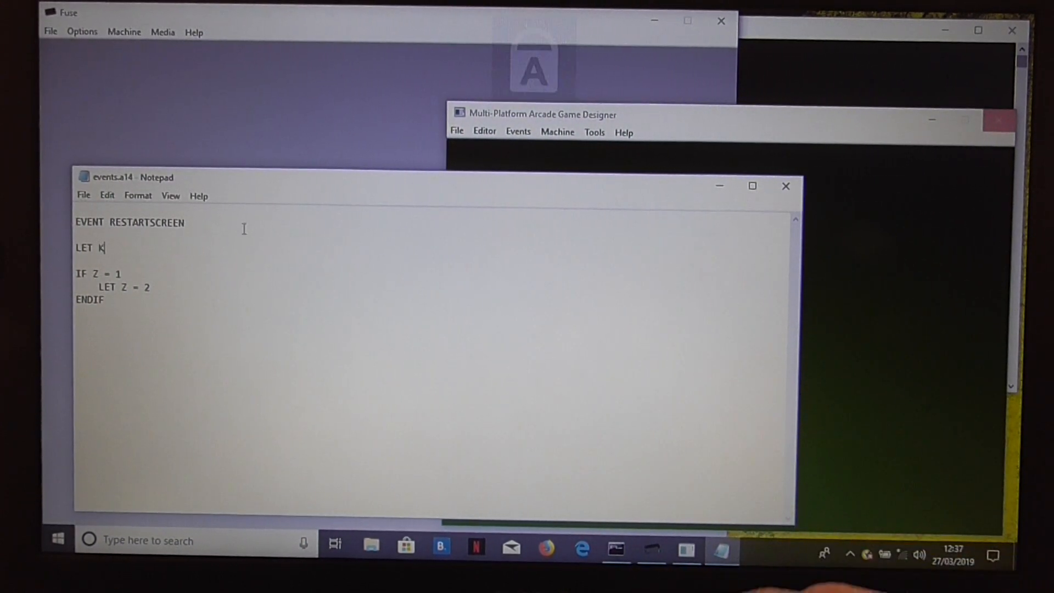
pyautogui.write('=')
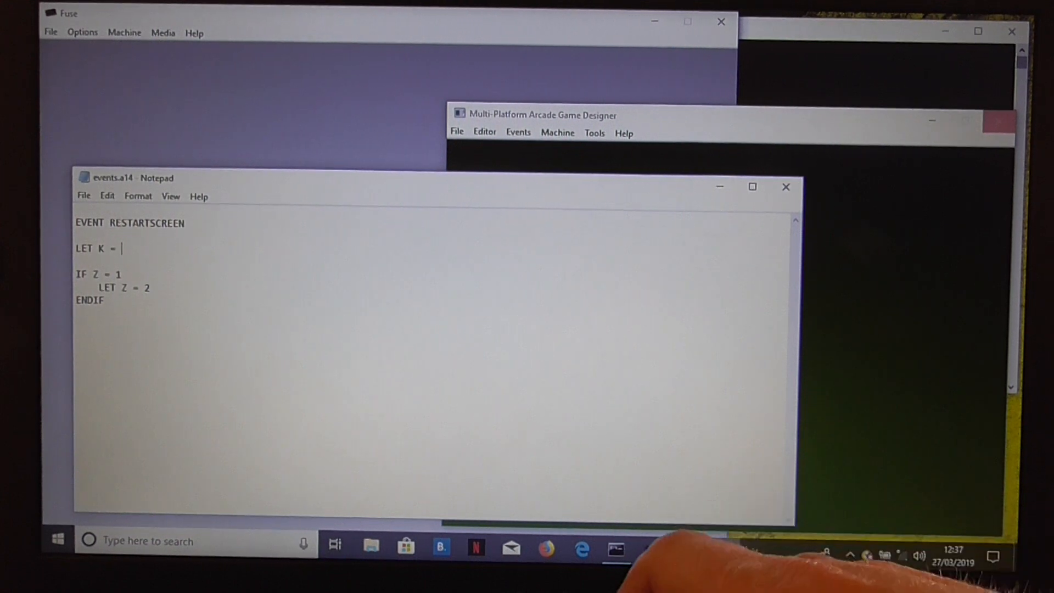
pyautogui.write('0')
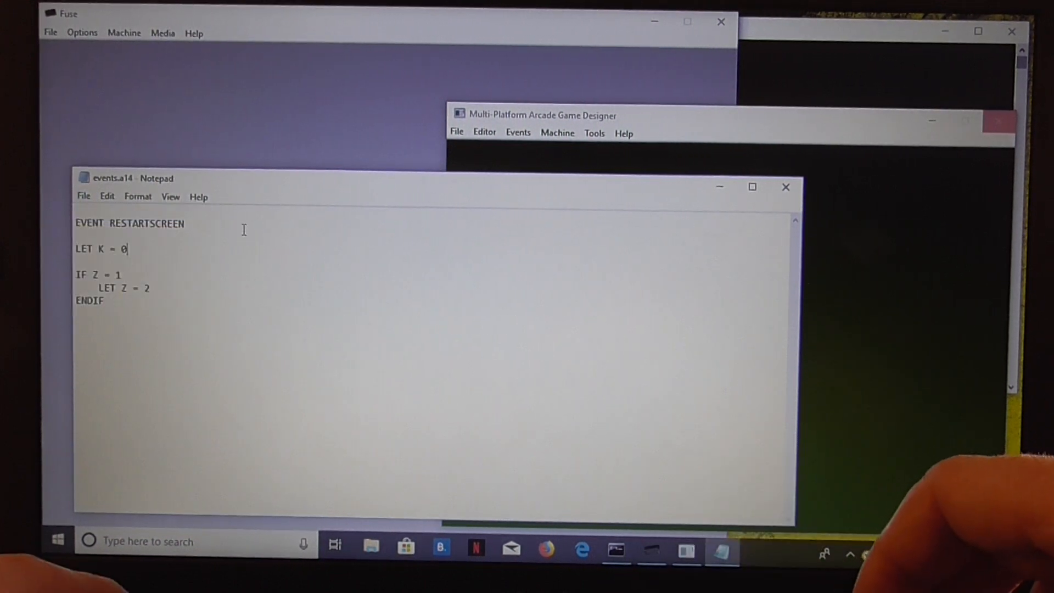
pyautogui.click(784, 187)
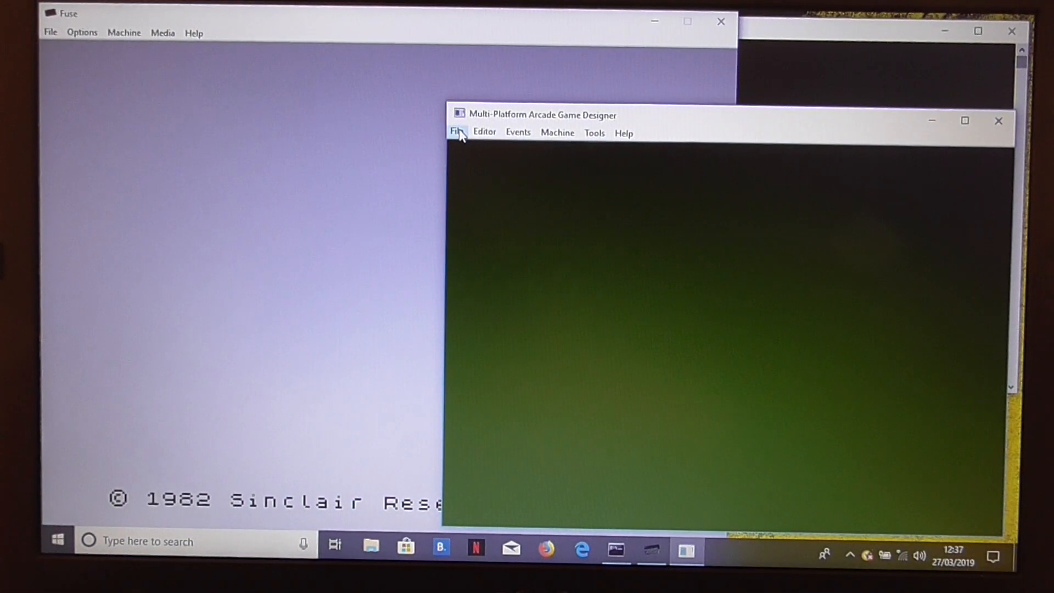
# Save the game as temp in the code folder via Save As.
pyautogui.click(456, 132)
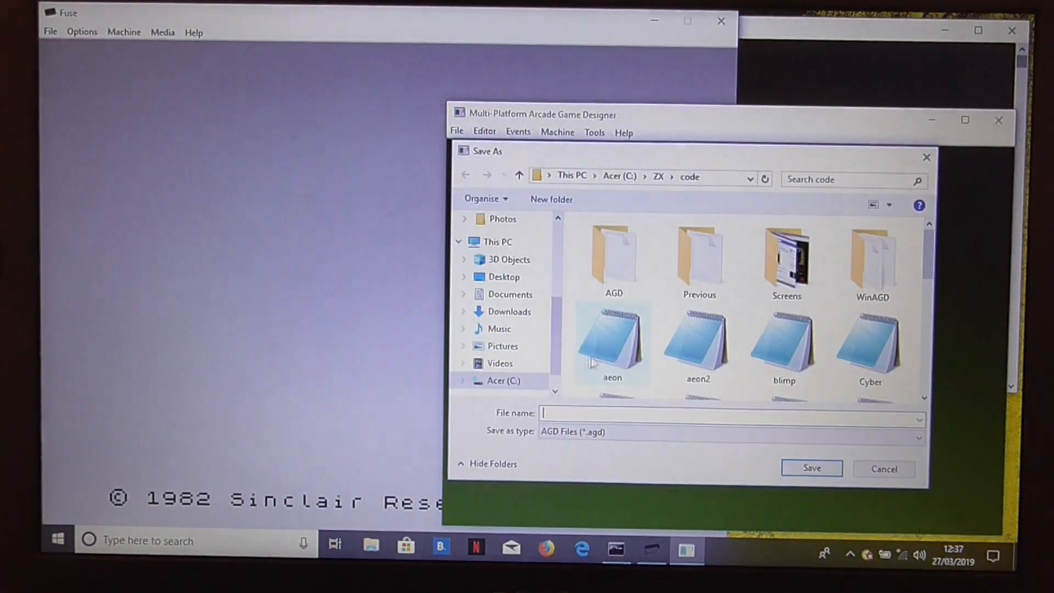
pyautogui.write('temp')
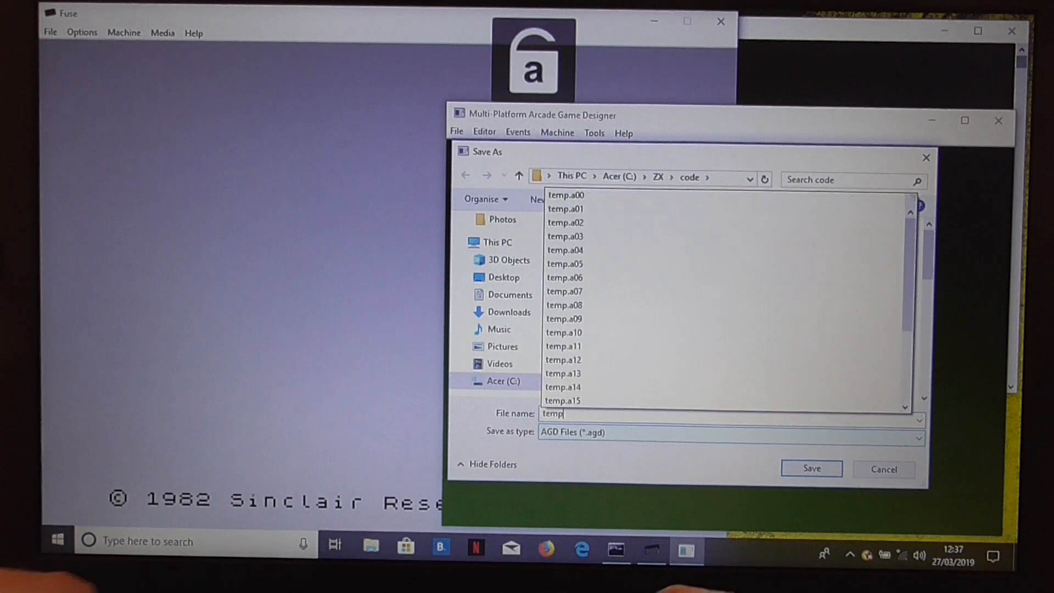
pyautogui.click(810, 469)
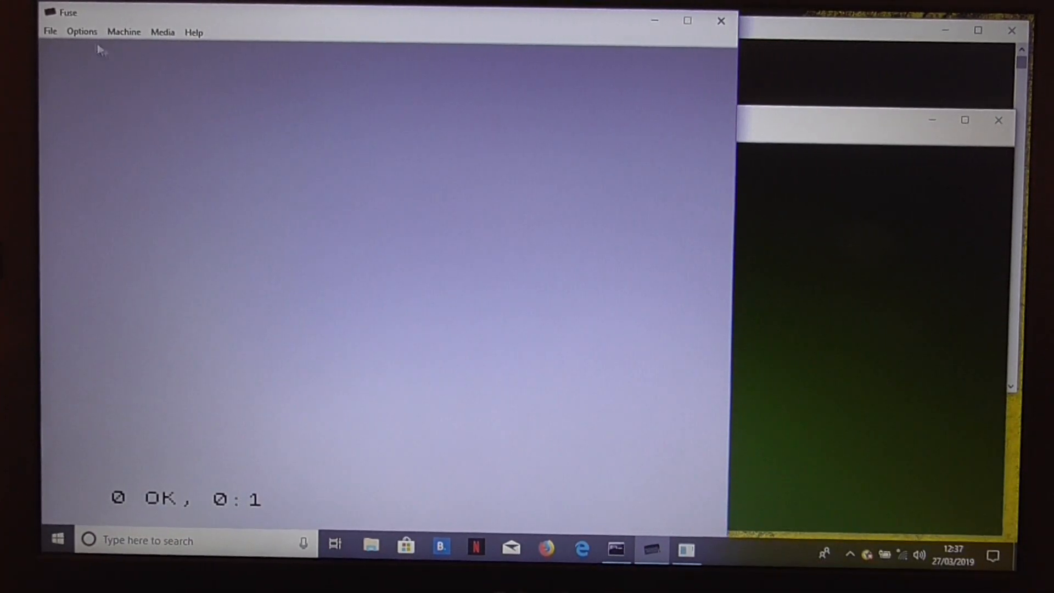
# Load temp.bin into Fuse as binary data with the start address entered.
pyautogui.click(49, 32)
pyautogui.write('te')
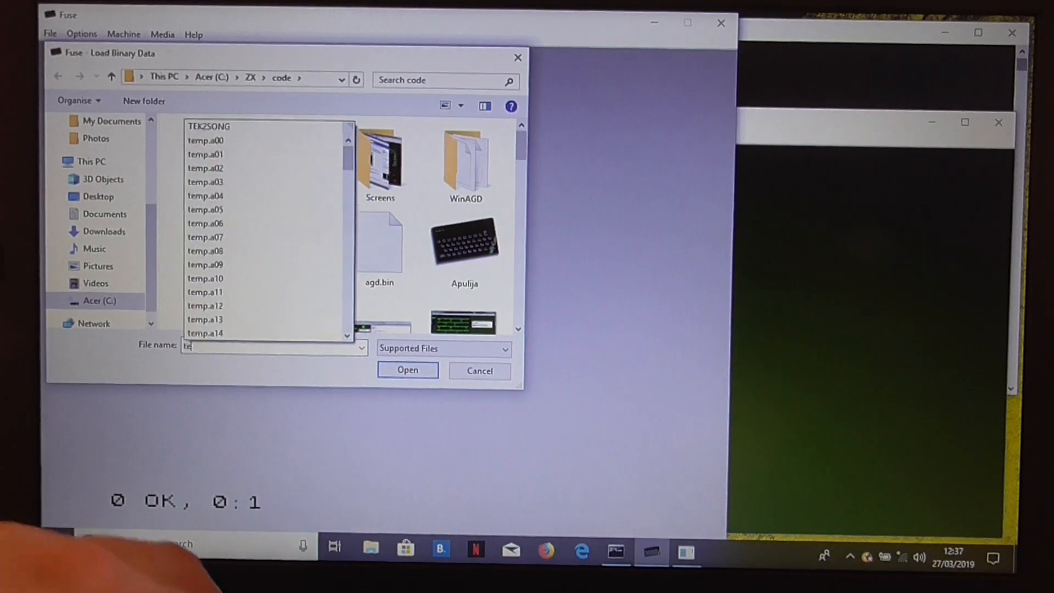
pyautogui.click(406, 370)
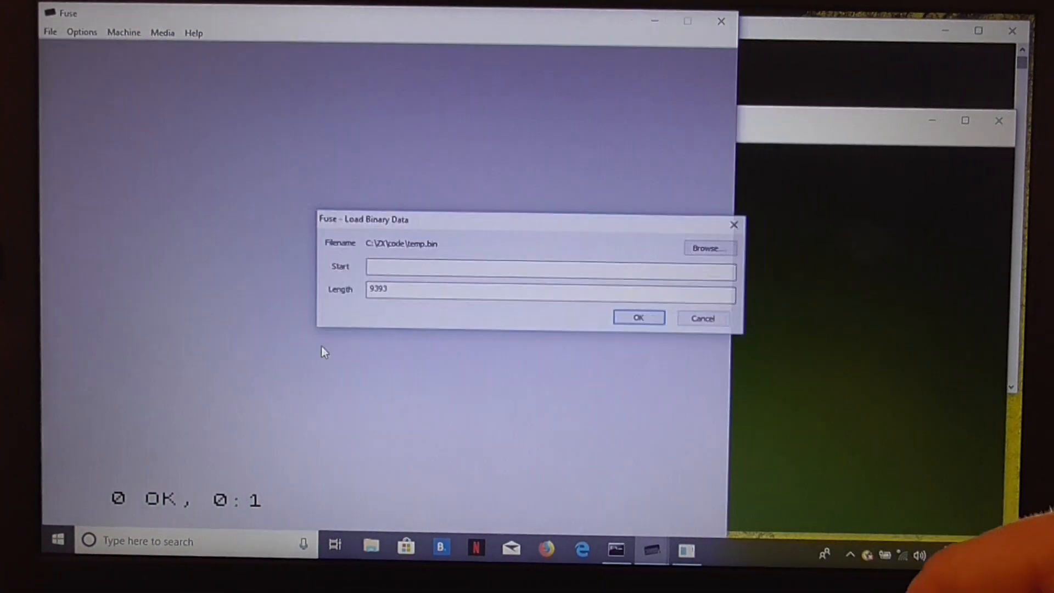
pyautogui.write('24')
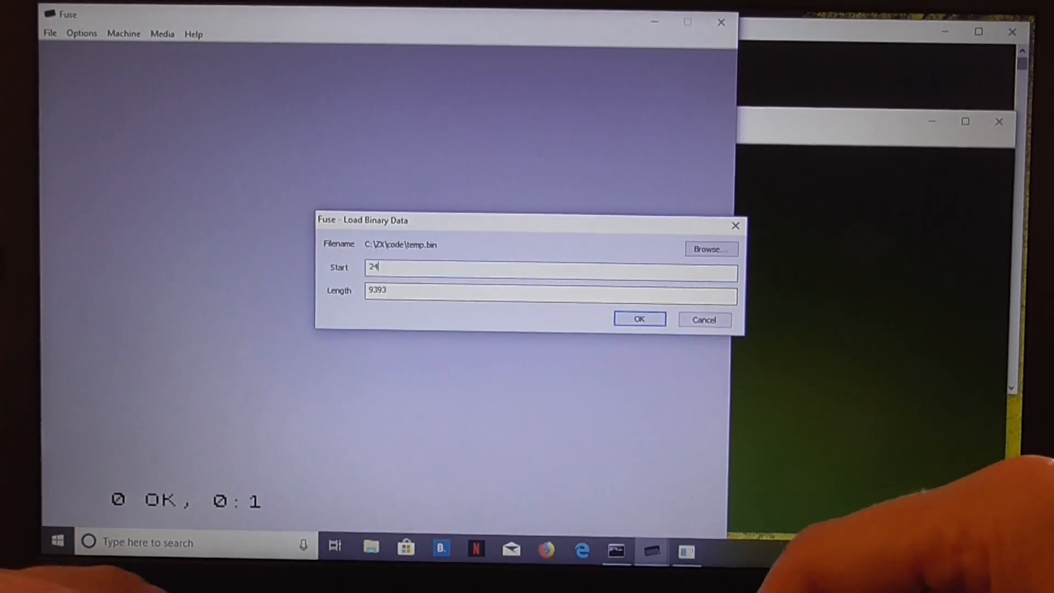
pyautogui.click(638, 319)
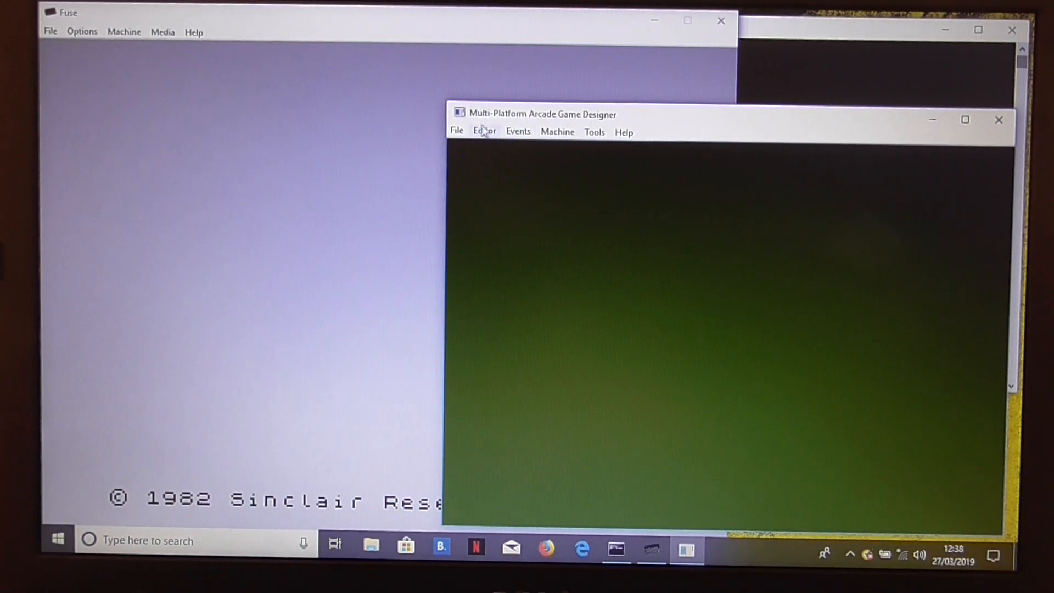
# In the Font editor, pick the bold font and overwrite the existing font.
pyautogui.click(484, 131)
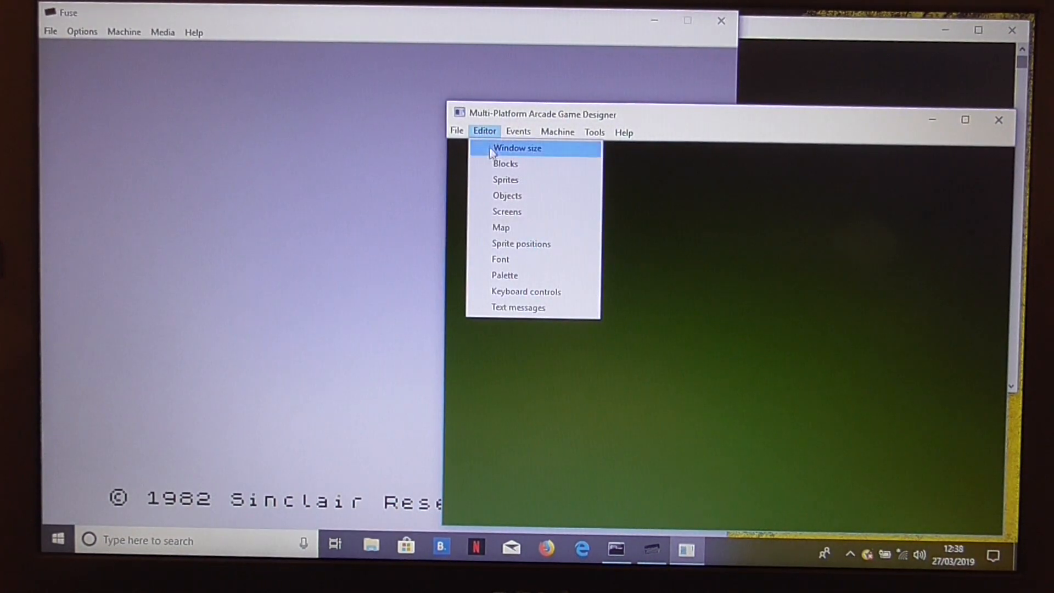
pyautogui.click(501, 259)
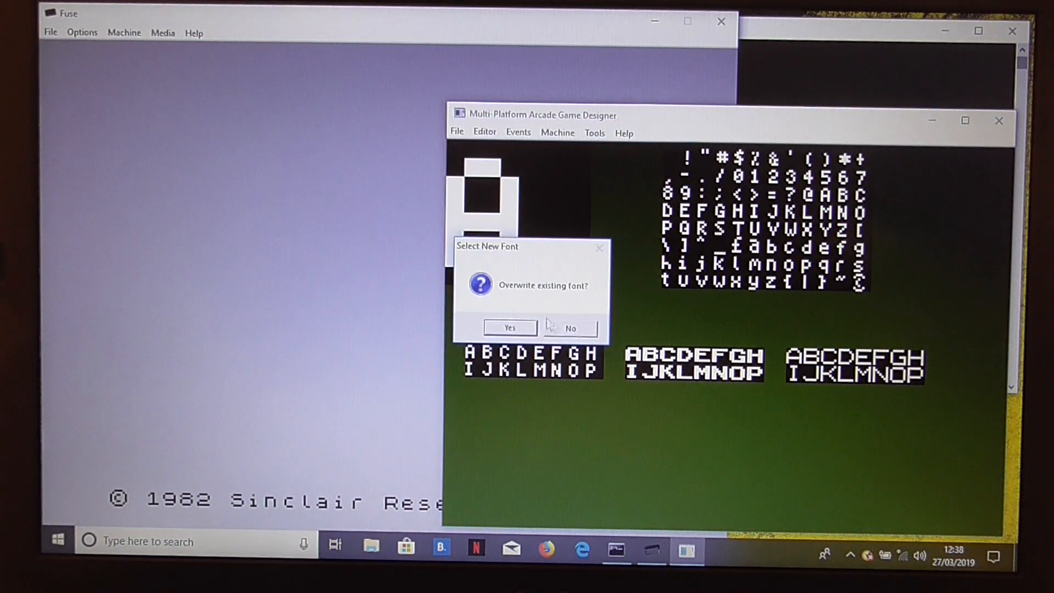
pyautogui.moveTo(508, 328)
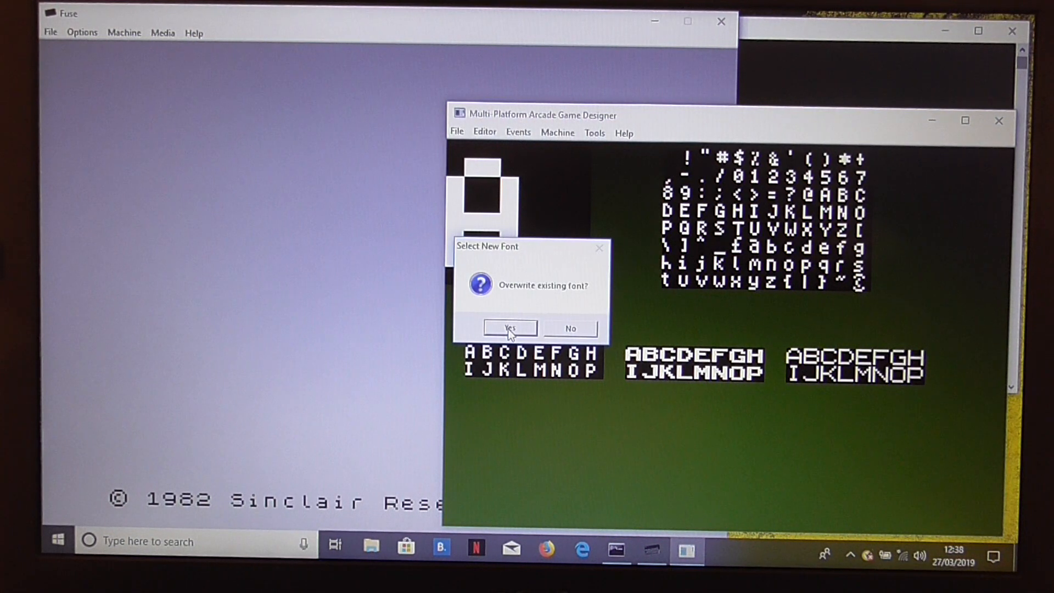
pyautogui.click(508, 328)
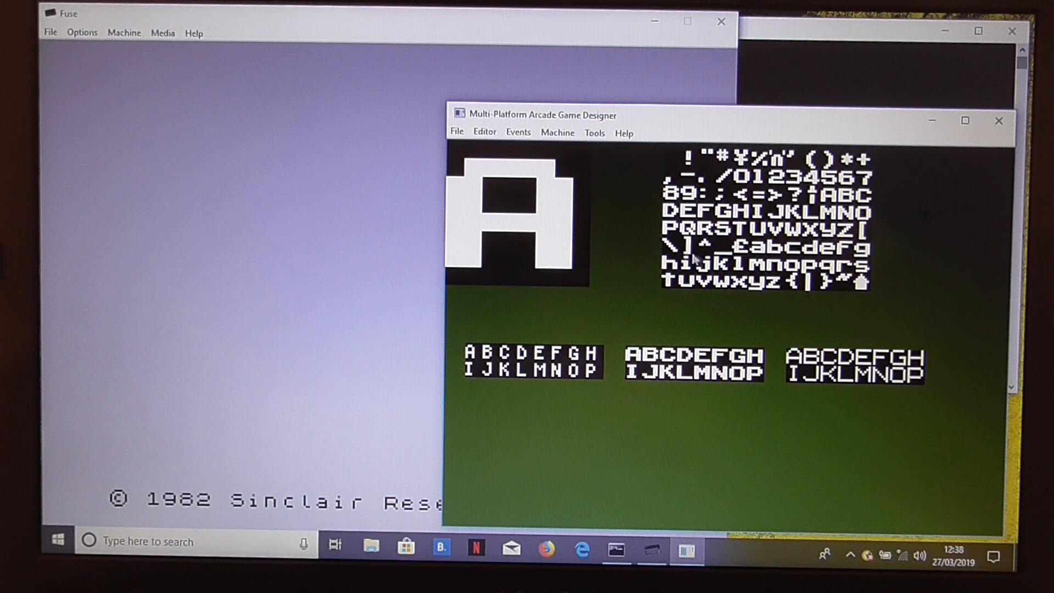
pyautogui.moveTo(519, 309)
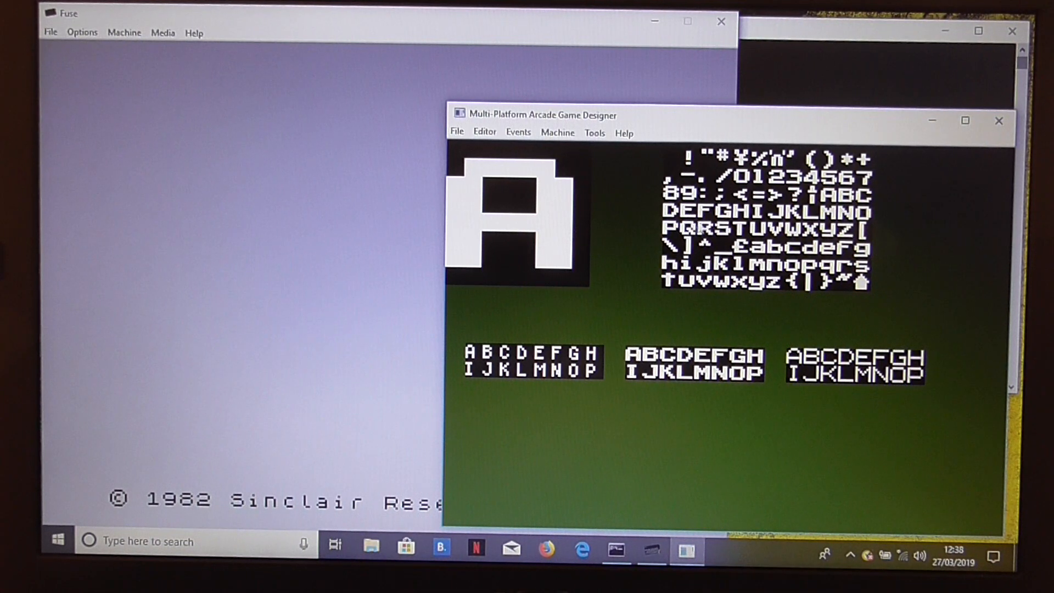
pyautogui.moveTo(927, 241)
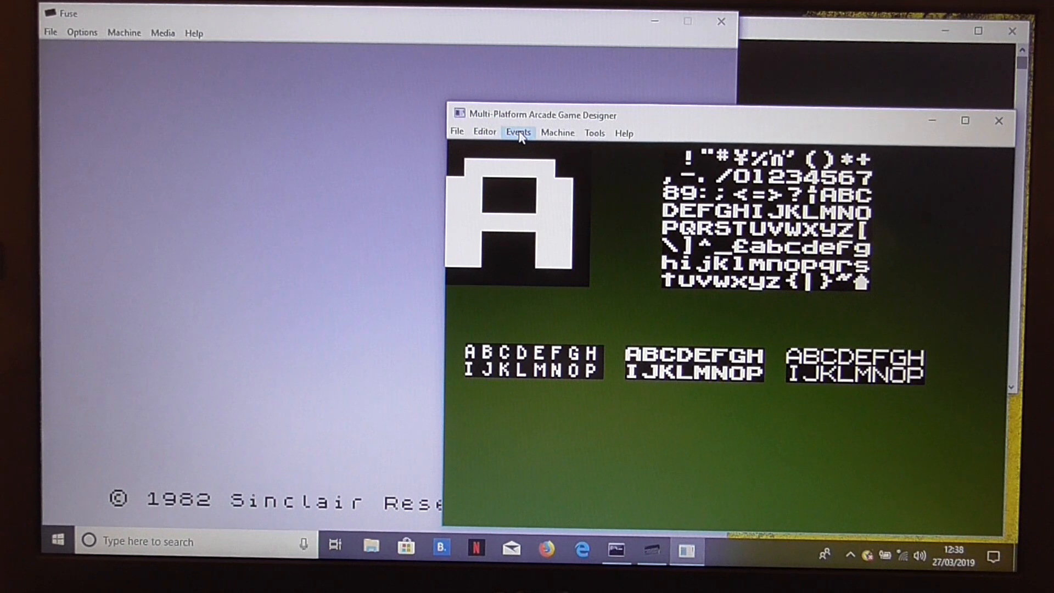
# In the Intro menu script, add an AT line and PRINT "KOSMIK KALAMITY" above the menu options.
pyautogui.click(517, 133)
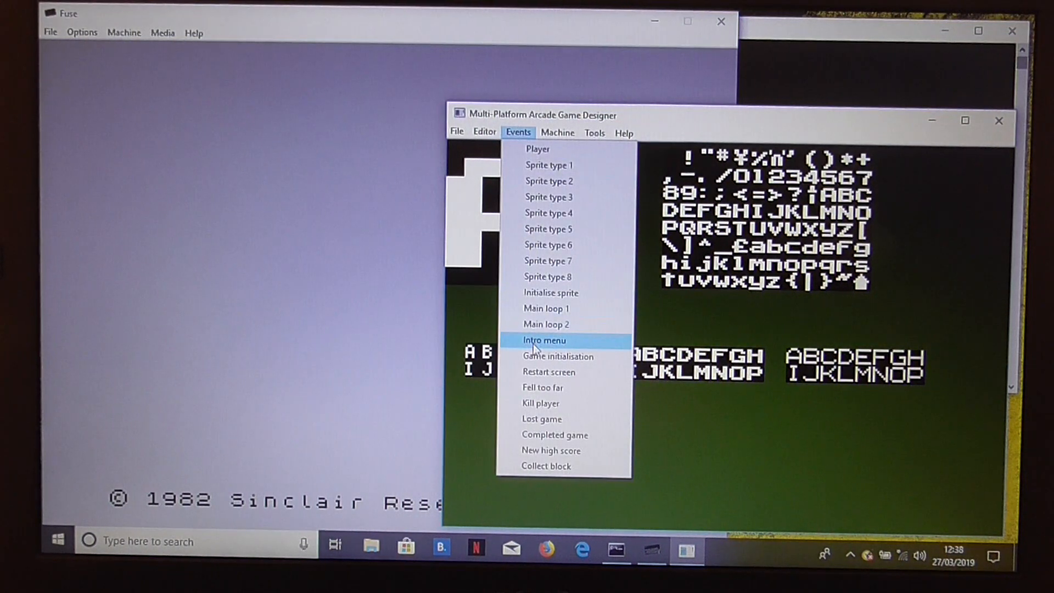
pyautogui.click(544, 340)
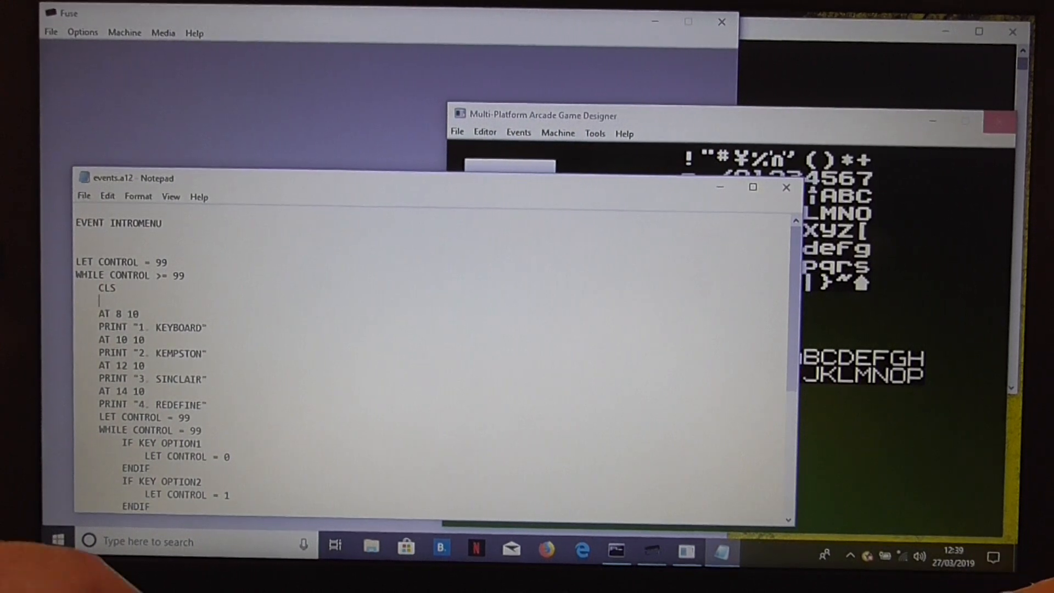
pyautogui.write('at')
pyautogui.write('PRINT "')
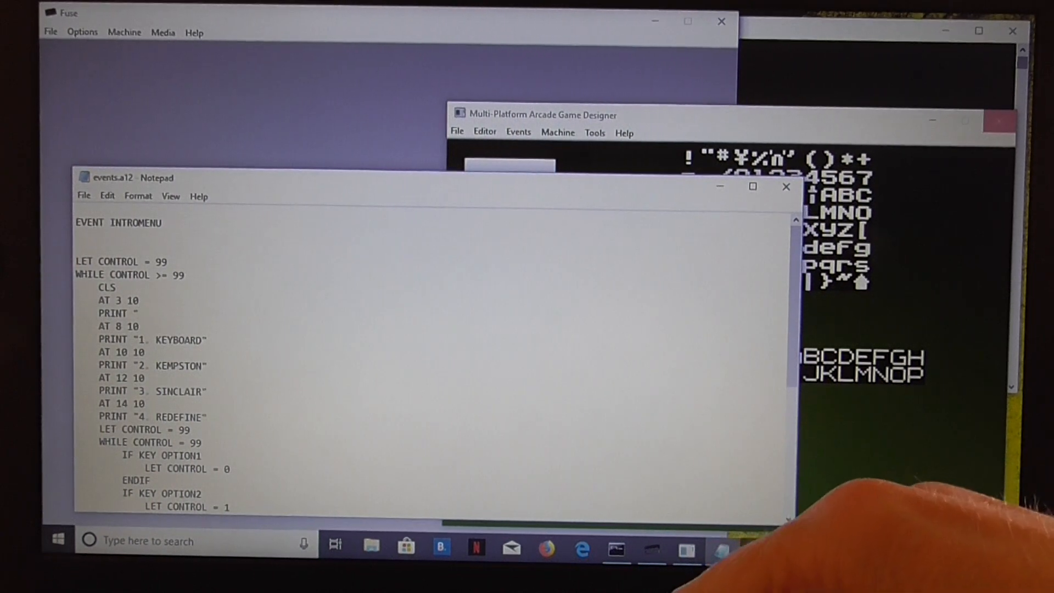
pyautogui.write('KOSM')
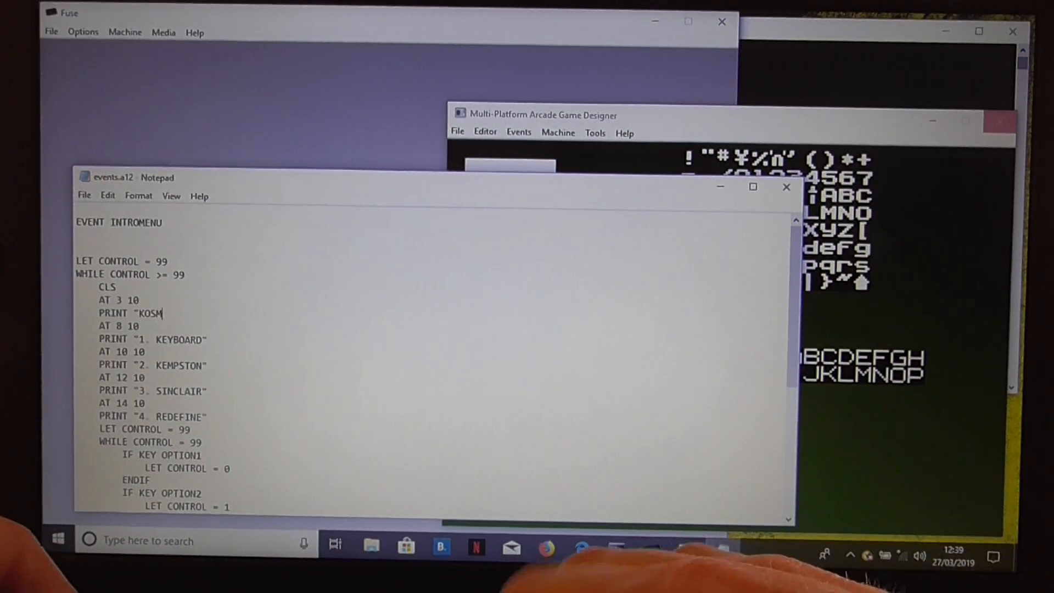
pyautogui.write('IK')
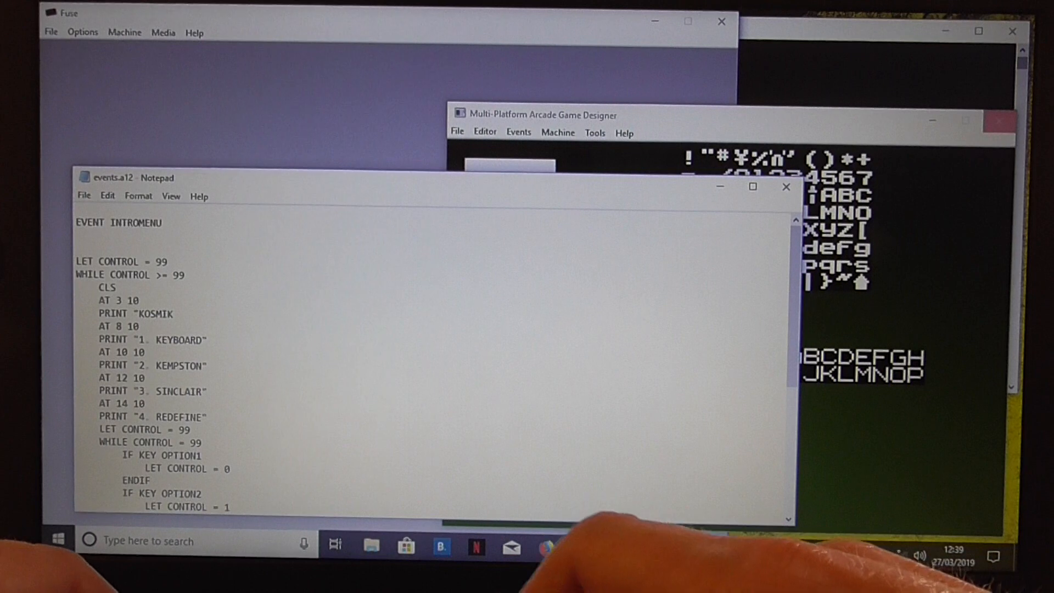
pyautogui.write('KALAMITY"')
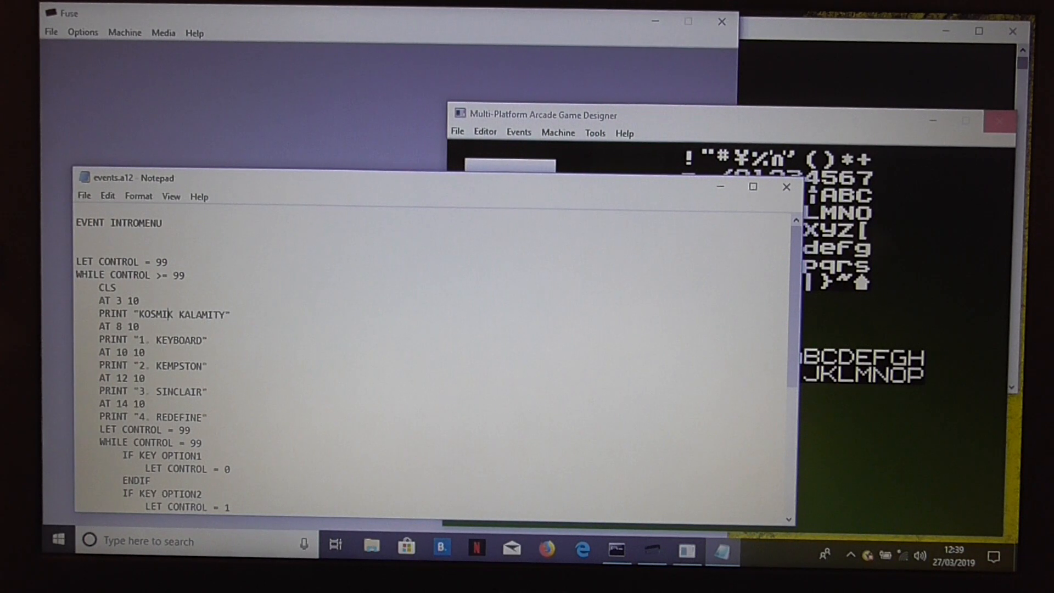
# Adjust the title's AT position line from AT 3 10 toward AT 3 8.
pyautogui.click(175, 313)
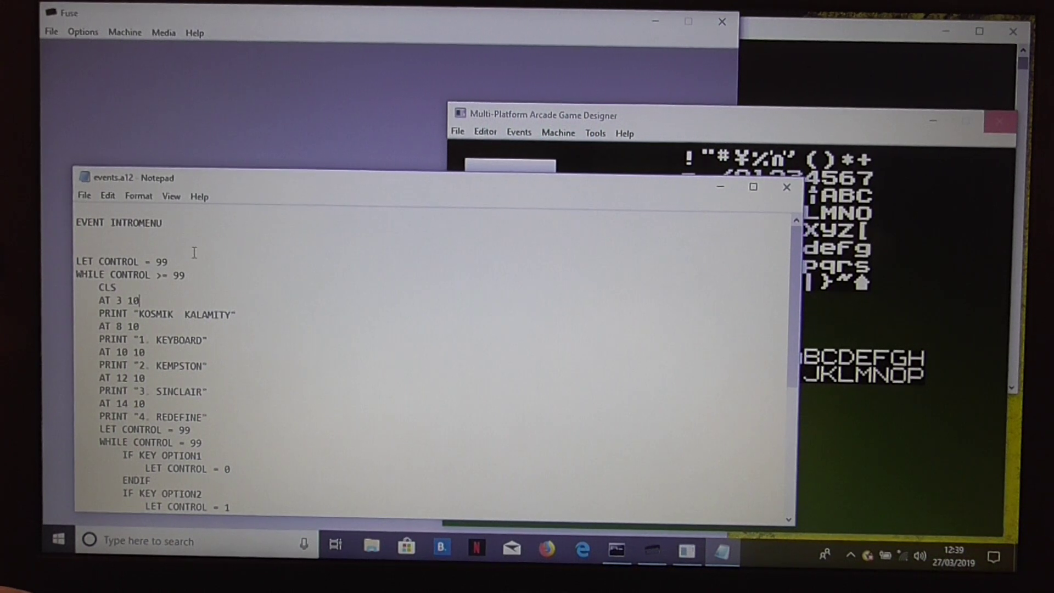
pyautogui.press('Backspace')
pyautogui.write('8')
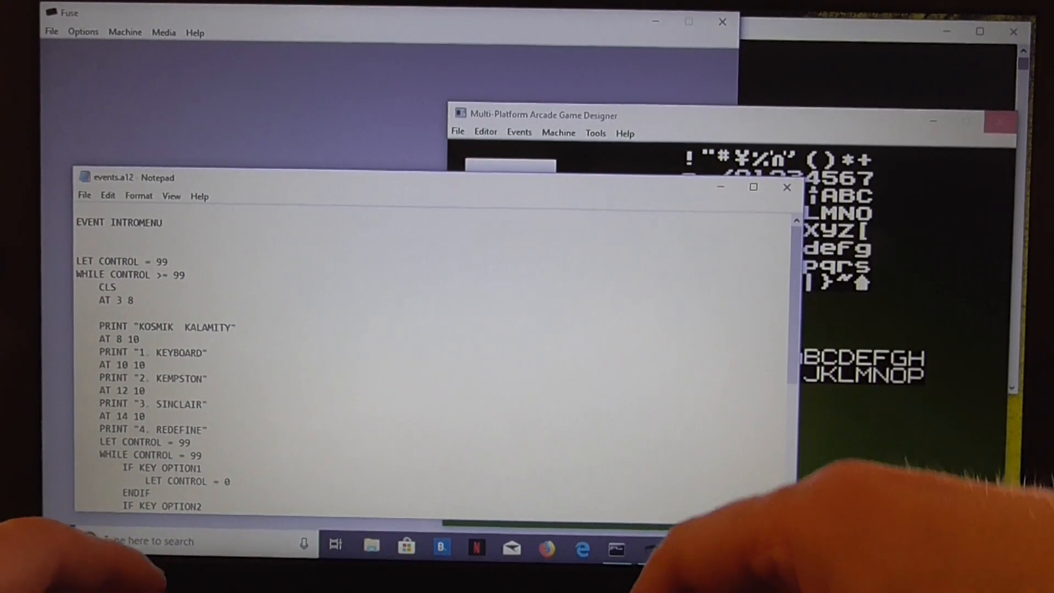
# Wrap the title in PRINTMODE 1 / PRINTMODE 0 to print it double-height.
pyautogui.write('PRINTM')
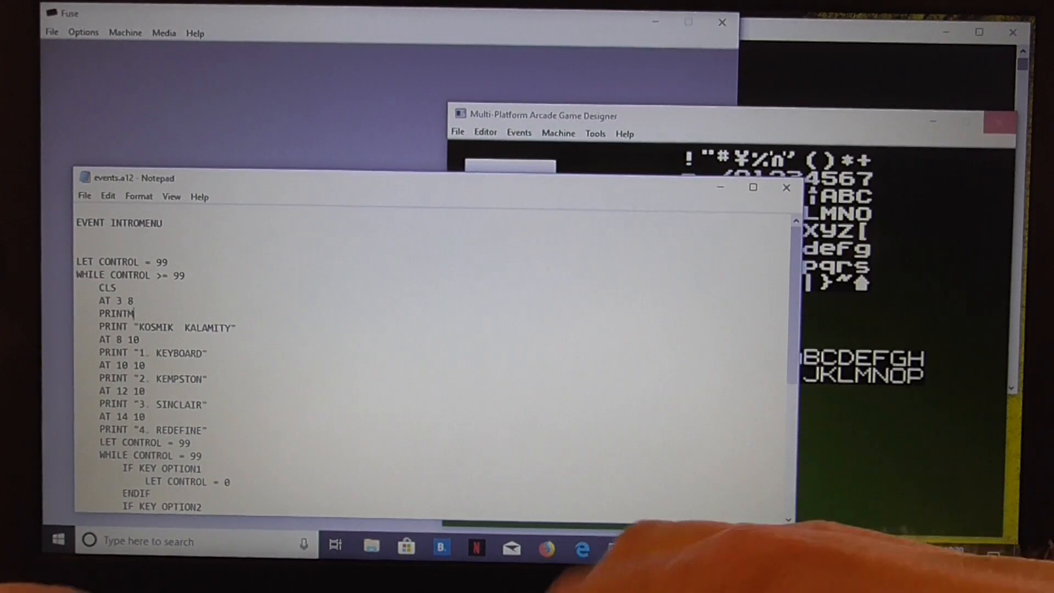
pyautogui.write('ODE')
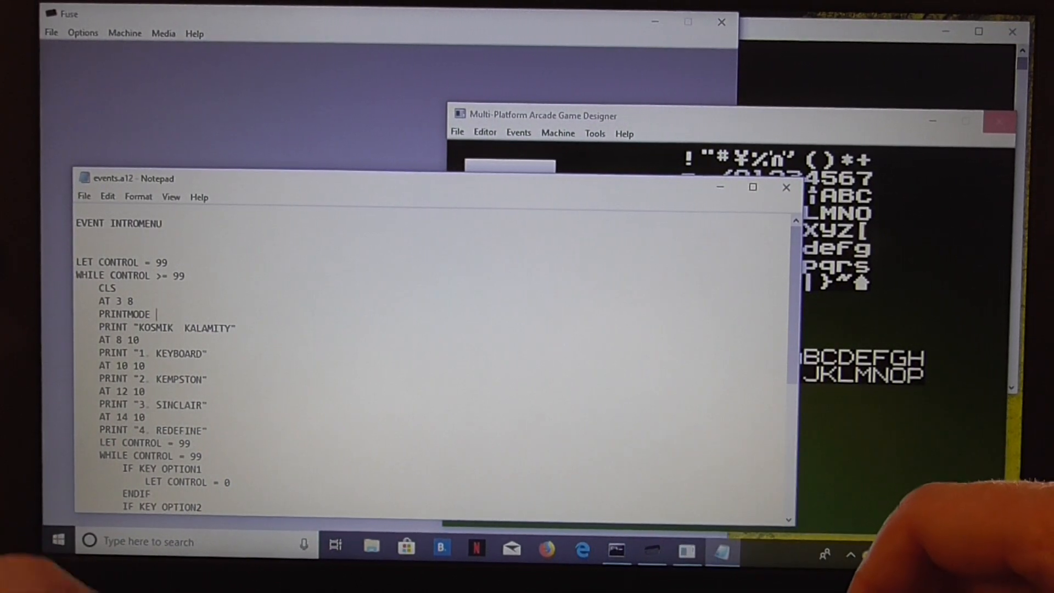
pyautogui.write('1')
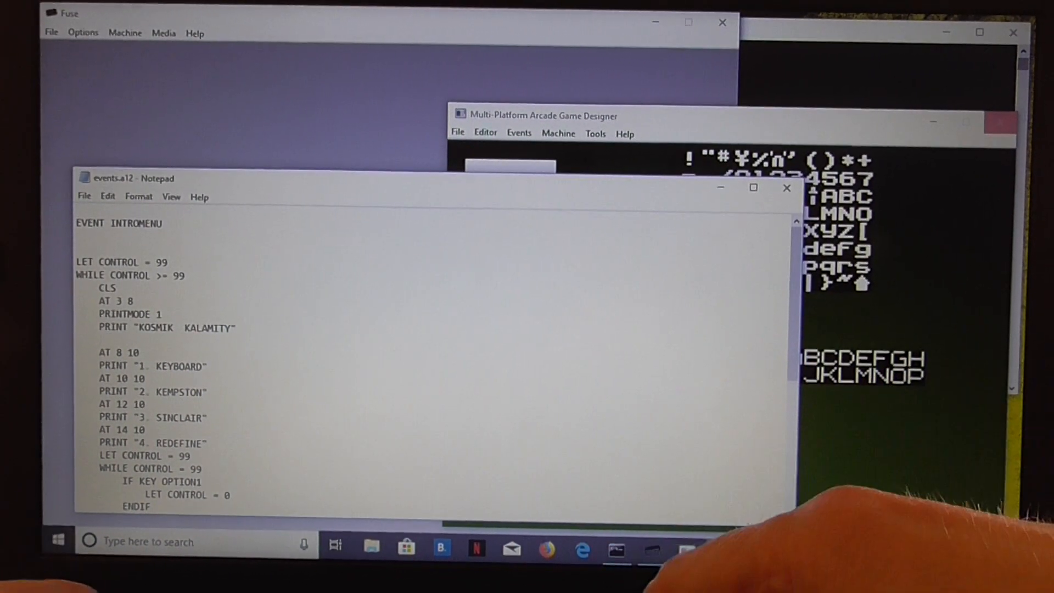
pyautogui.write('PRINTMODE')
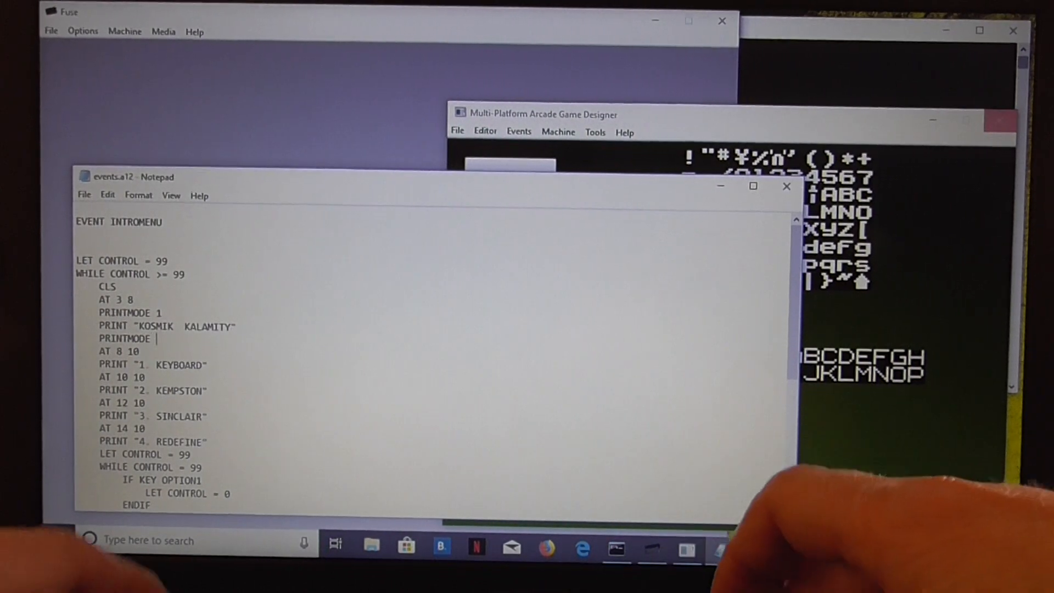
pyautogui.write('0')
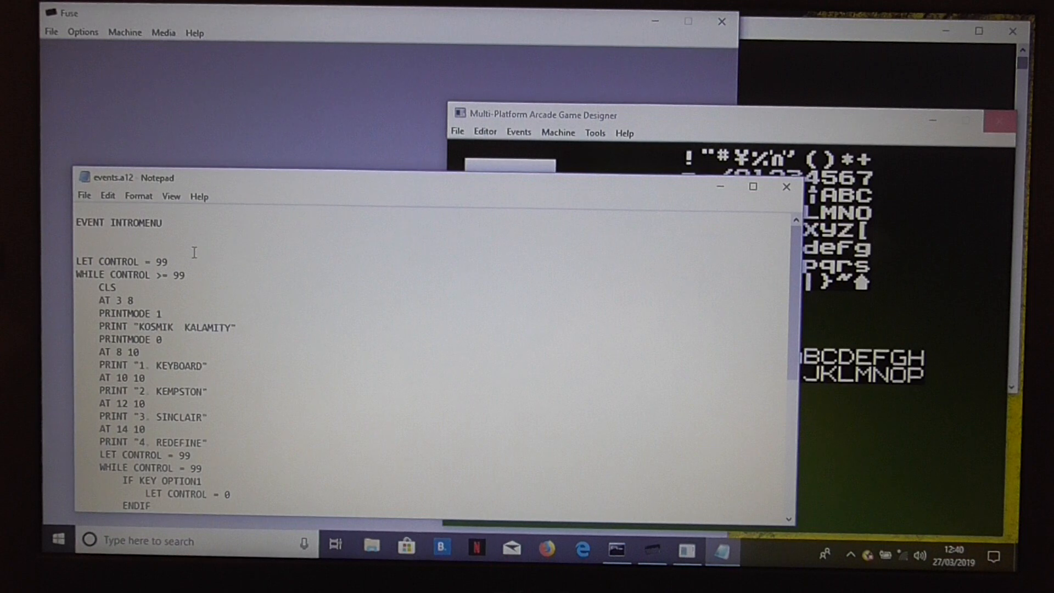
# Add PAPER 0, INK 5 and BORDER 1 at the top of the intro menu script and close it.
pyautogui.write('P')
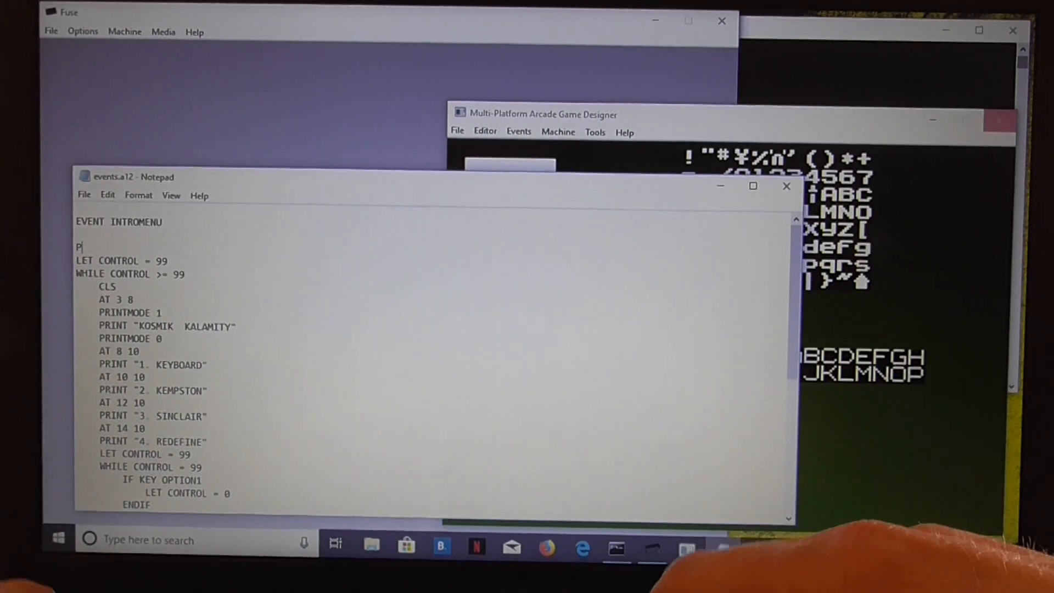
pyautogui.write('APER 0')
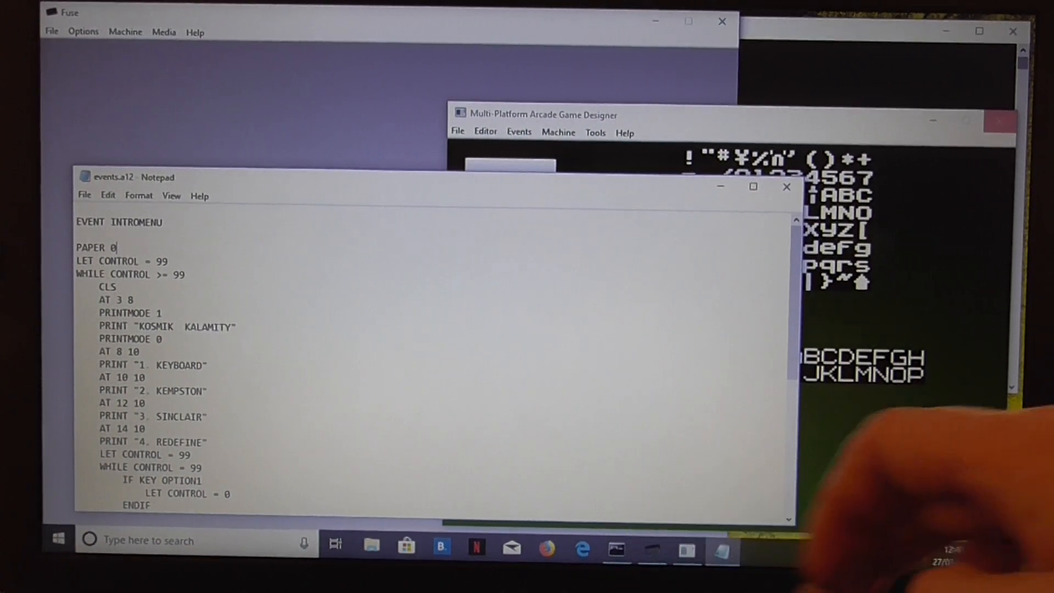
pyautogui.write('IN')
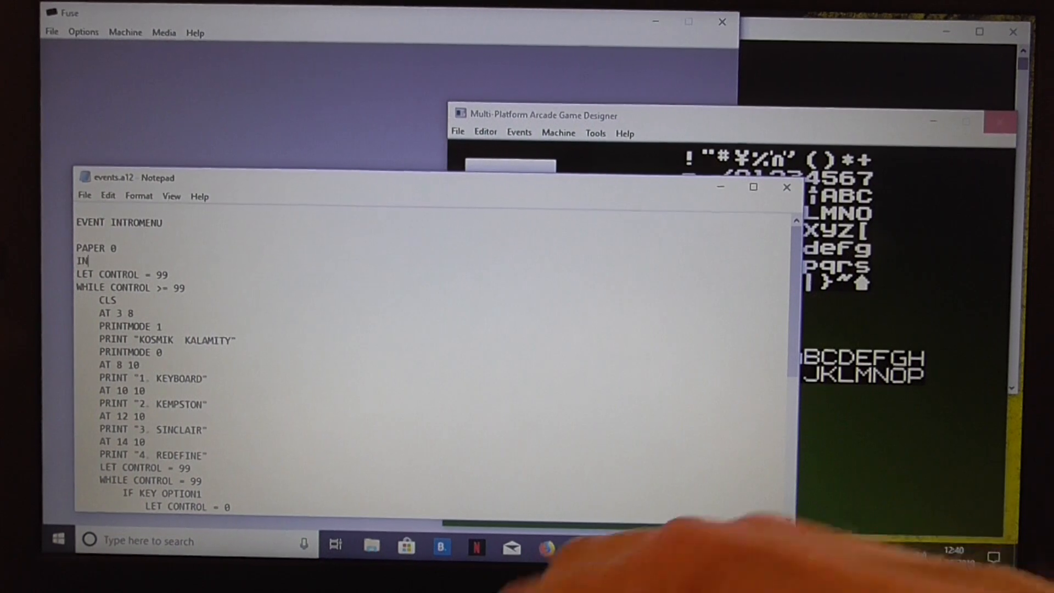
pyautogui.write('K')
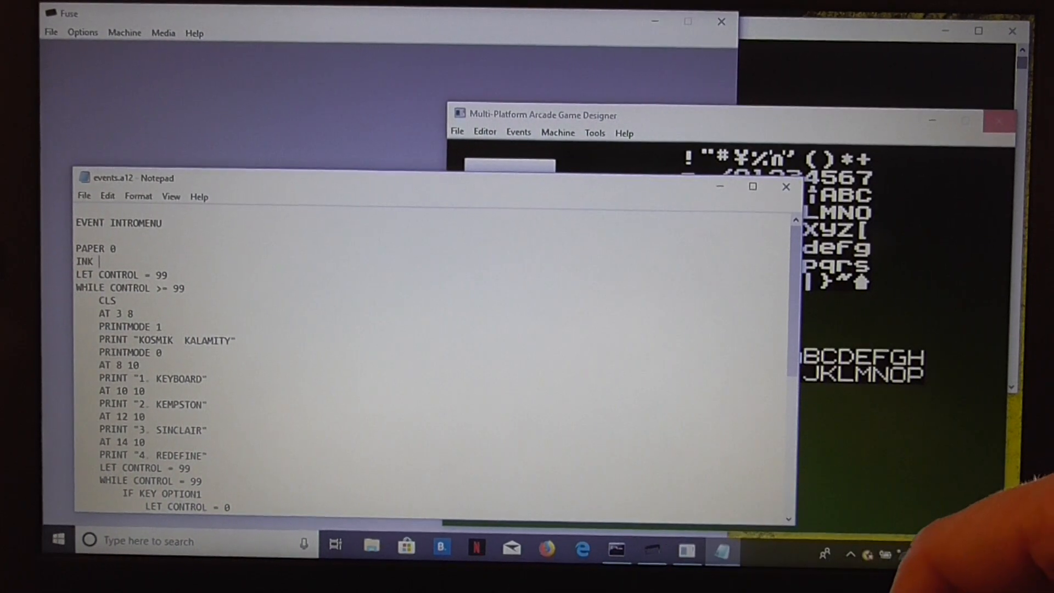
pyautogui.write('5')
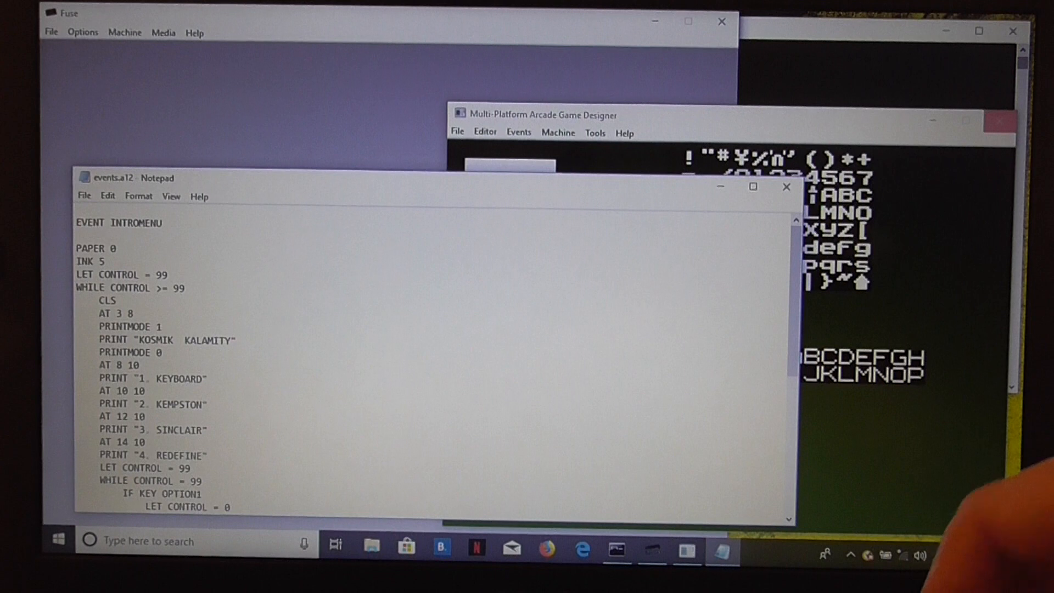
pyautogui.write('BO')
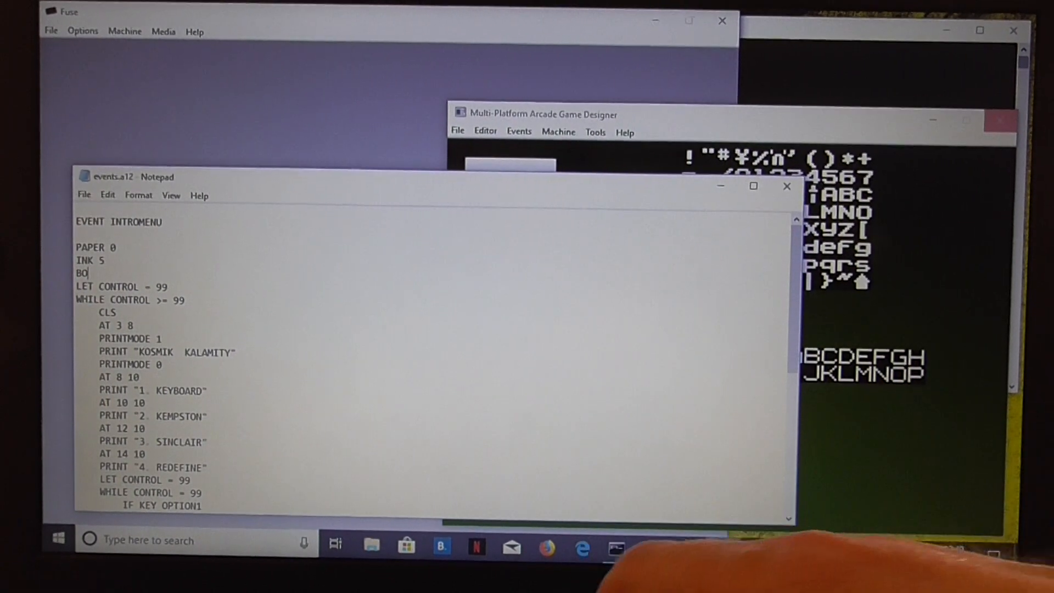
pyautogui.write('RDER 1')
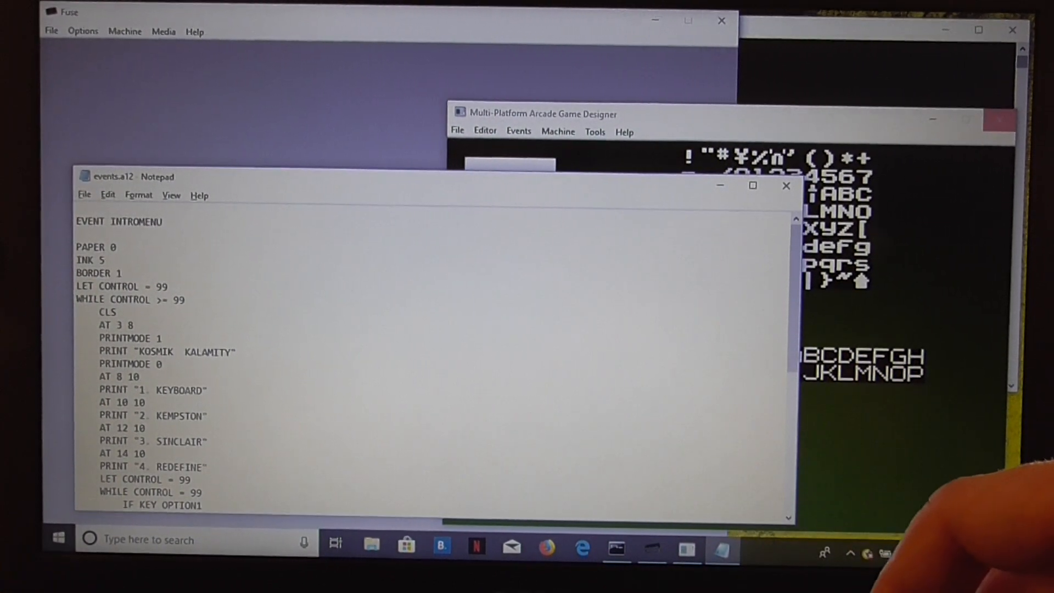
pyautogui.click(786, 185)
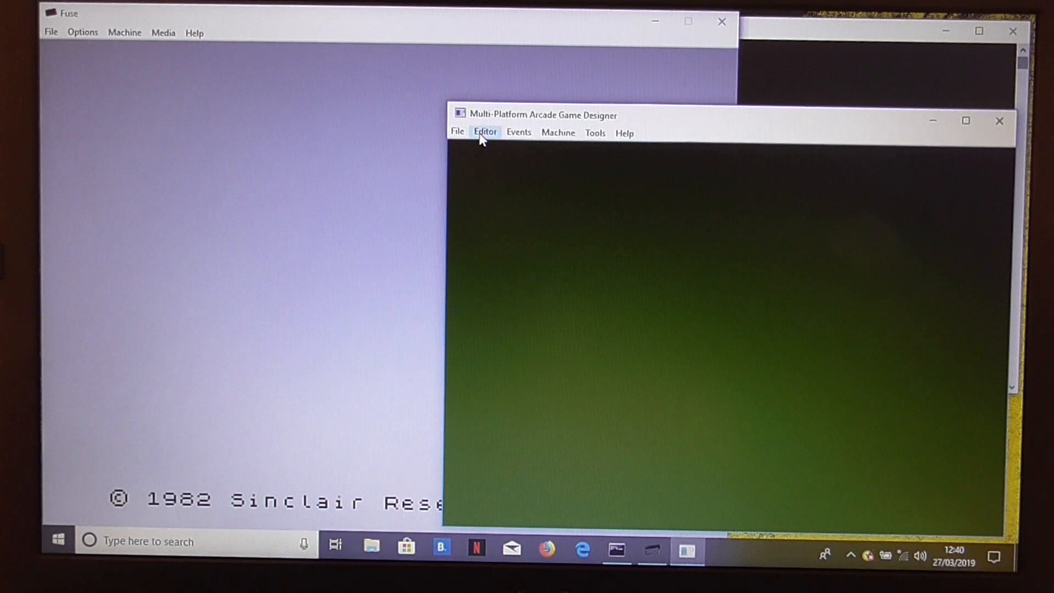
# Save the project as temp, replacing the existing temp.agd.
pyautogui.click(457, 131)
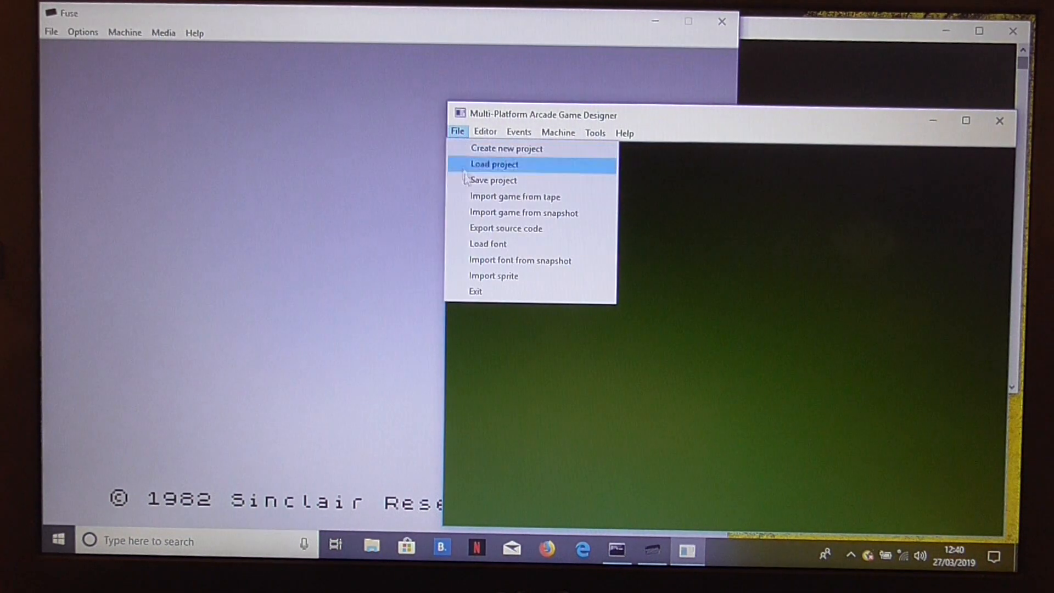
pyautogui.click(493, 179)
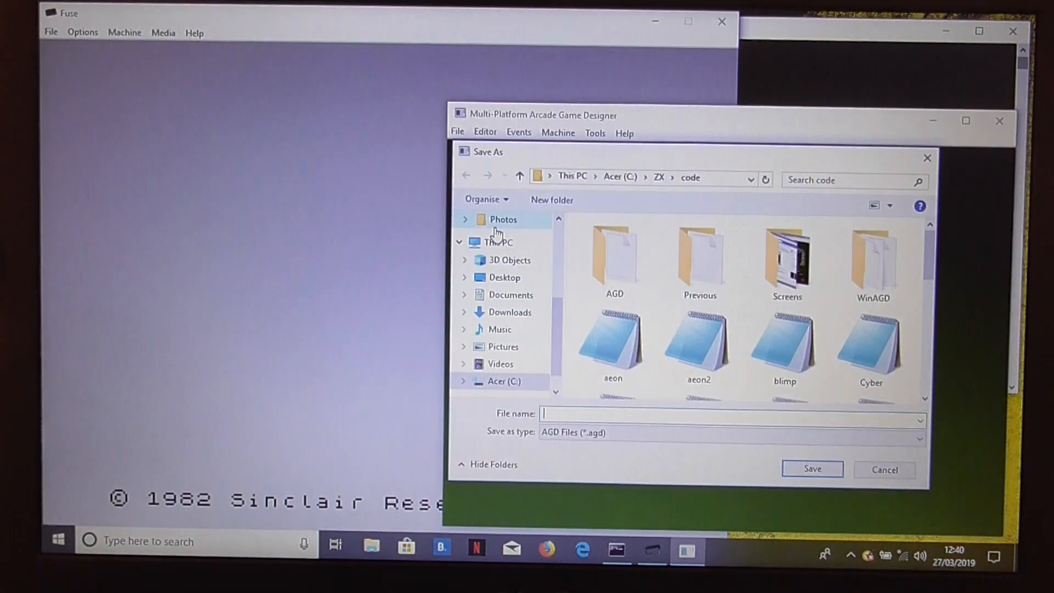
pyautogui.write('tem')
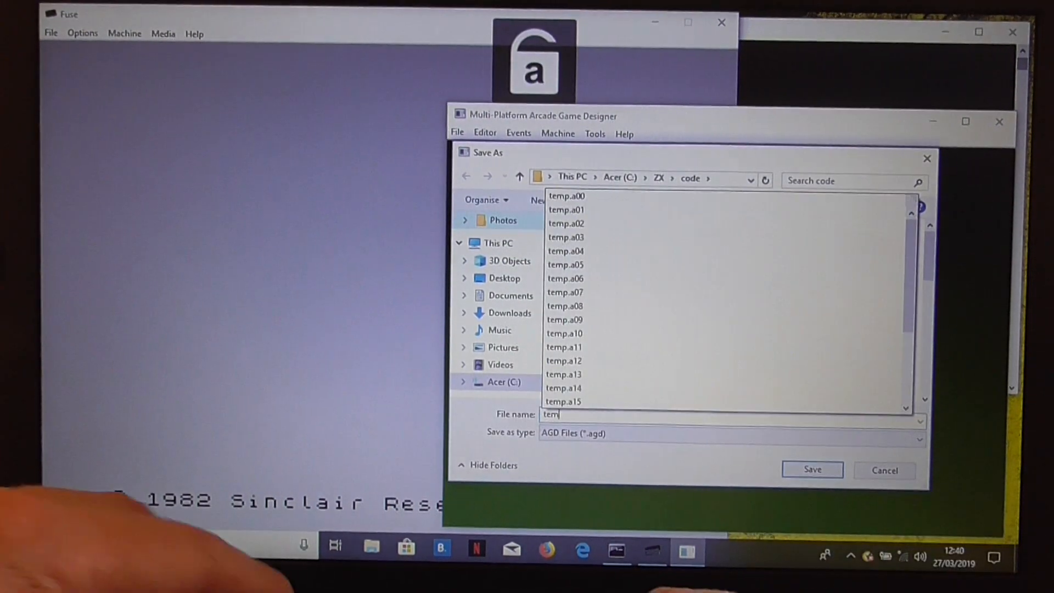
pyautogui.click(812, 469)
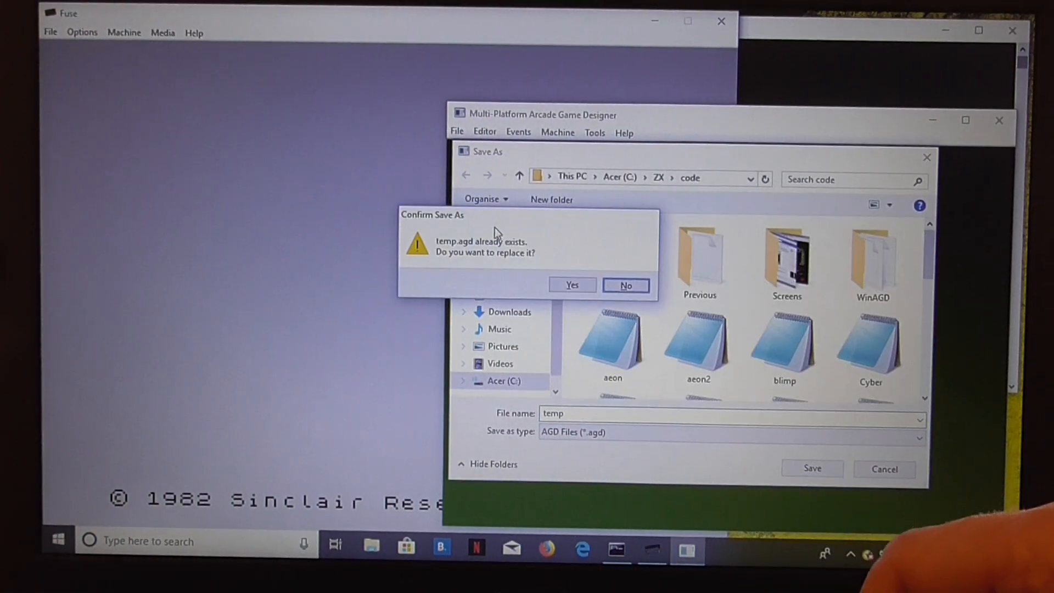
pyautogui.click(571, 285)
pyautogui.write('CLEAR 24575')
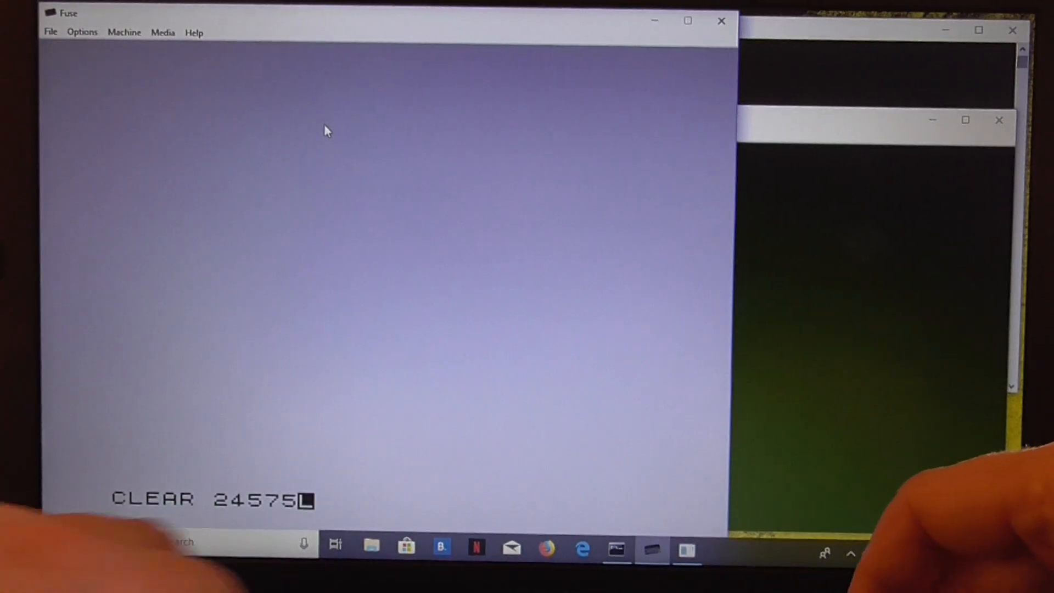
# Load temp.bin into Fuse as binary data starting at address 24576.
pyautogui.click(51, 32)
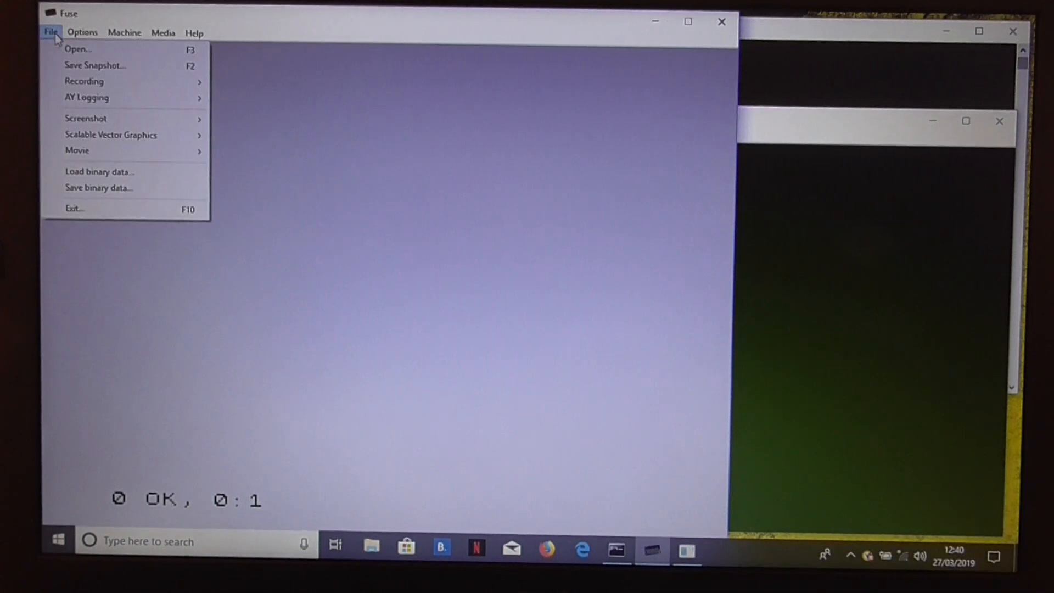
pyautogui.click(100, 171)
pyautogui.write('tem')
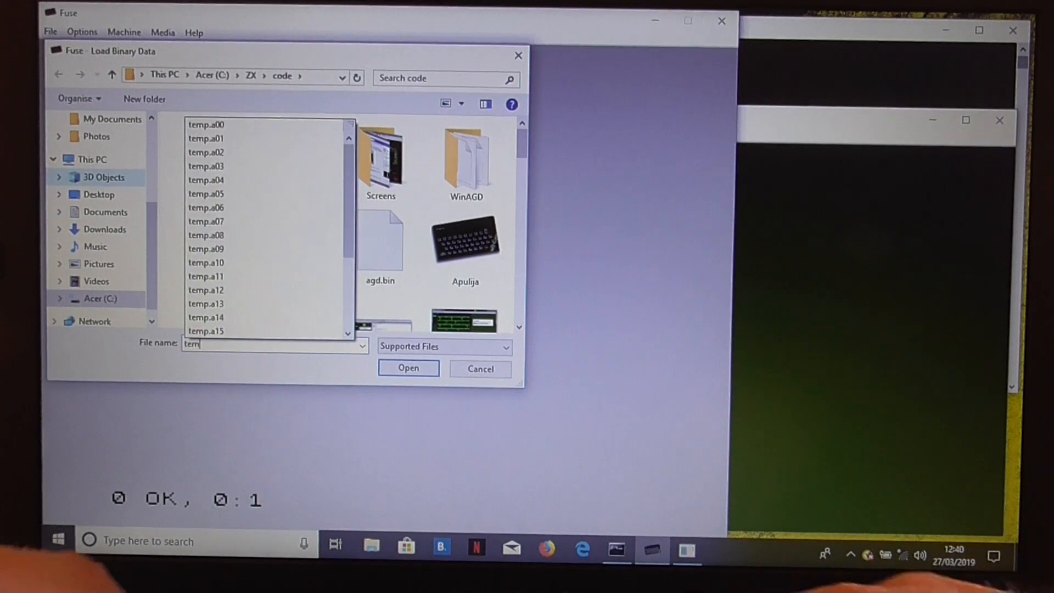
pyautogui.click(407, 368)
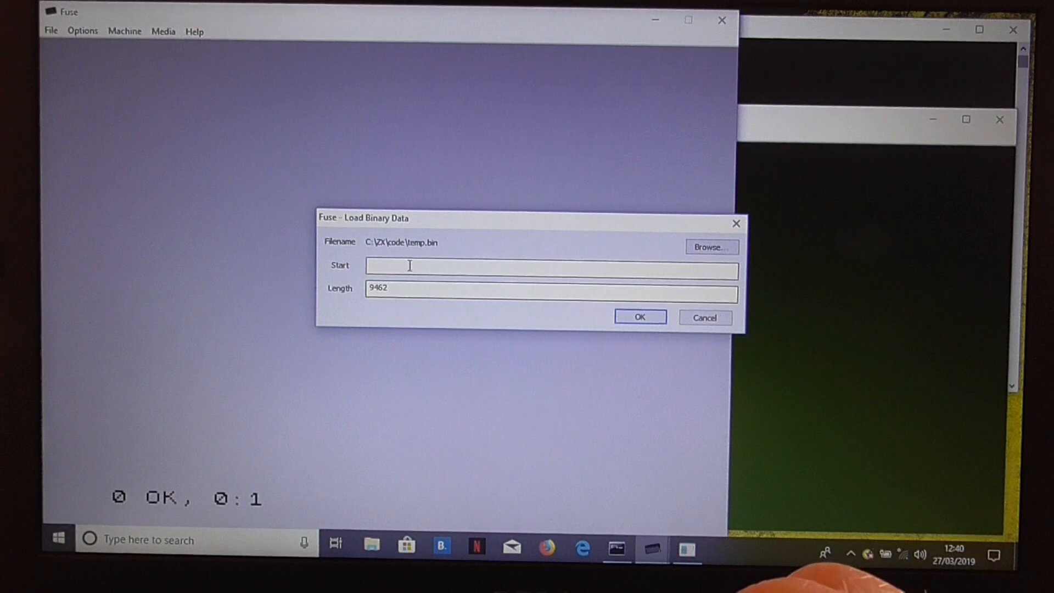
pyautogui.write('24576')
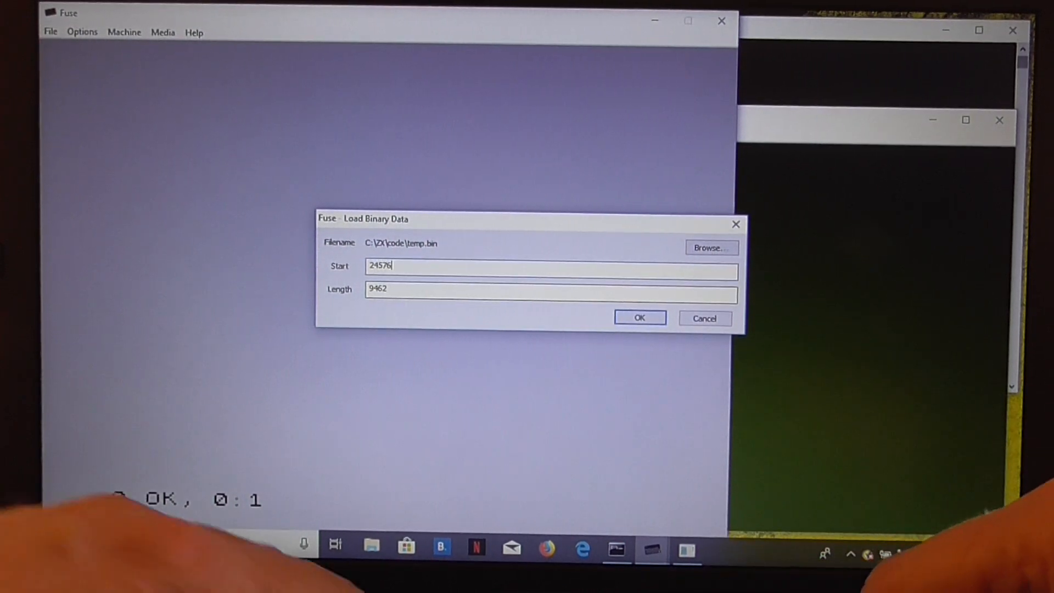
pyautogui.click(639, 317)
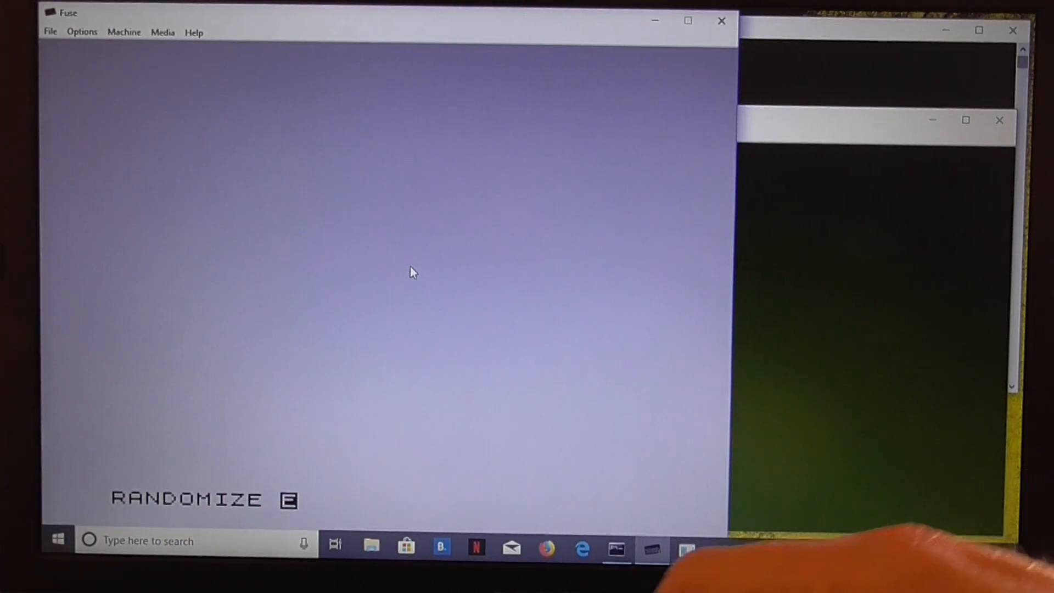